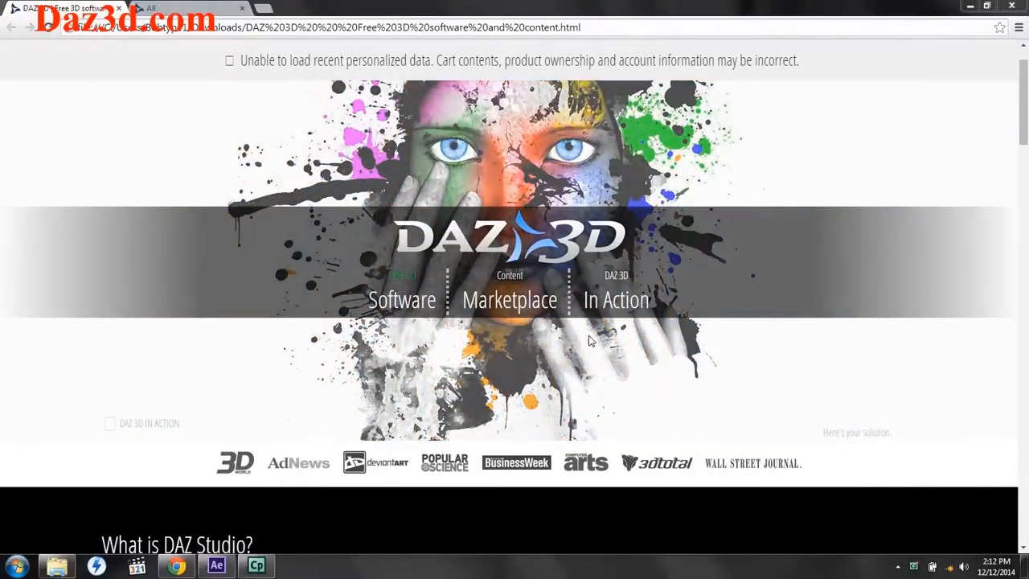
# Scroll the DAZ 3D page and switch to the All products catalogue.
pyautogui.scroll(-3)
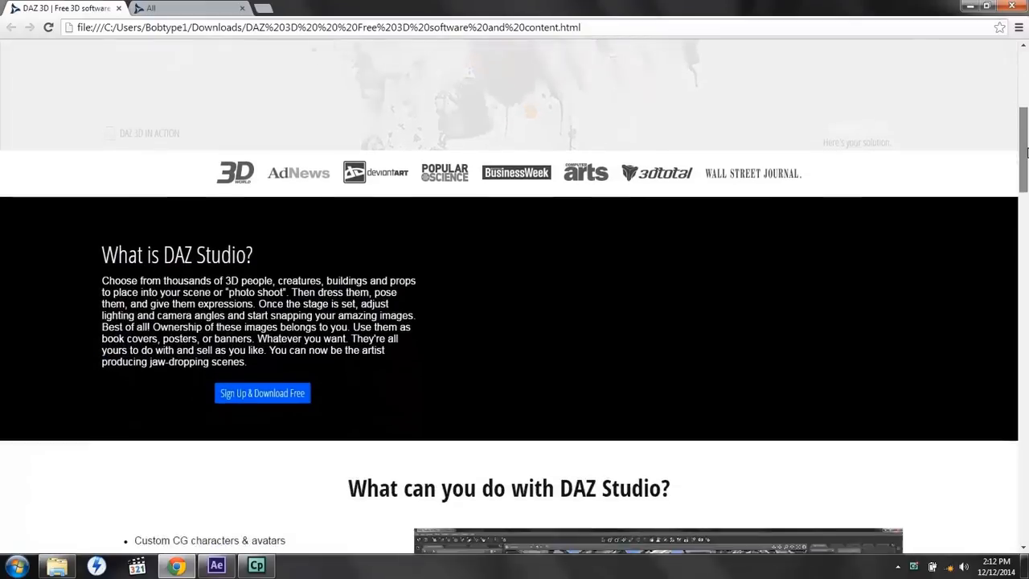
pyautogui.scroll(-3)
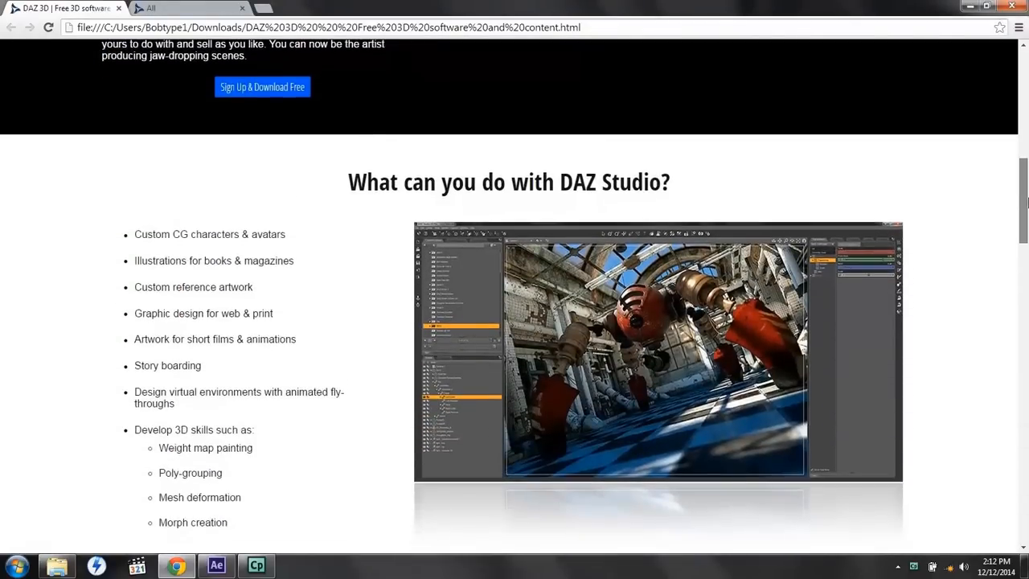
pyautogui.scroll(-3)
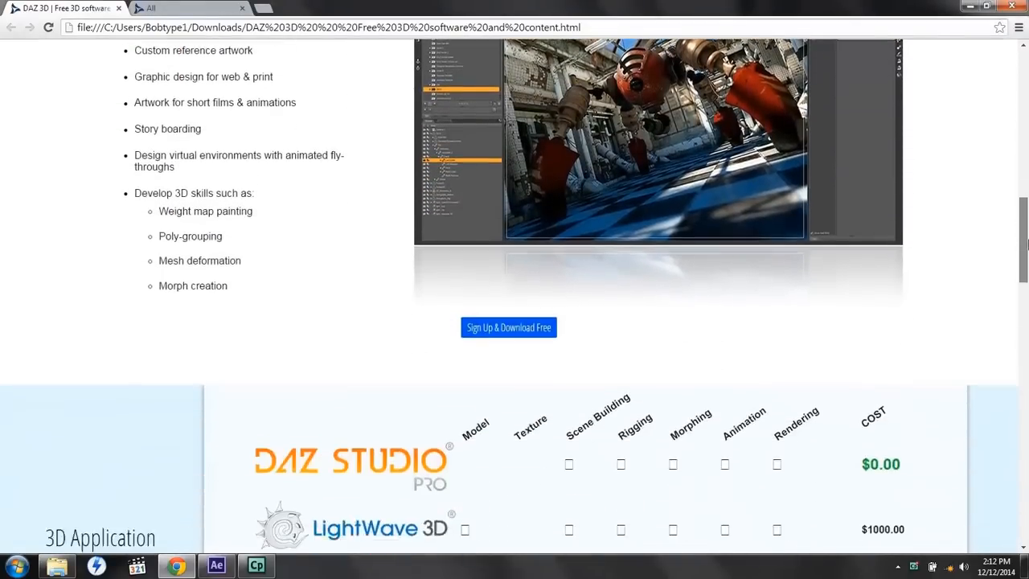
pyautogui.scroll(-3)
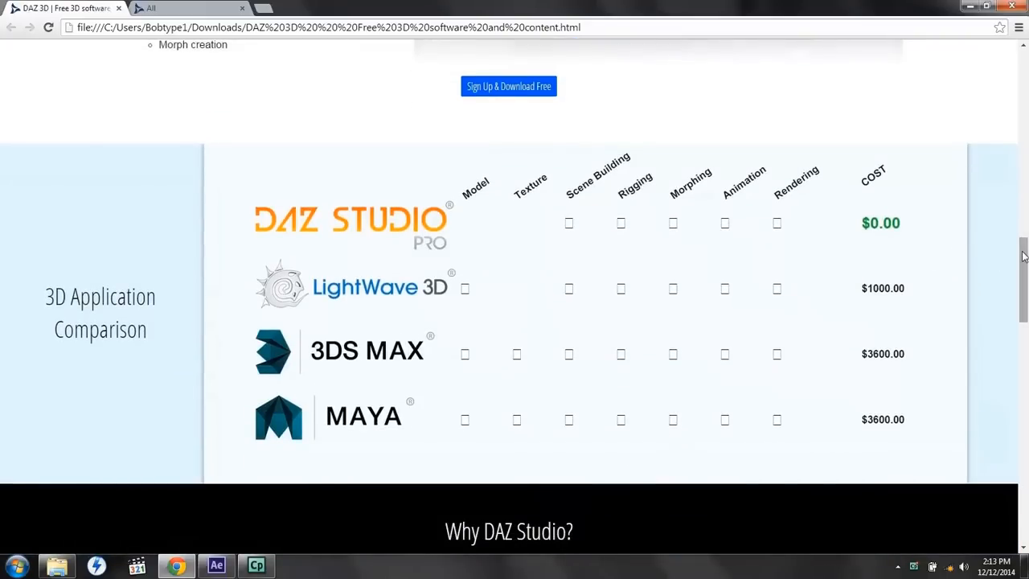
pyautogui.scroll(-3)
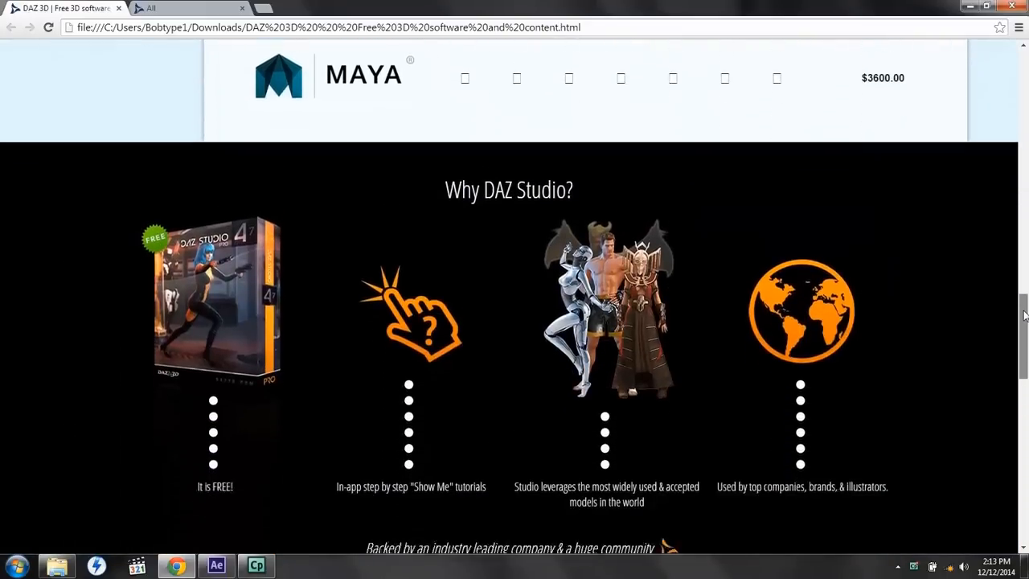
pyautogui.scroll(-3)
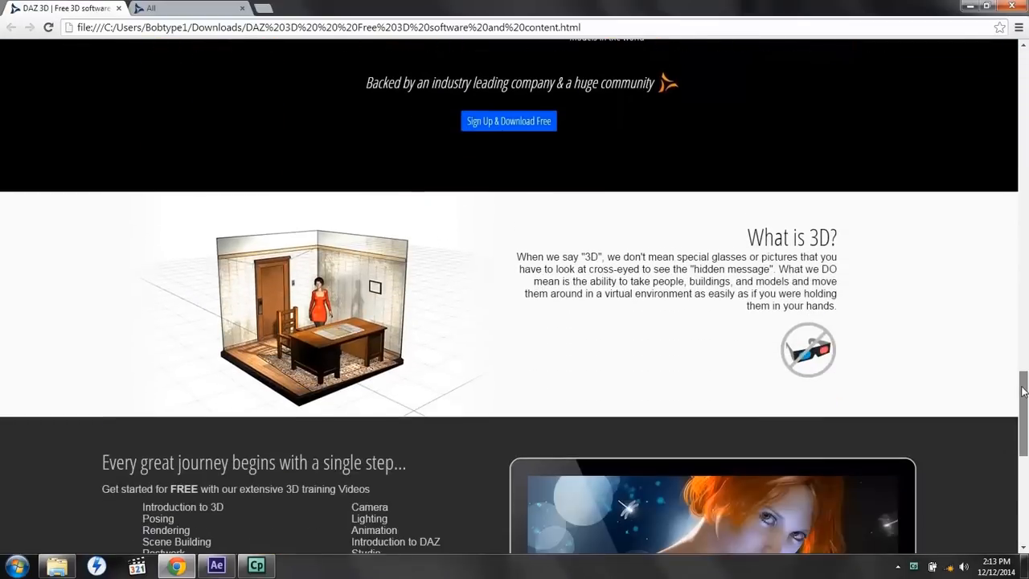
pyautogui.scroll(-3)
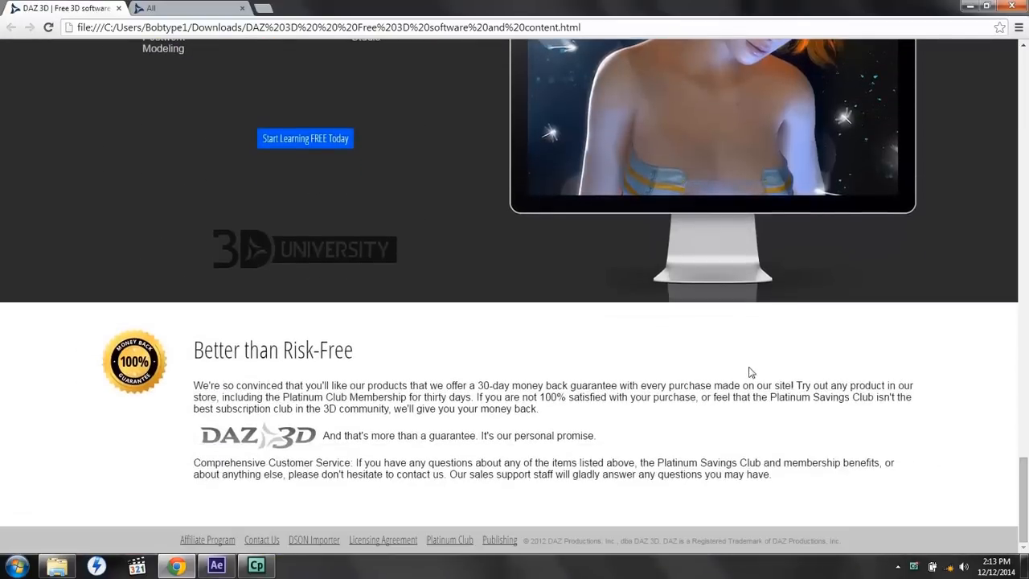
pyautogui.click(185, 8)
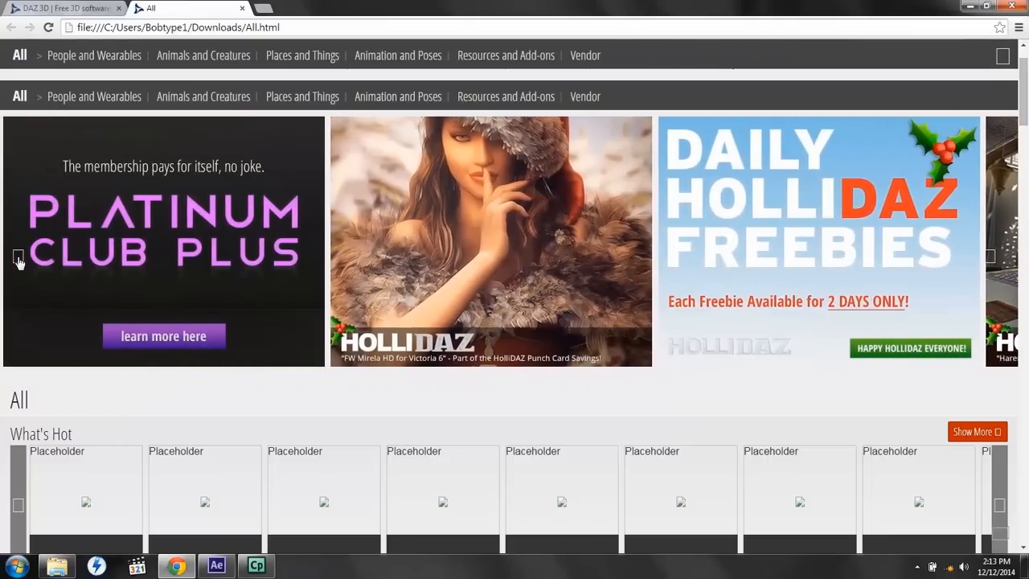
pyautogui.moveTo(1024, 91)
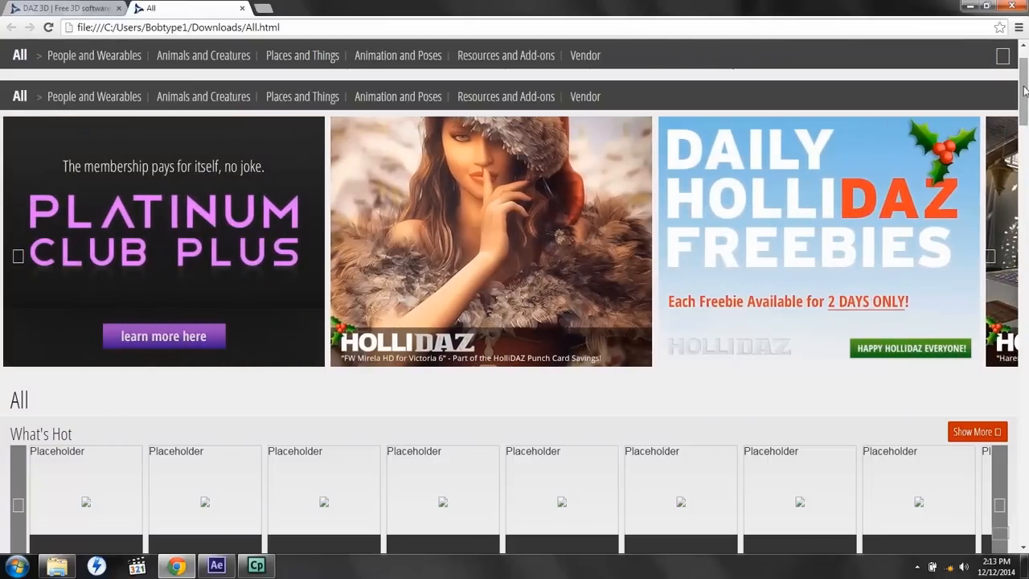
# Open the Figure filter dropdown to browse the available figures.
pyautogui.scroll(-3)
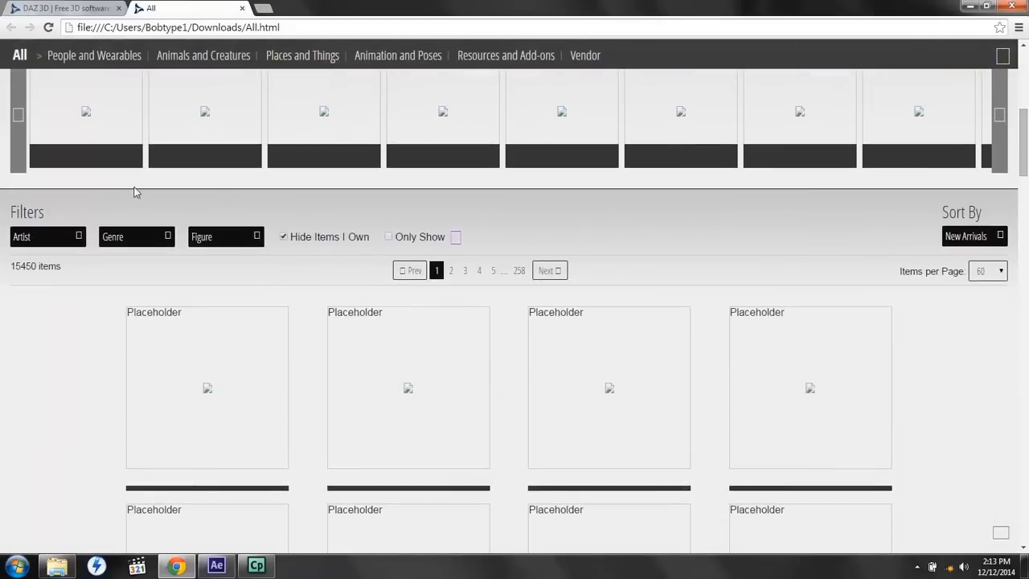
pyautogui.click(225, 236)
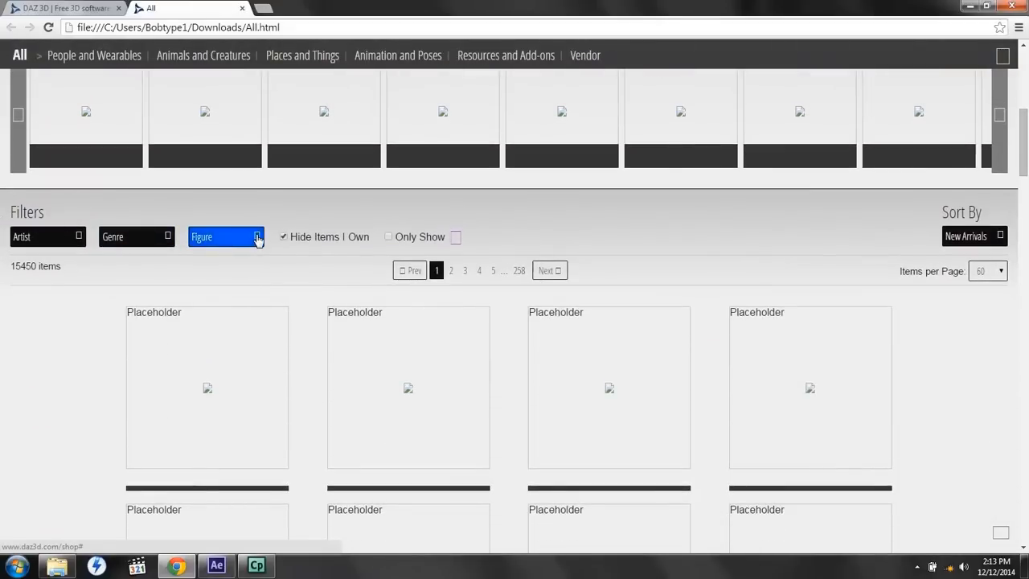
pyautogui.click(225, 237)
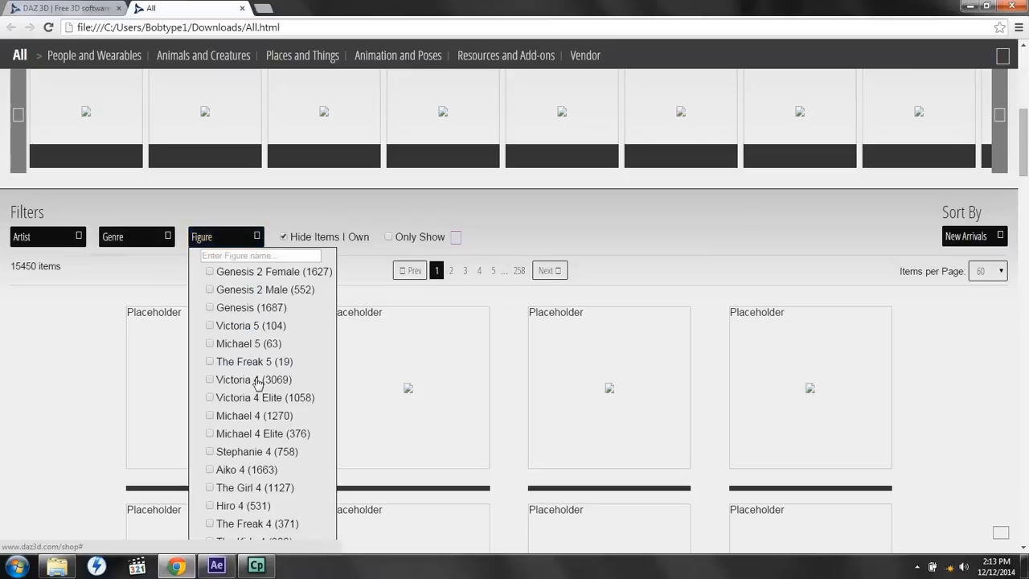
pyautogui.moveTo(264, 397)
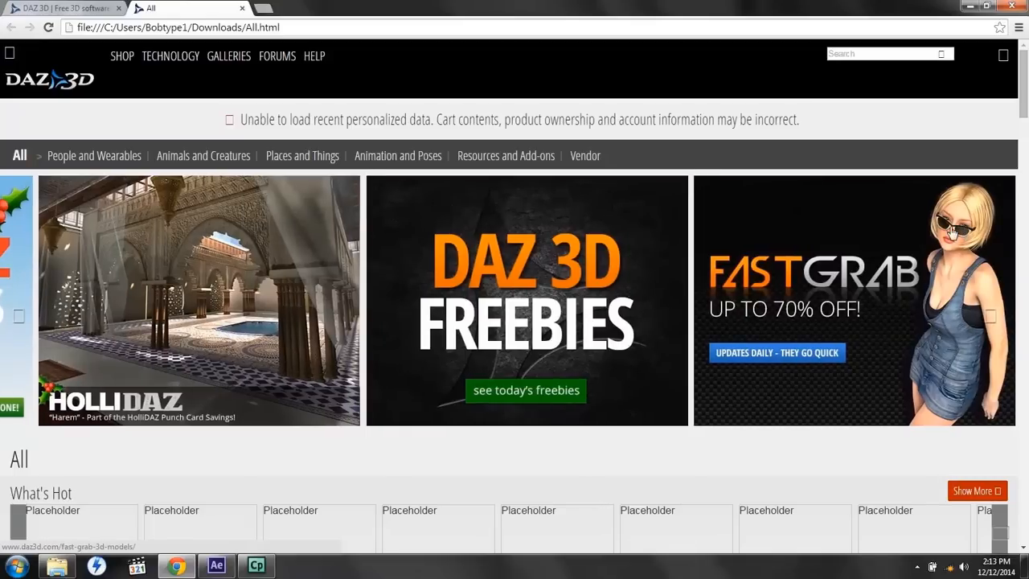
pyautogui.moveTo(986, 187)
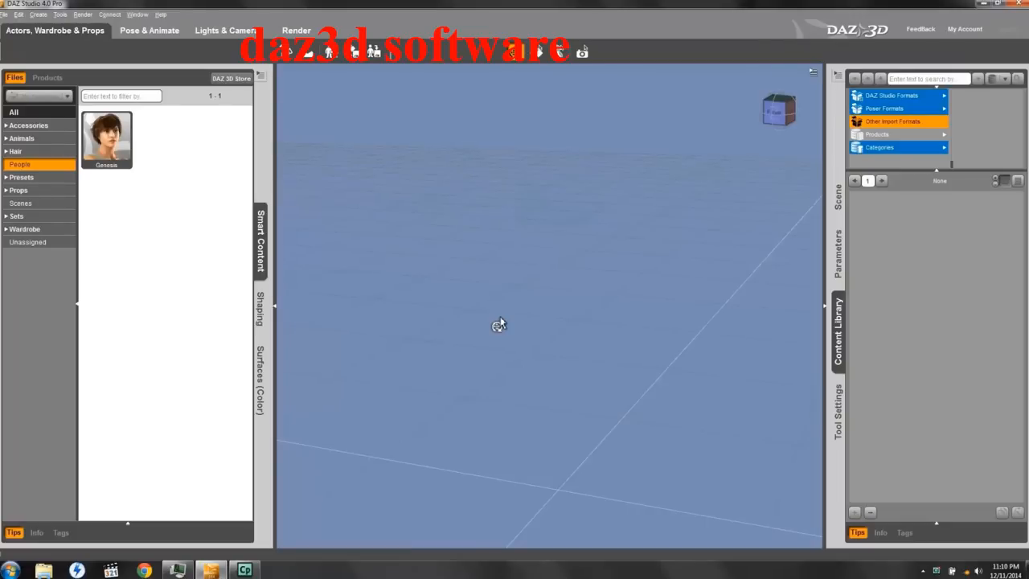
pyautogui.moveTo(506, 242)
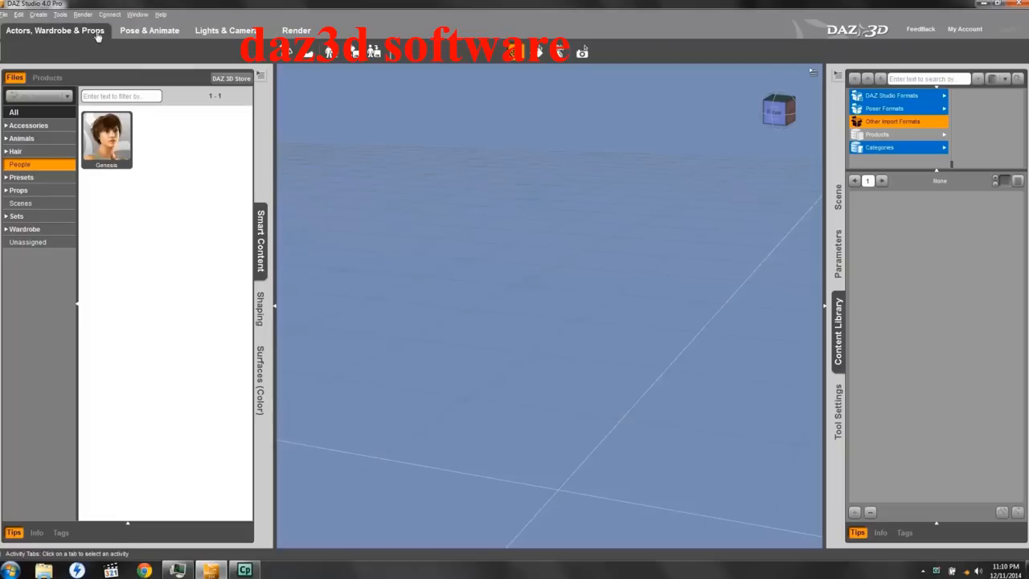
pyautogui.moveTo(166, 143)
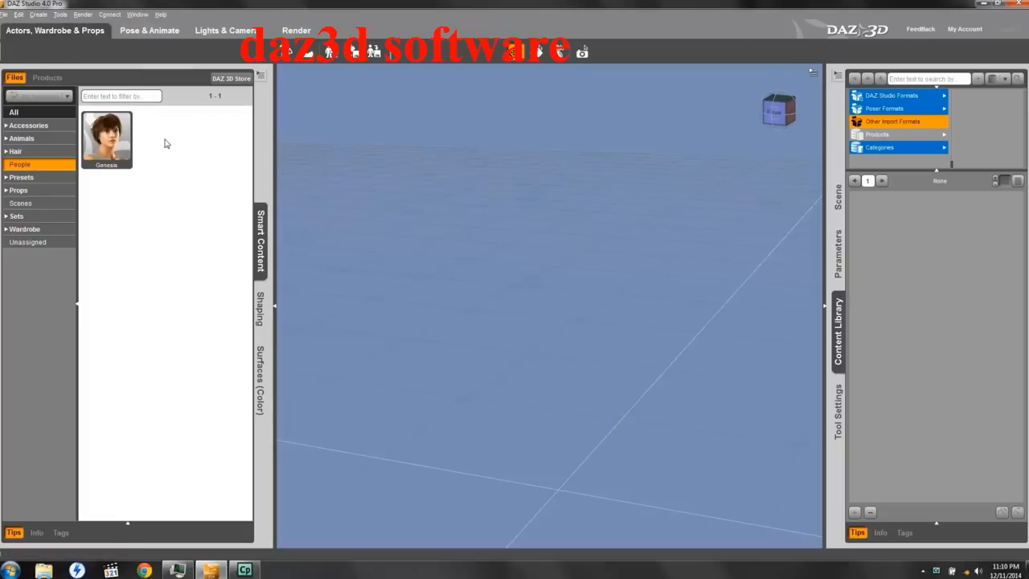
# Load the Genesis figure from Smart Content People into the scene.
pyautogui.click(106, 138)
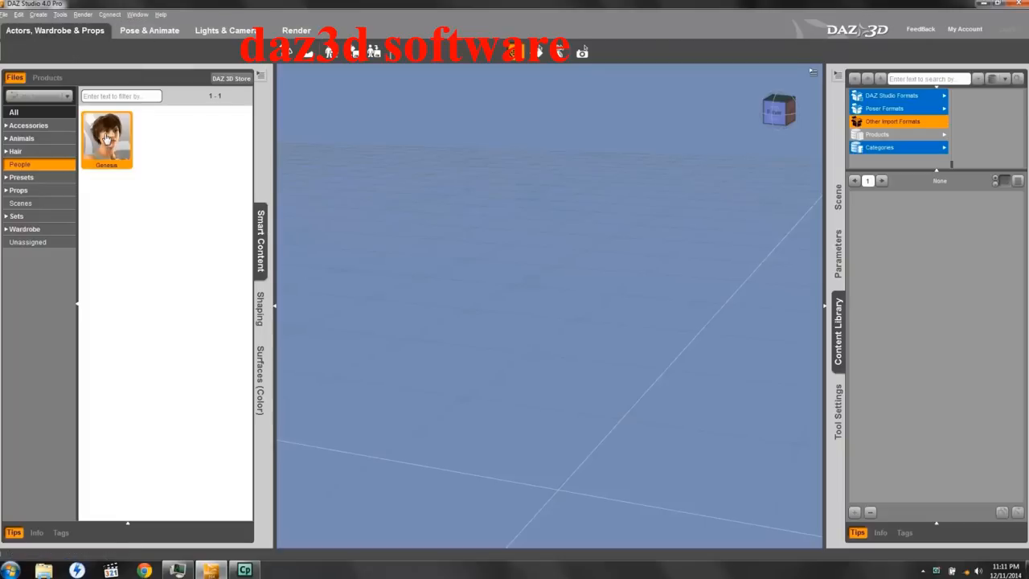
pyautogui.doubleClick(106, 138)
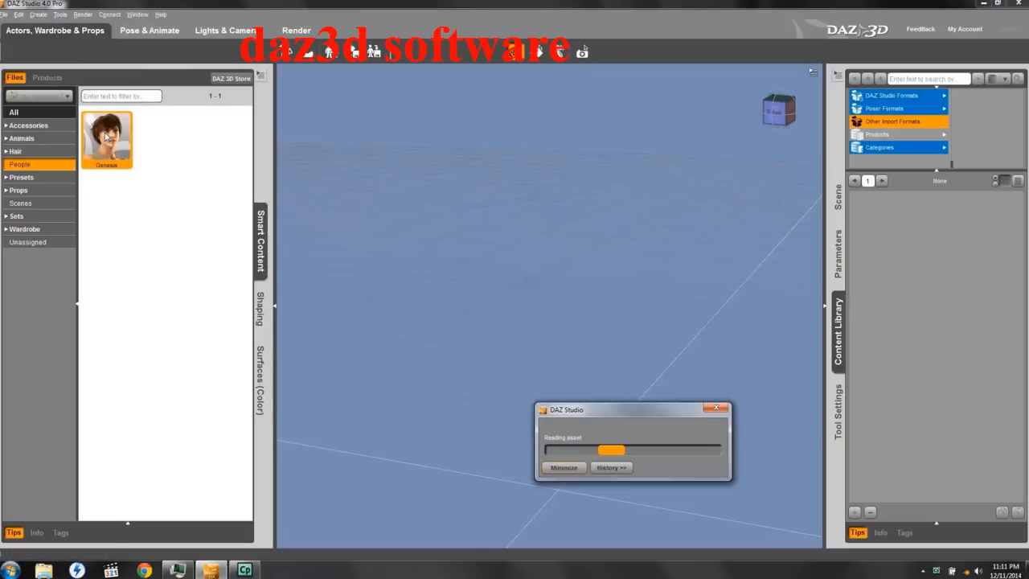
pyautogui.doubleClick(106, 139)
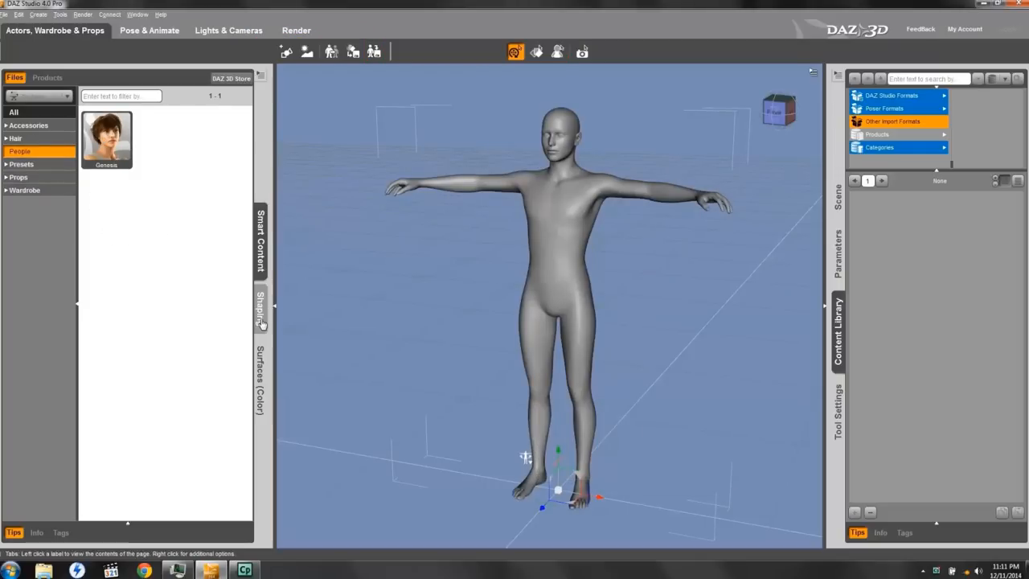
# Open the Shaping Editor and the Parameters tab for the Genesis figure.
pyautogui.click(260, 310)
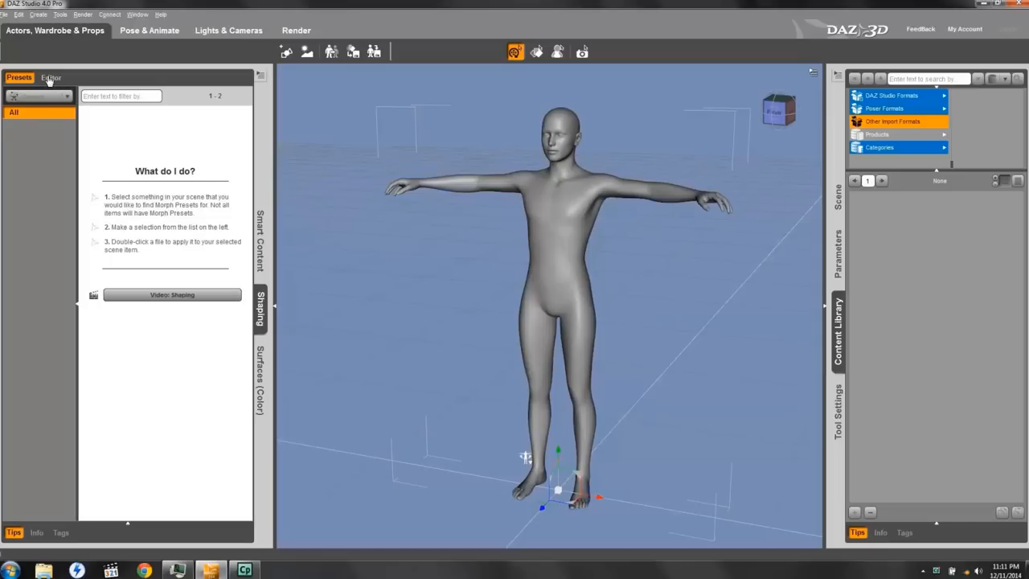
pyautogui.click(51, 77)
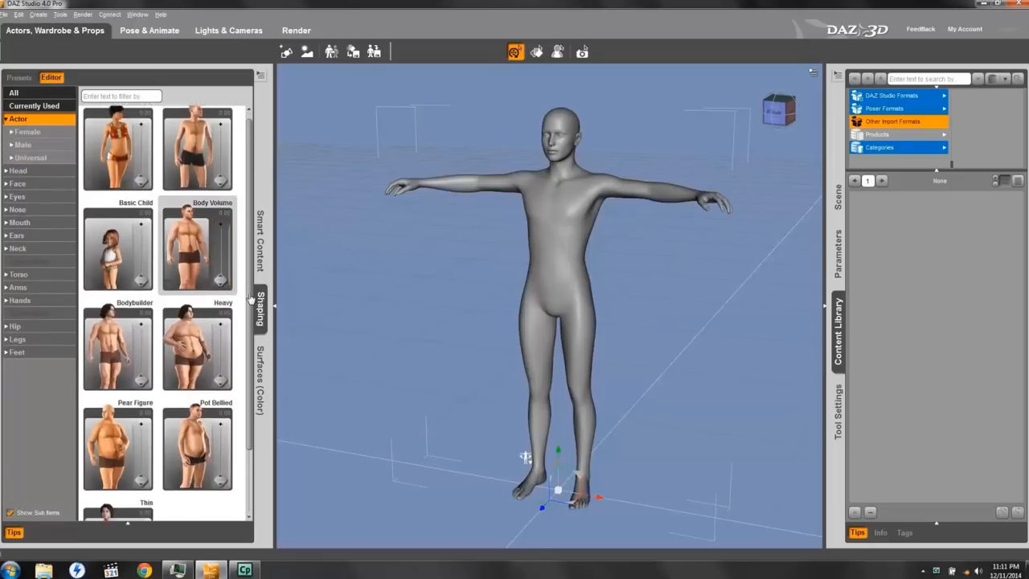
pyautogui.scroll(-3)
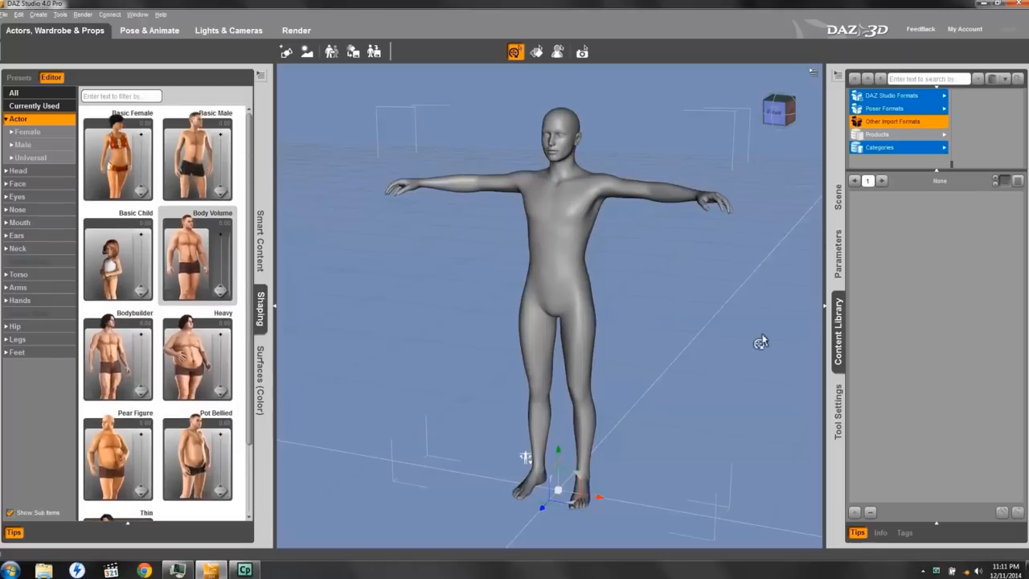
pyautogui.moveTo(839, 253)
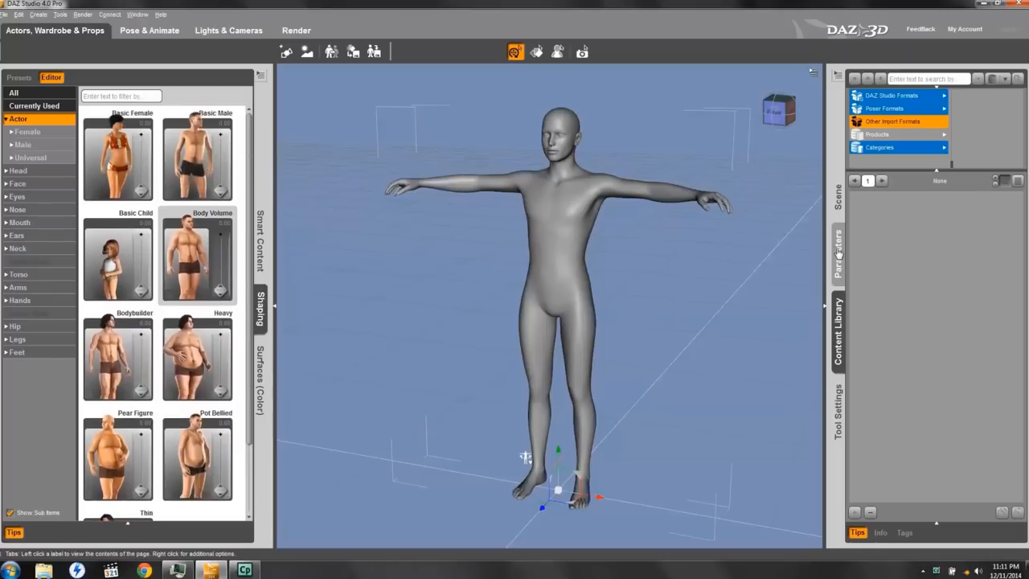
pyautogui.click(839, 253)
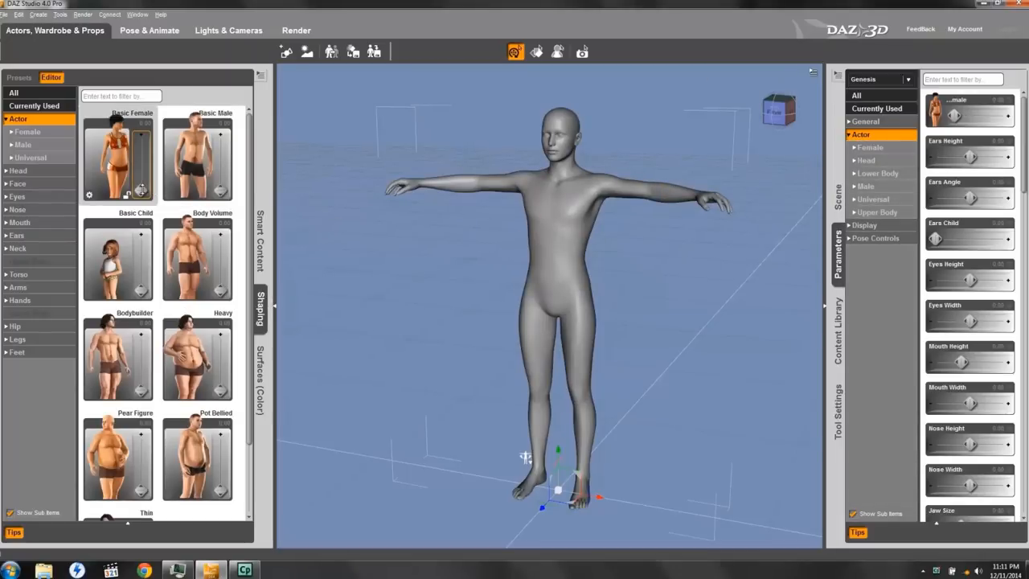
# Try Basic Female, Basic Child and Heavy shapes, then set Pot Bellied and Thin to 1.00.
pyautogui.doubleClick(117, 155)
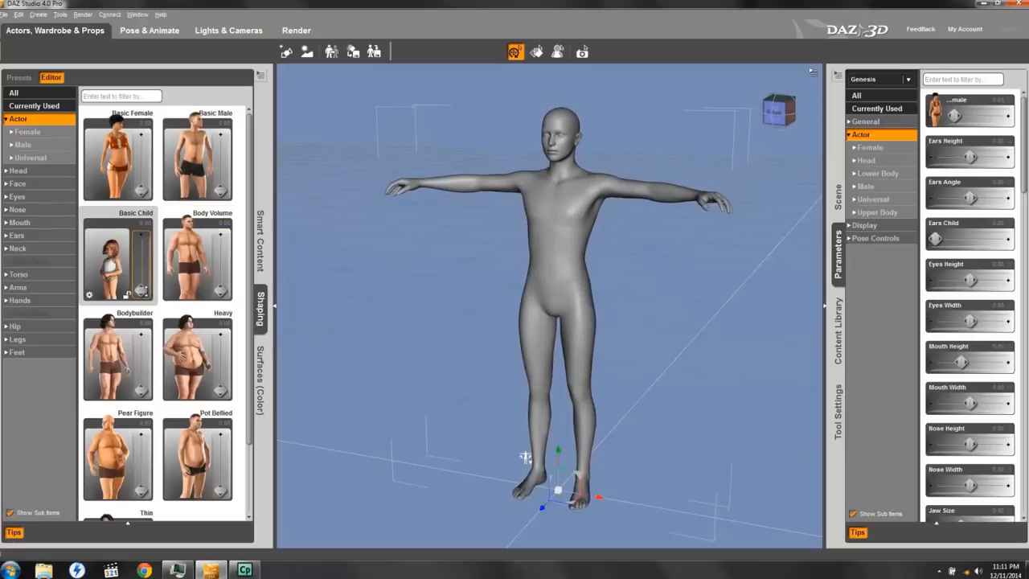
pyautogui.doubleClick(117, 258)
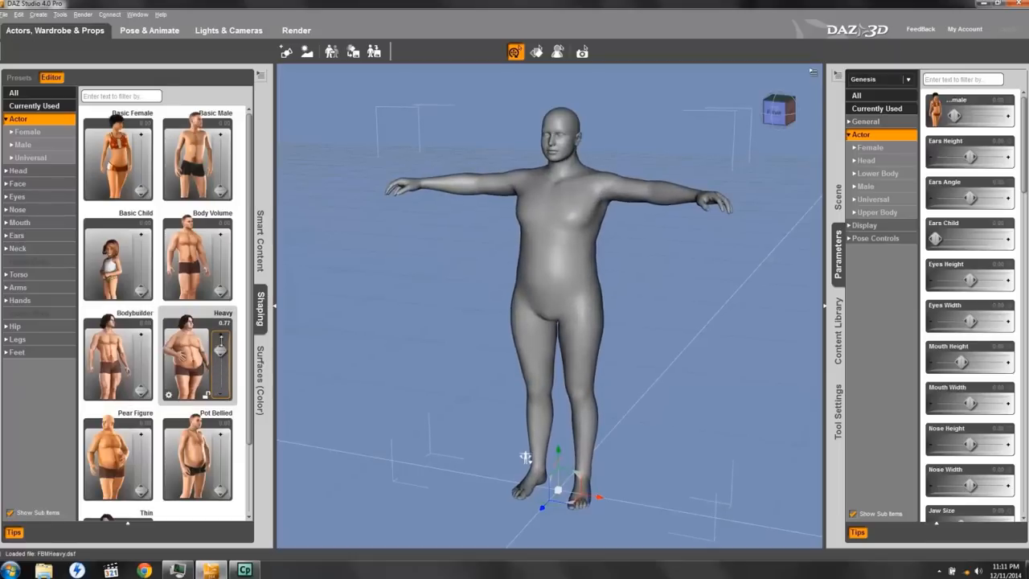
pyautogui.moveTo(193, 336); pyautogui.dragTo(226, 336)
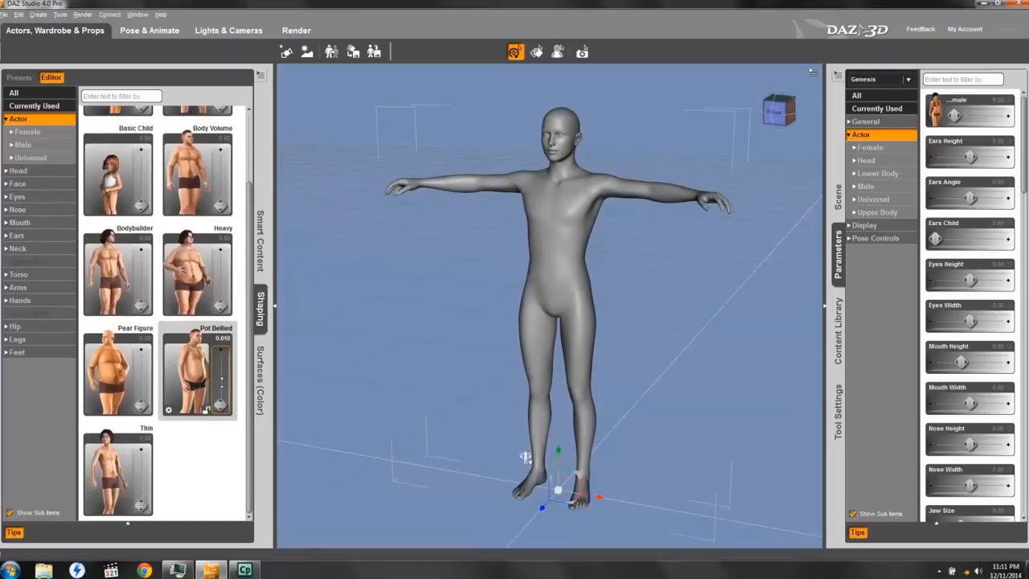
pyautogui.doubleClick(197, 366)
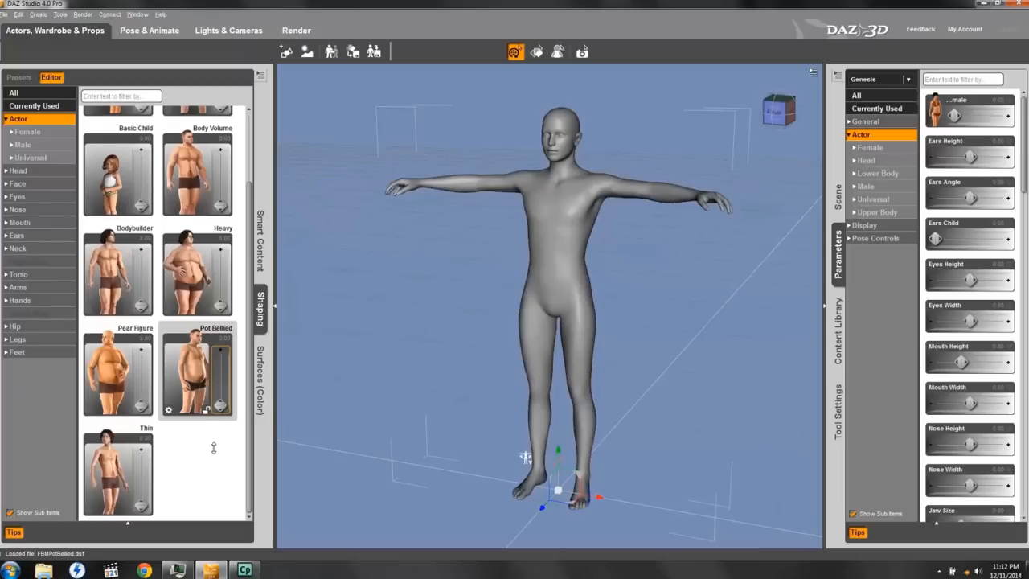
pyautogui.doubleClick(117, 473)
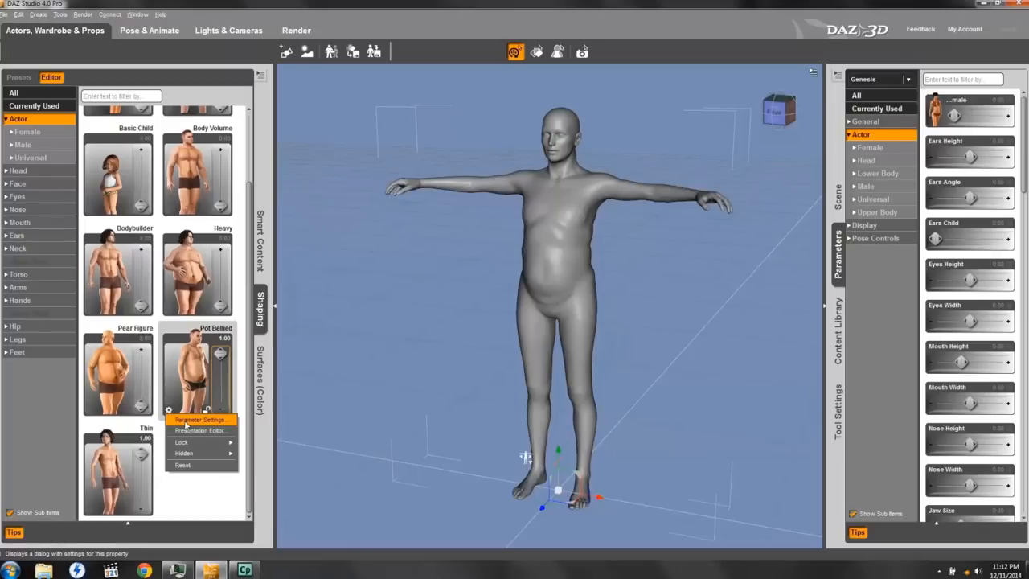
# Open the Pot Bellied morph's parameter settings to raise its limit to 2.00.
pyautogui.click(199, 420)
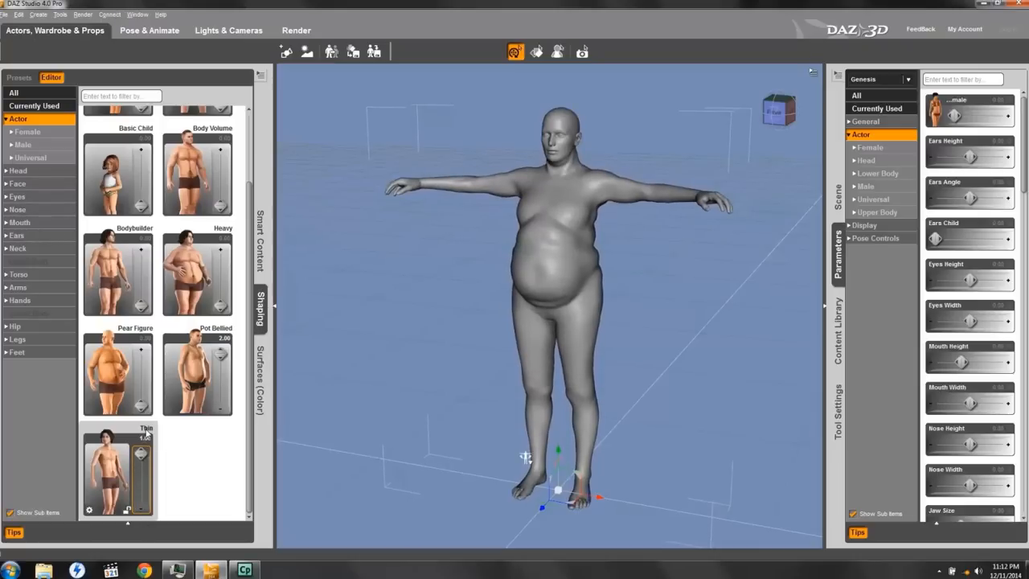
pyautogui.moveTo(459, 286)
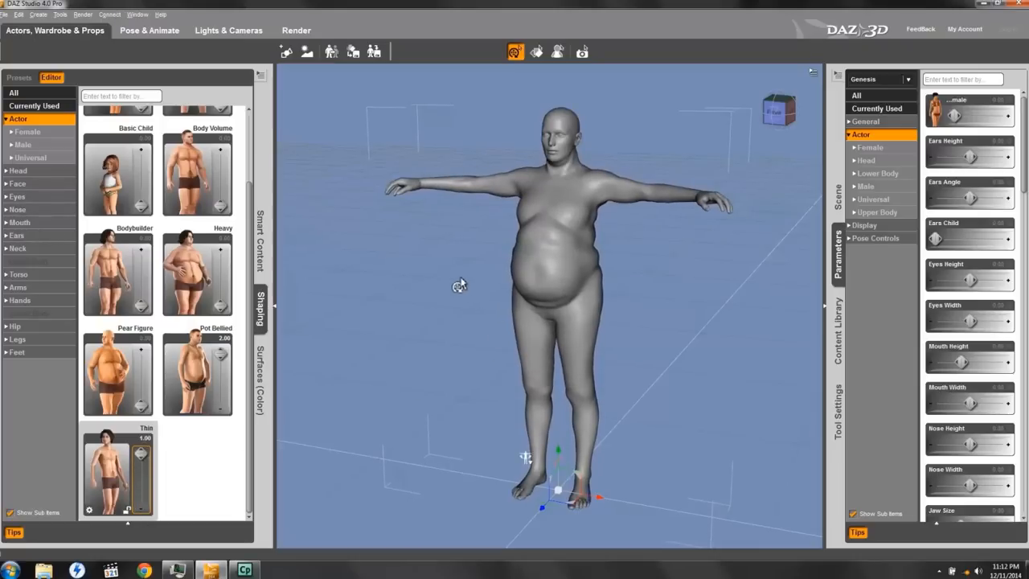
pyautogui.moveTo(635, 243)
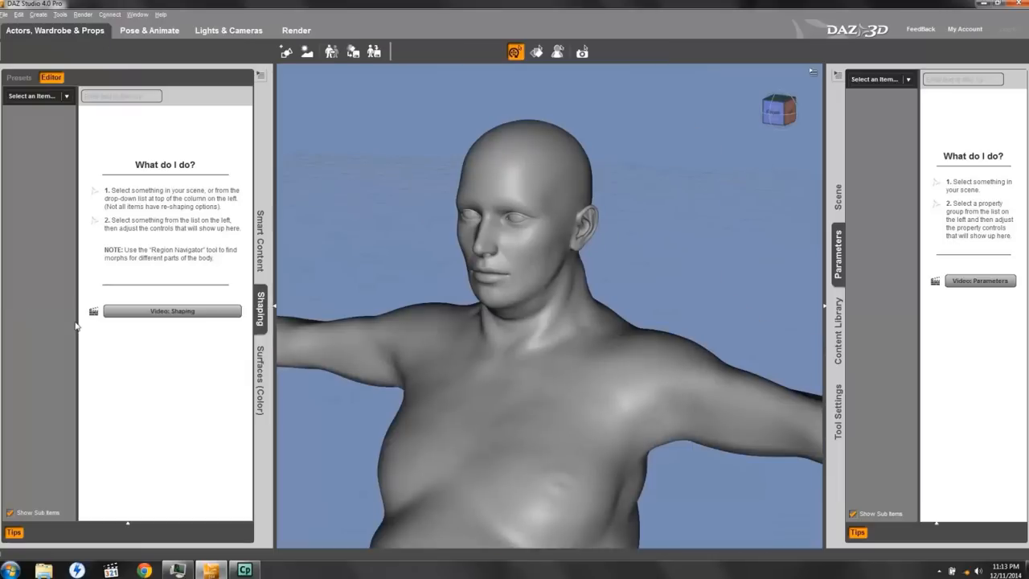
# Switch to the Surfaces (Color) editor page.
pyautogui.click(260, 378)
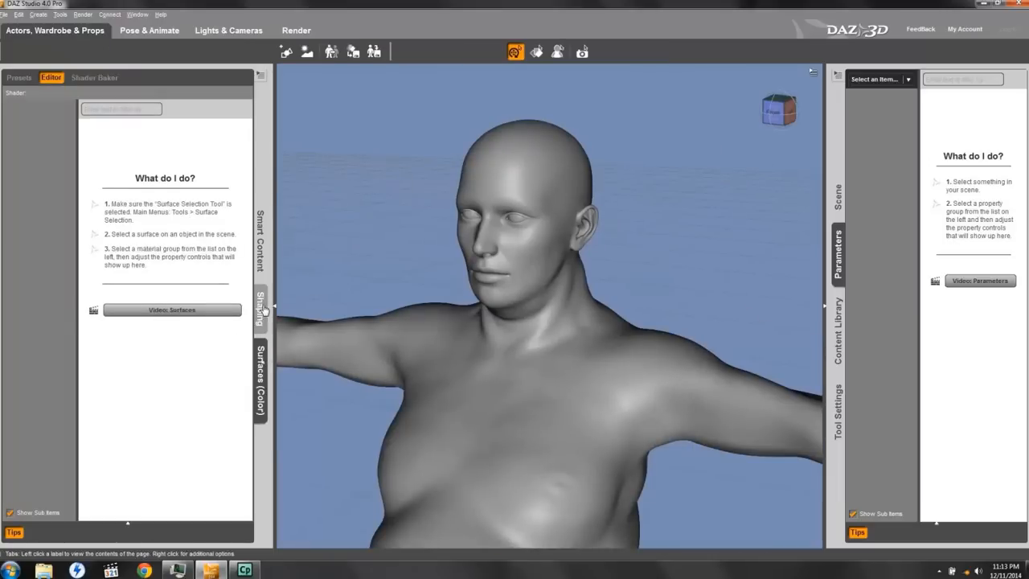
# Back in Shaping, narrow the eyes to Eyes Width -0.054 and scroll the facial morphs.
pyautogui.click(261, 309)
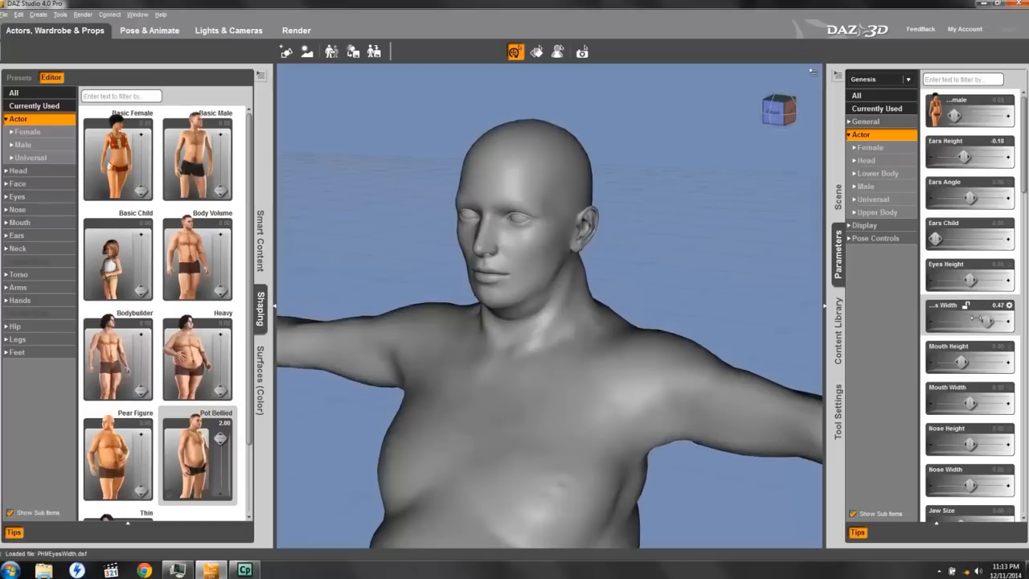
pyautogui.moveTo(992, 321); pyautogui.dragTo(936, 322)
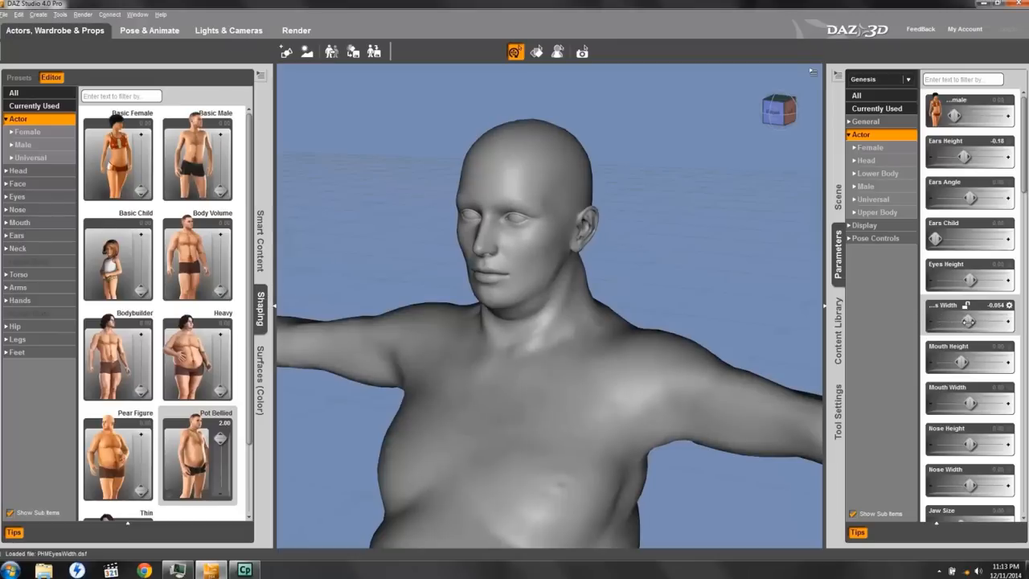
pyautogui.scroll(-3)
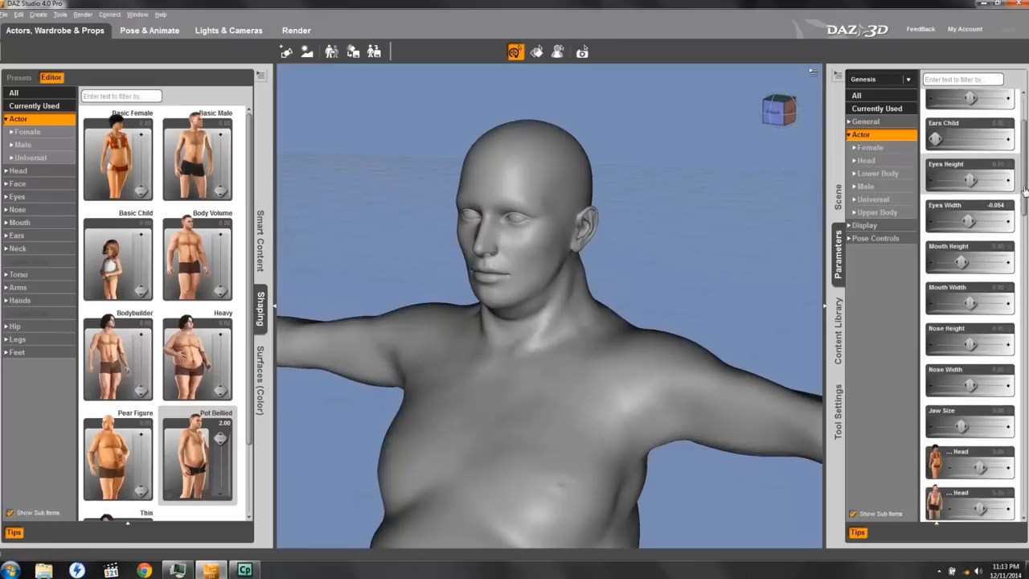
pyautogui.scroll(-3)
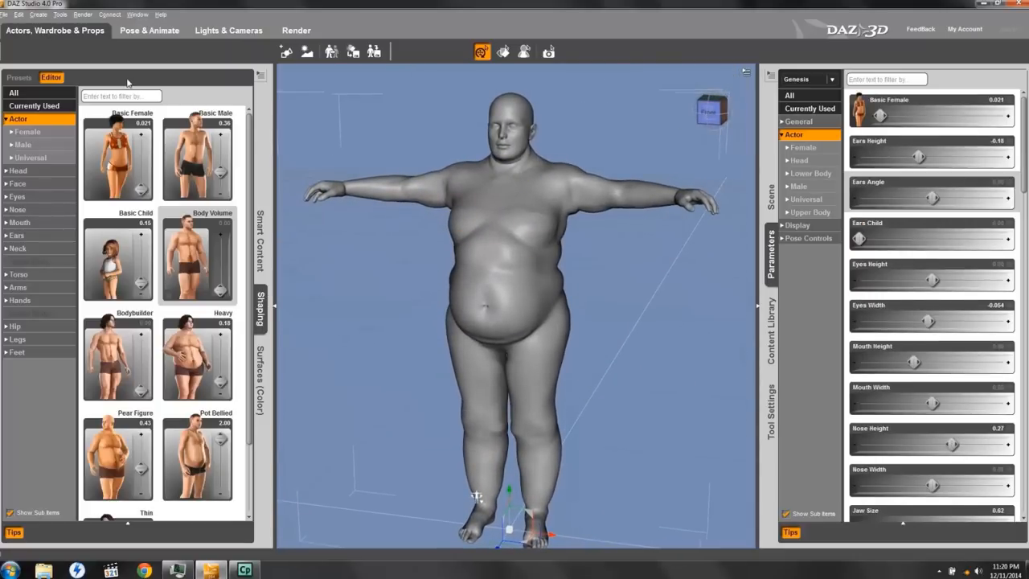
# Export the figure as Autodesk FBX named 'fat guy' to the Desktop.
pyautogui.click(18, 14)
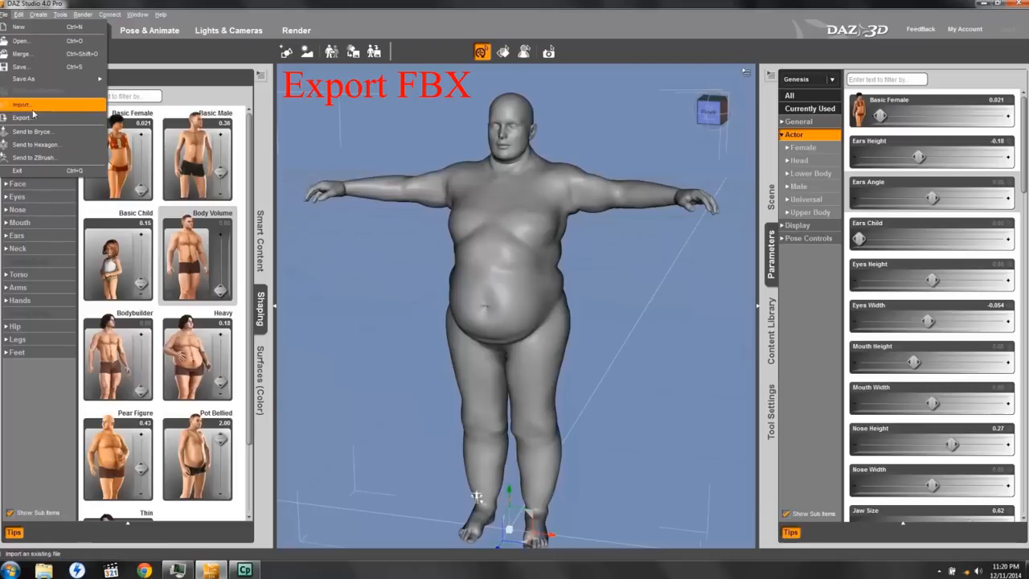
pyautogui.click(21, 118)
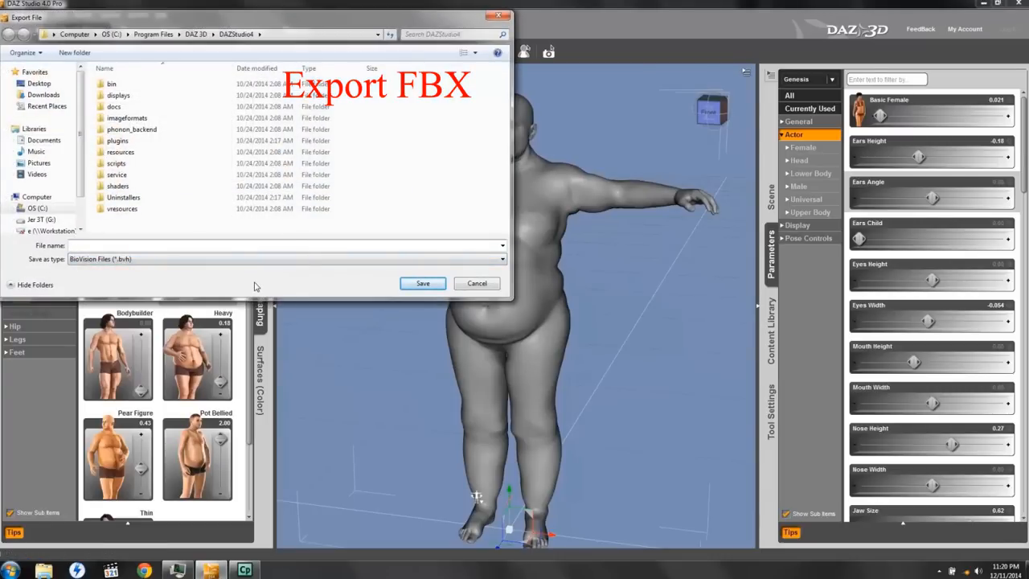
pyautogui.click(39, 83)
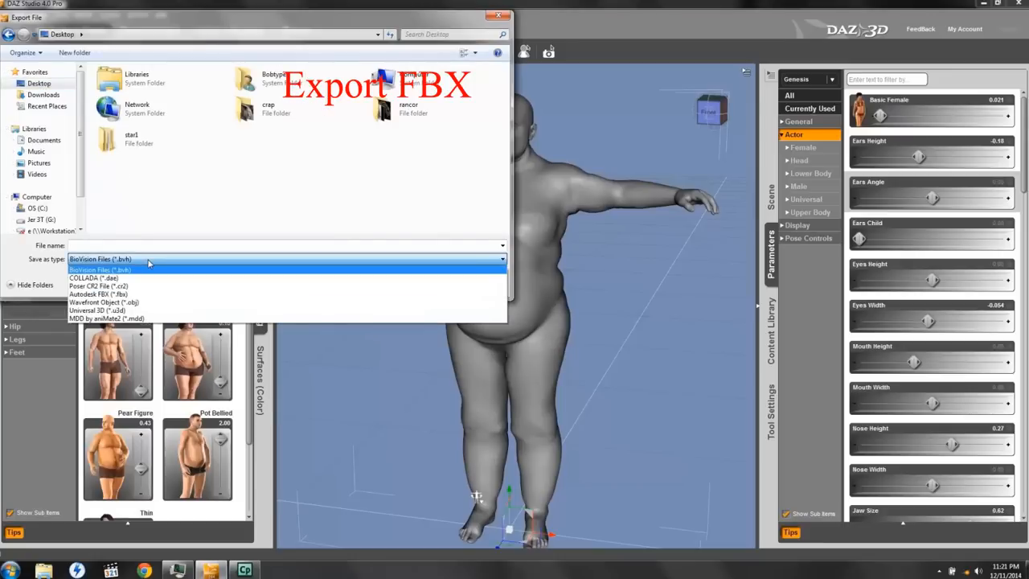
pyautogui.moveTo(99, 294)
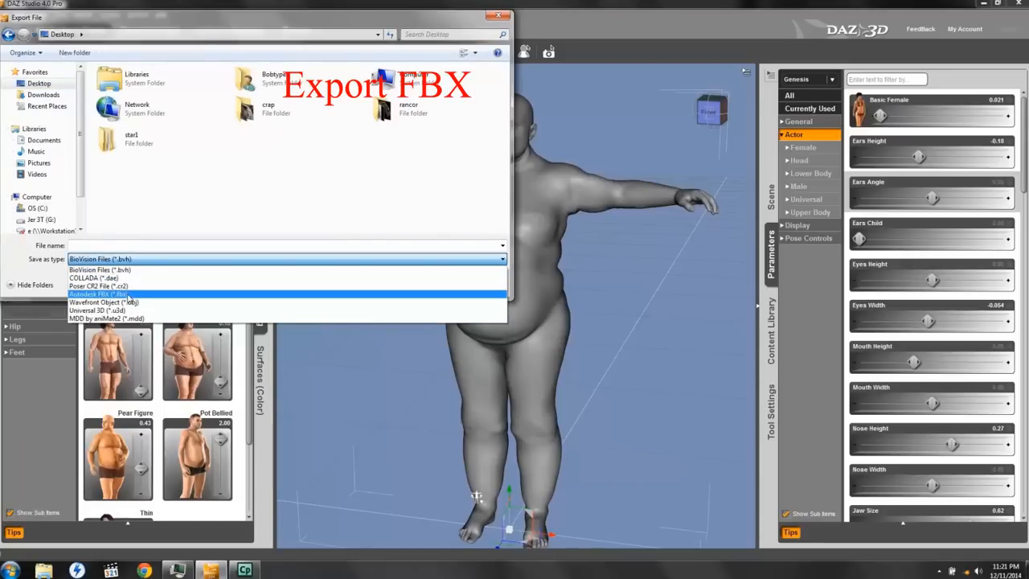
pyautogui.click(98, 294)
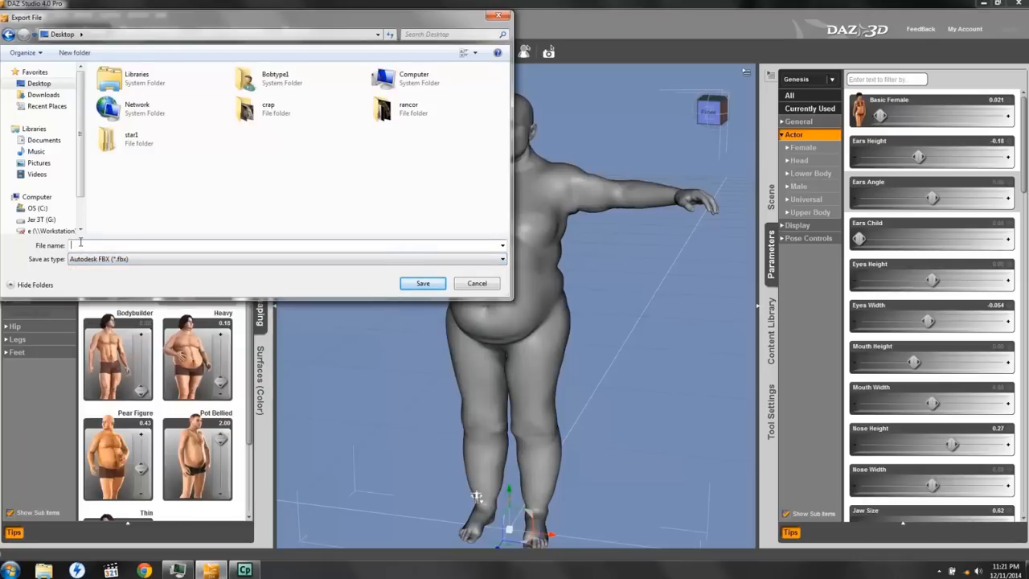
pyautogui.write('fat guy')
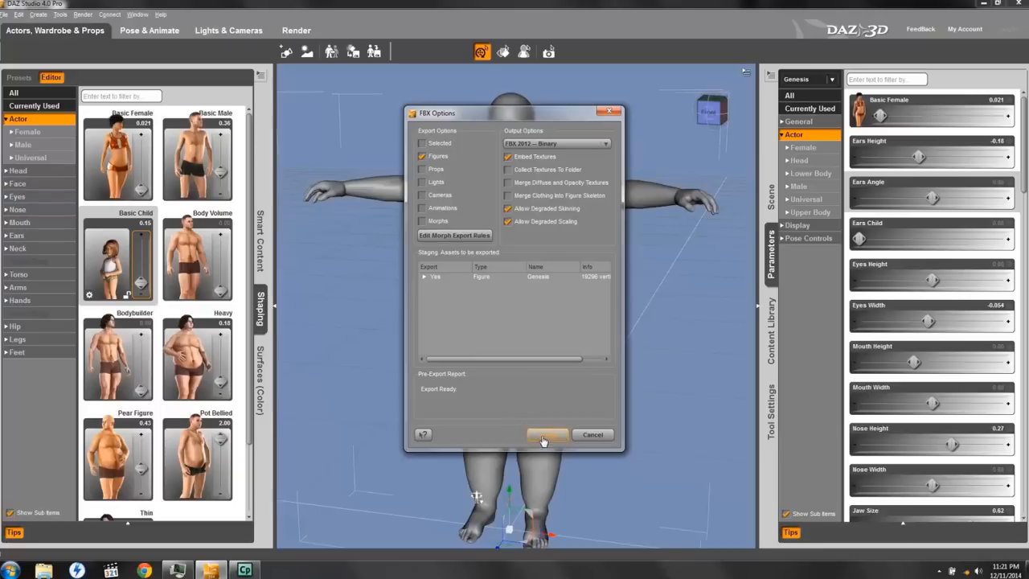
pyautogui.moveTo(546, 434)
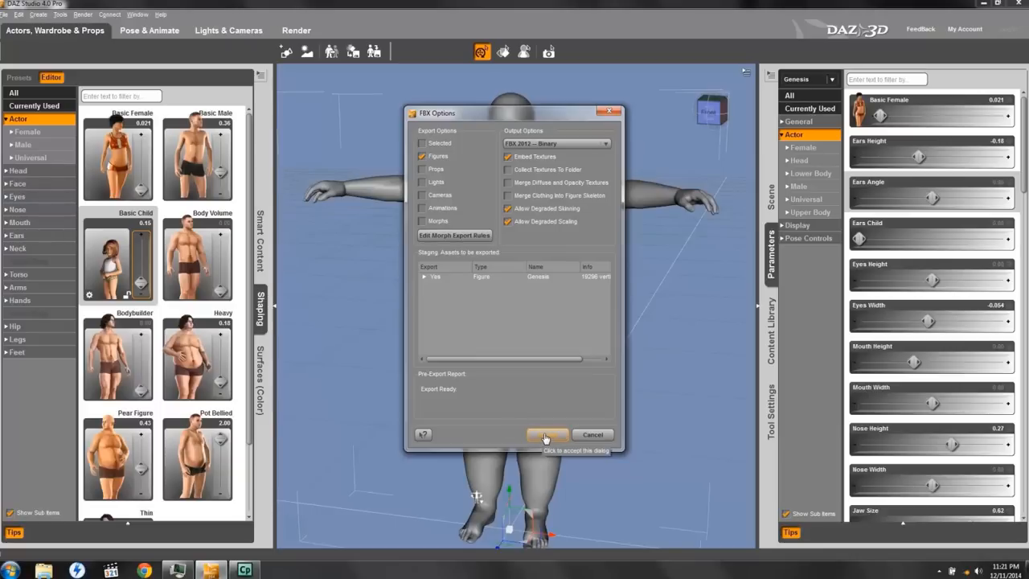
# Accept the FBX options with Figures and Embed Textures checked.
pyautogui.click(547, 434)
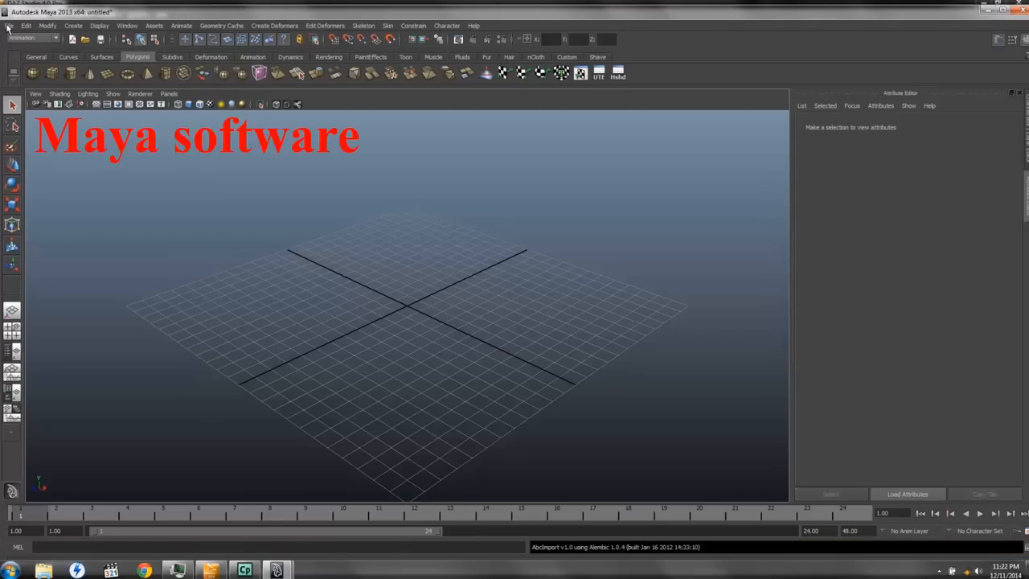
# Import fat guy.fbx from the Desktop into the Maya scene.
pyautogui.click(9, 25)
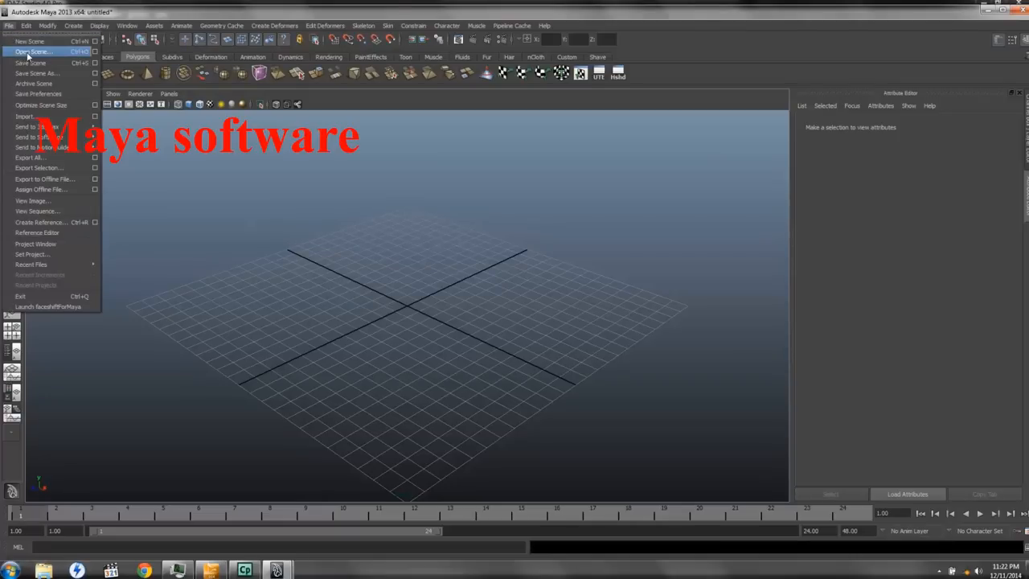
pyautogui.moveTo(31, 63)
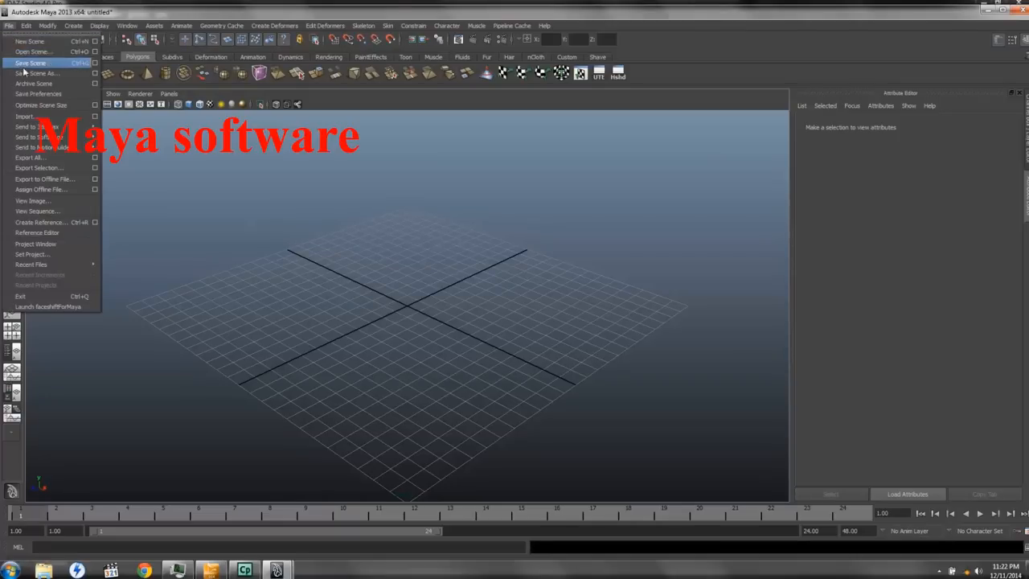
pyautogui.click(25, 116)
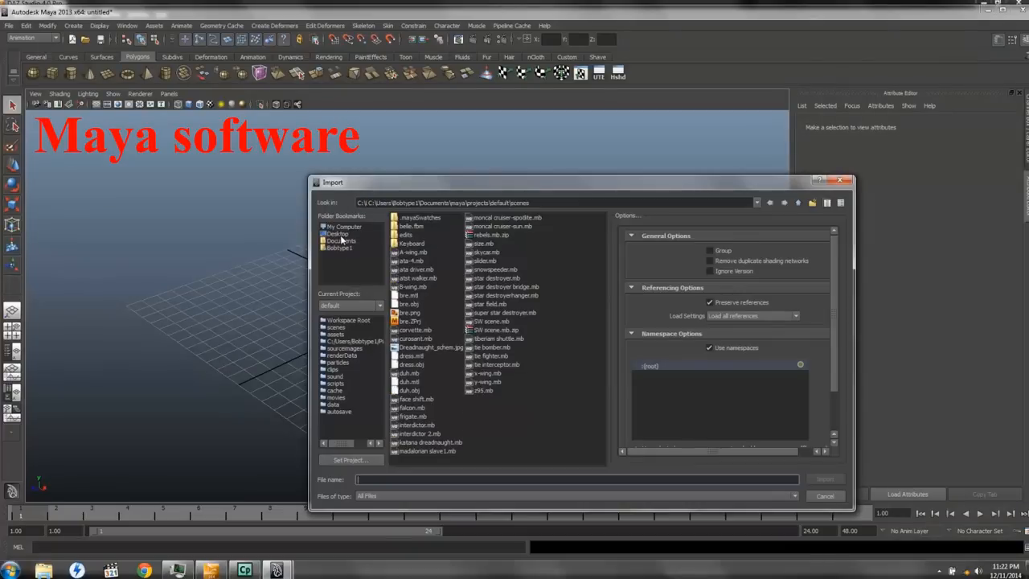
pyautogui.click(336, 234)
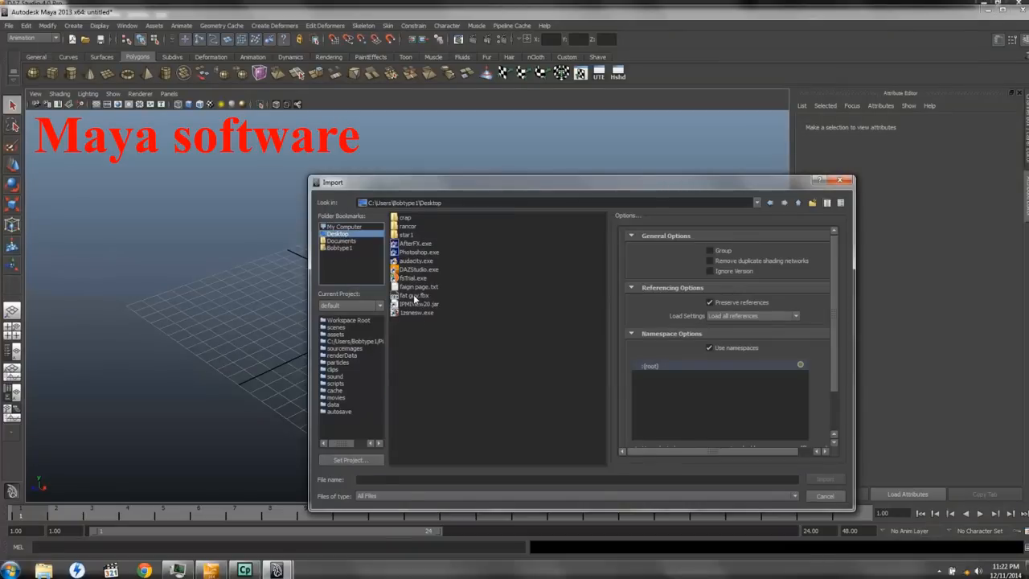
pyautogui.click(414, 295)
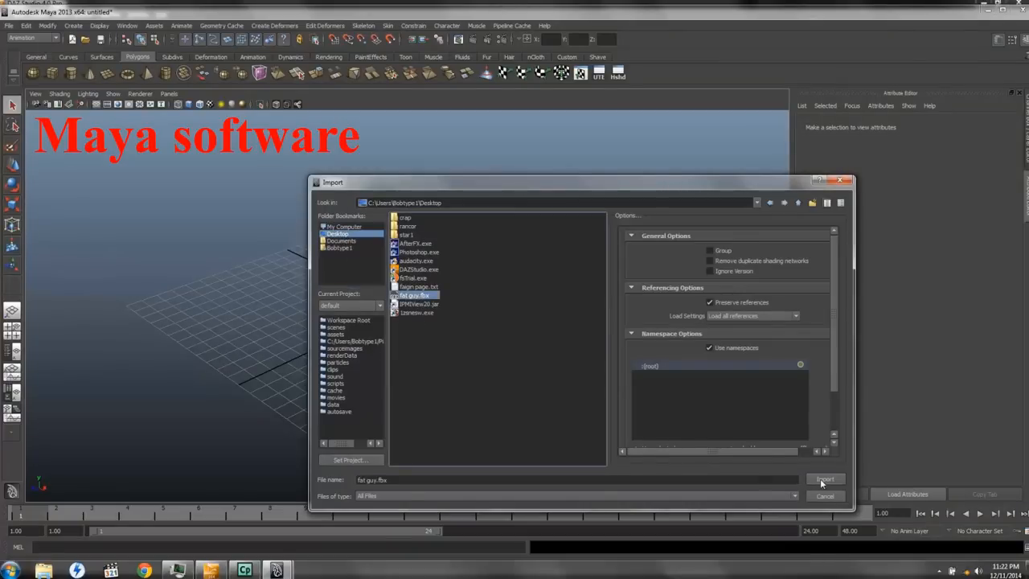
pyautogui.click(825, 480)
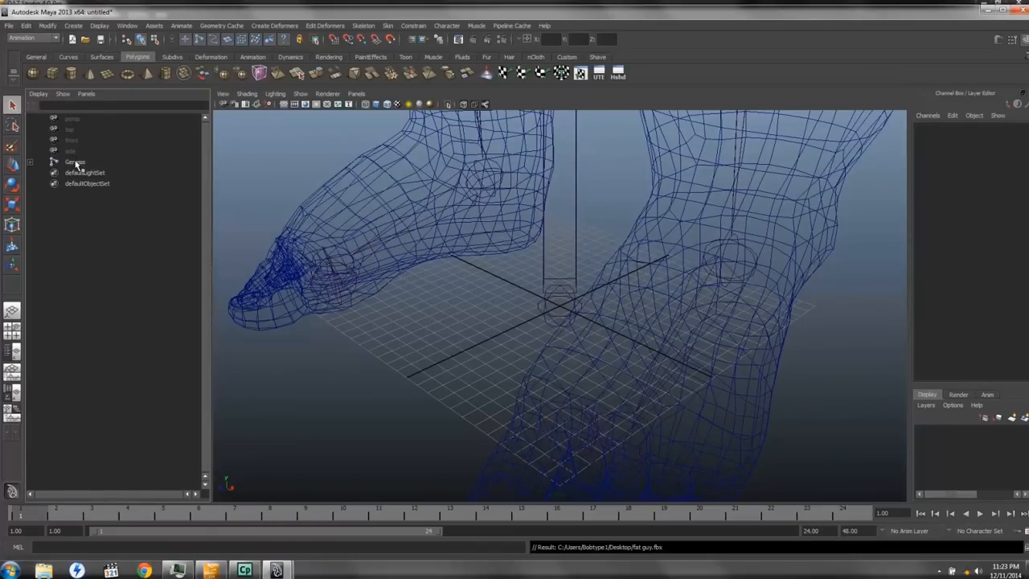
# Expand Genesis in the Outliner to reveal its hip joint and mesh, smooth-shaded.
pyautogui.click(69, 172)
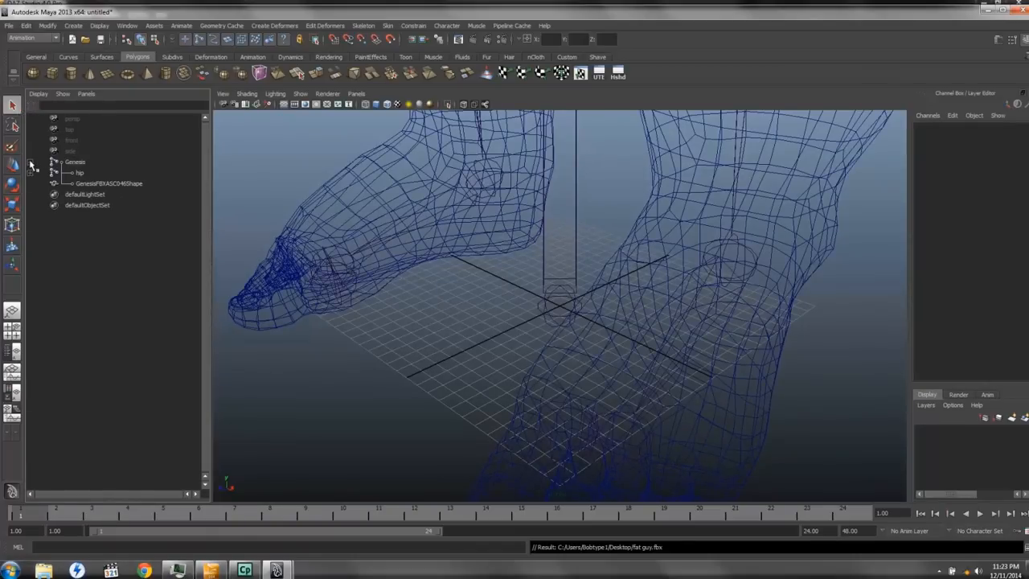
pyautogui.click(75, 161)
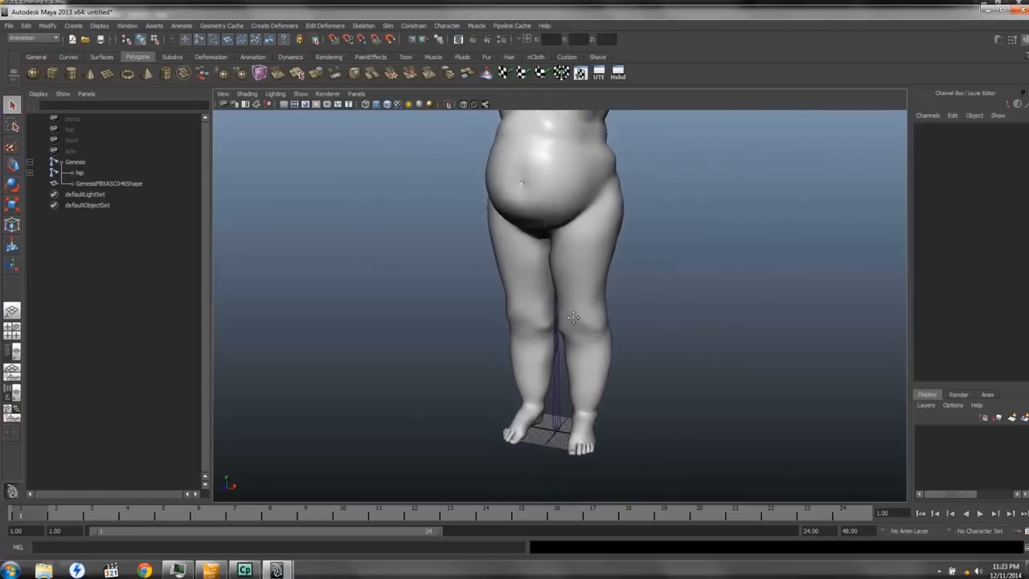
pyautogui.moveTo(573, 322)
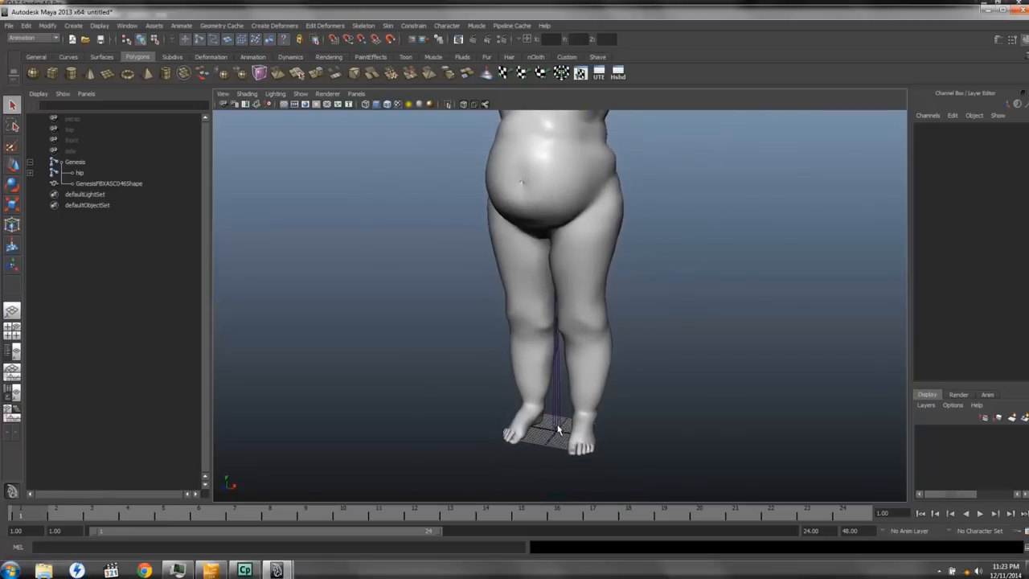
pyautogui.click(75, 162)
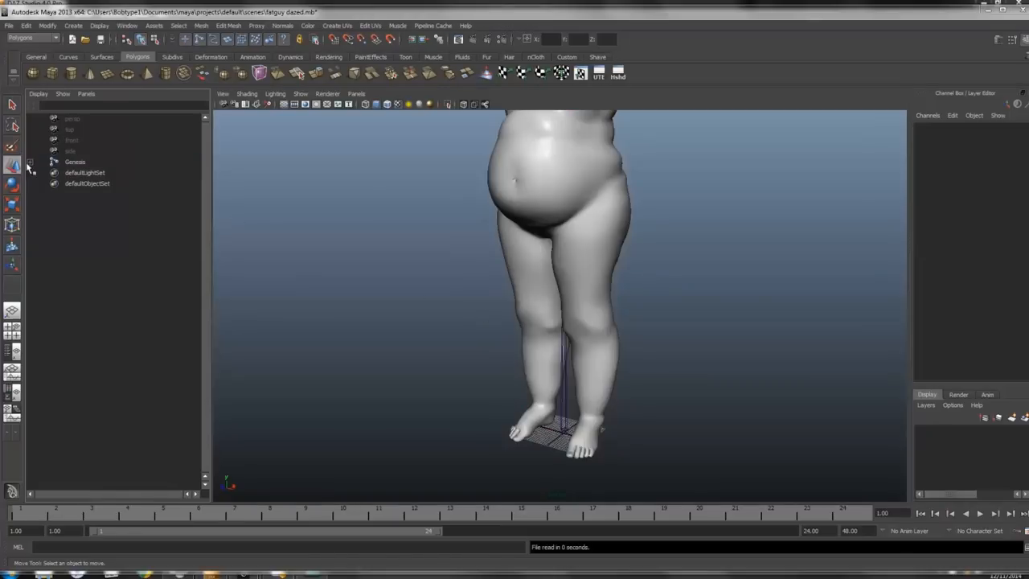
# Move the mesh and hip joint out of Genesis and delete the empty Genesis group.
pyautogui.click(108, 184)
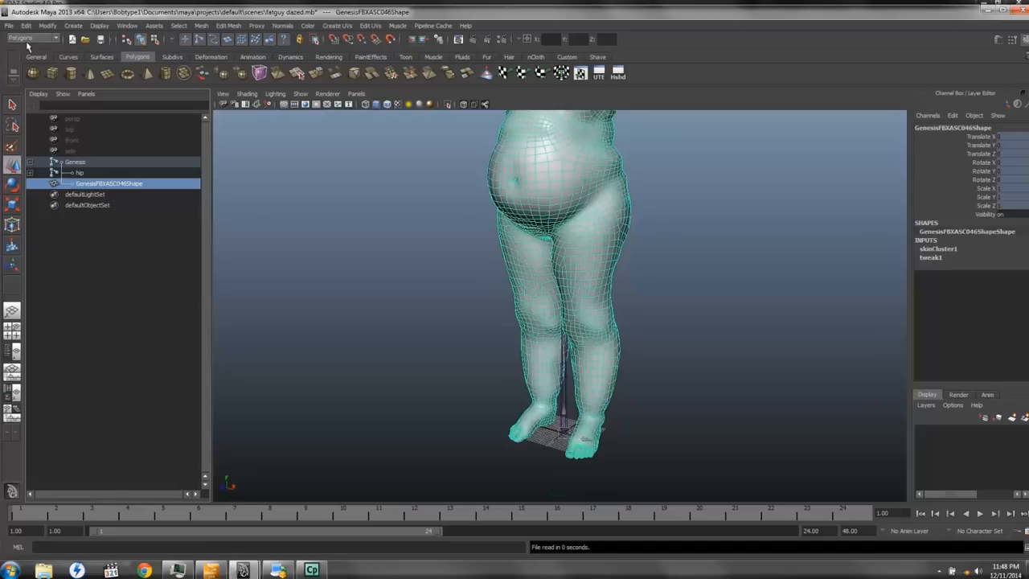
pyautogui.click(201, 26)
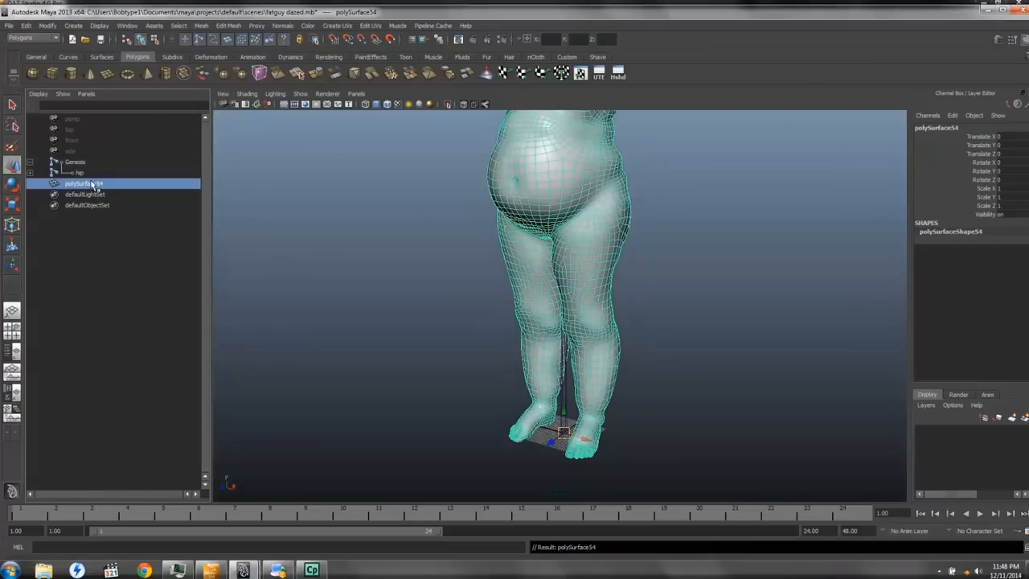
pyautogui.click(79, 172)
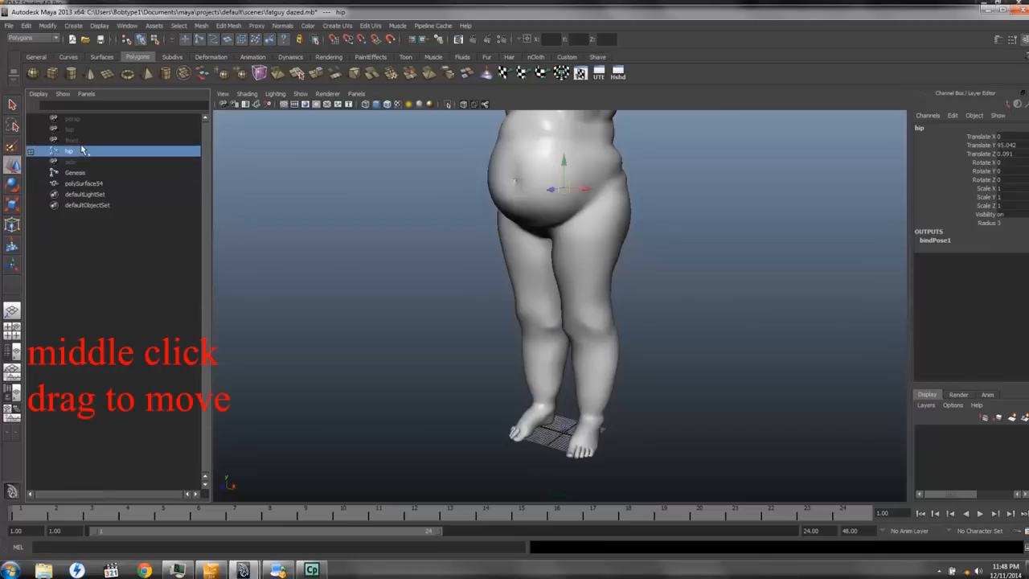
pyautogui.click(75, 172)
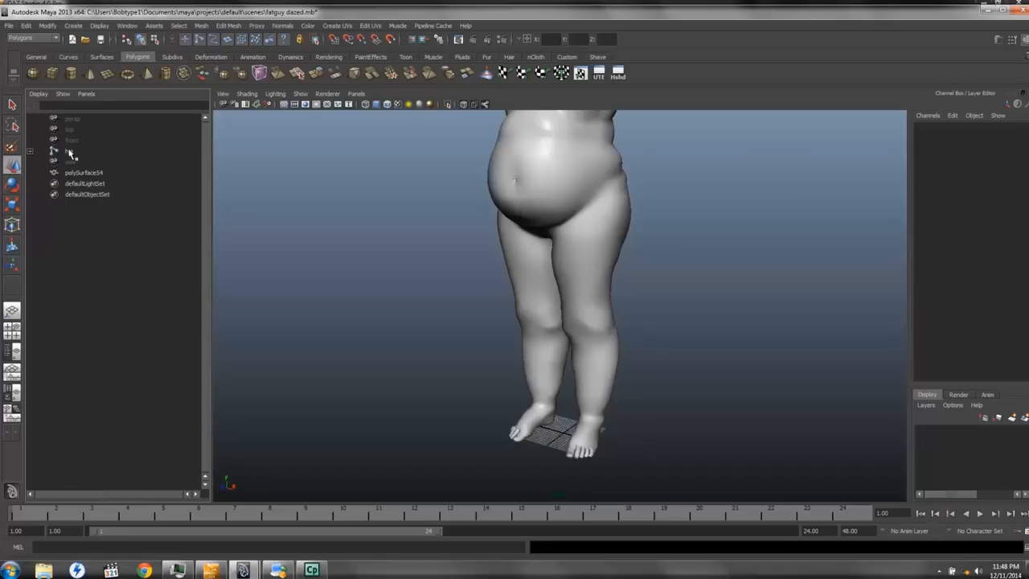
# Skin-bind the heavy mesh to the hip skeleton and expand the pelvis and abdomen joints.
pyautogui.click(70, 151)
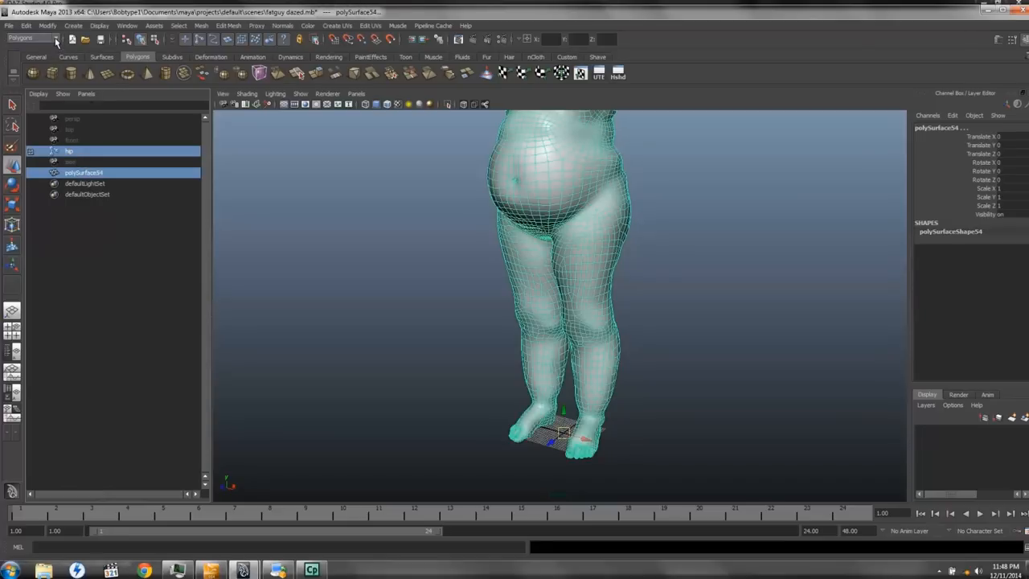
pyautogui.click(32, 38)
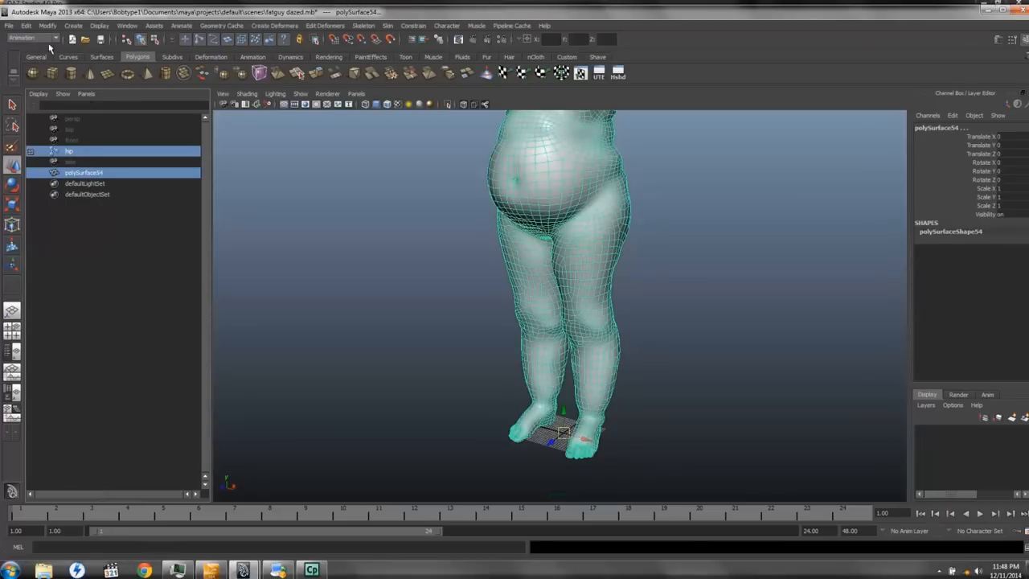
pyautogui.click(388, 26)
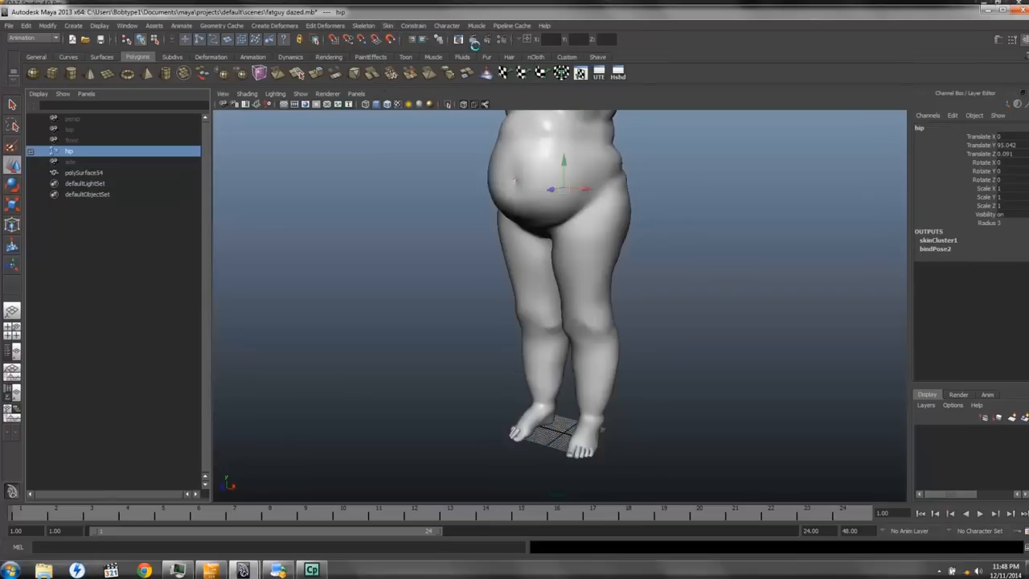
pyautogui.click(54, 151)
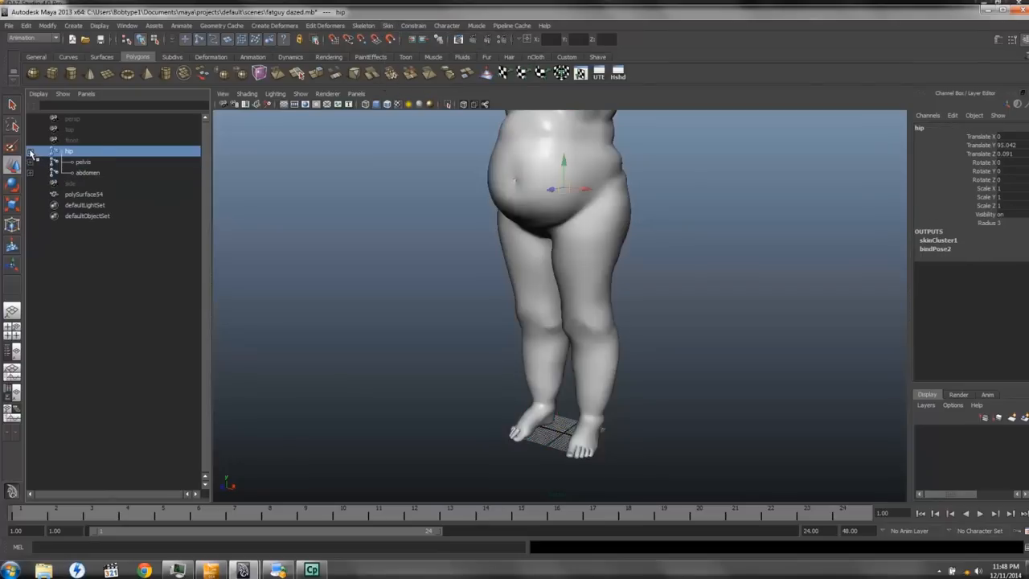
pyautogui.click(82, 162)
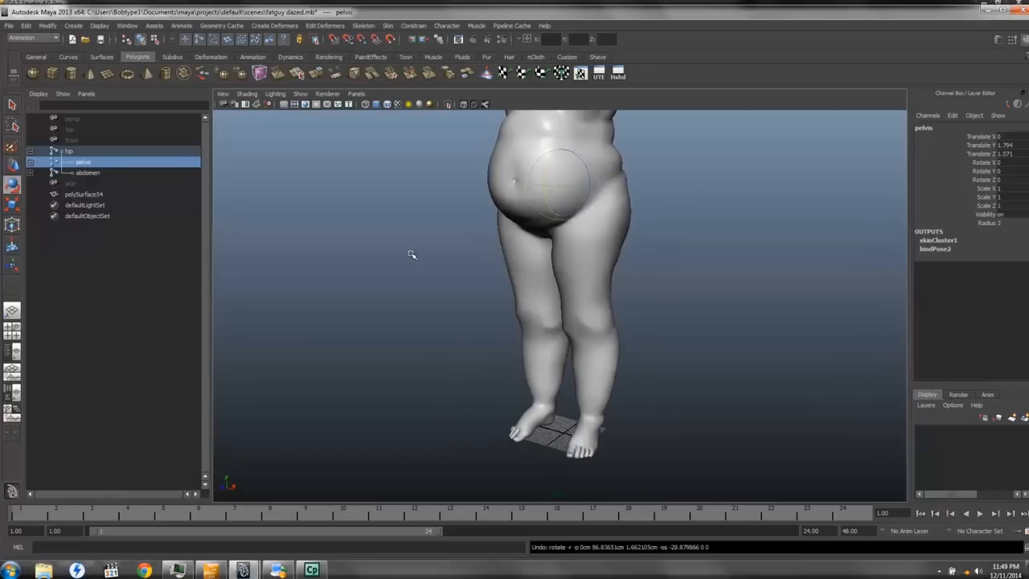
# Add a locator above the figure's head and parent the hip skeleton under it.
pyautogui.click(100, 24)
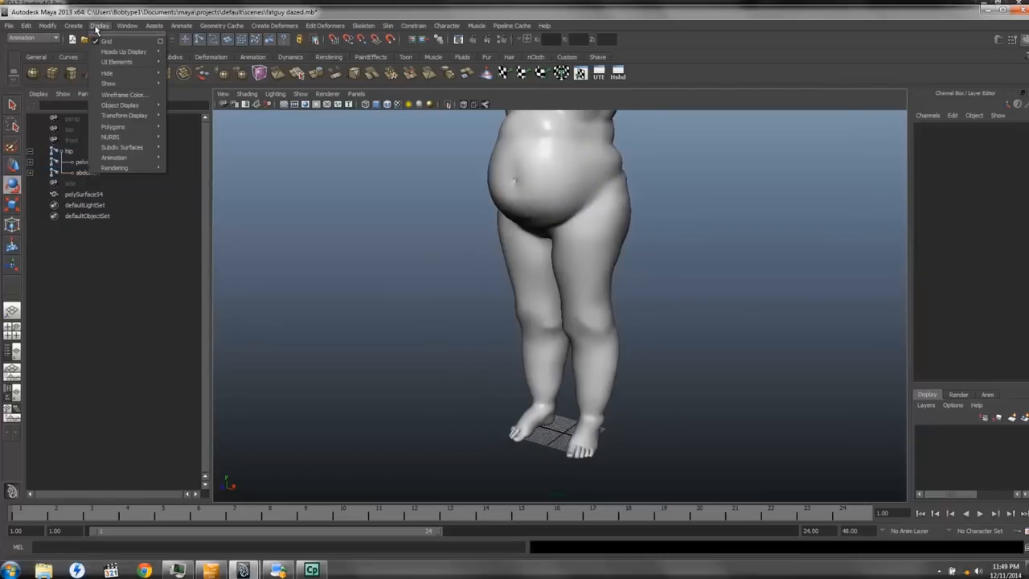
pyautogui.click(73, 26)
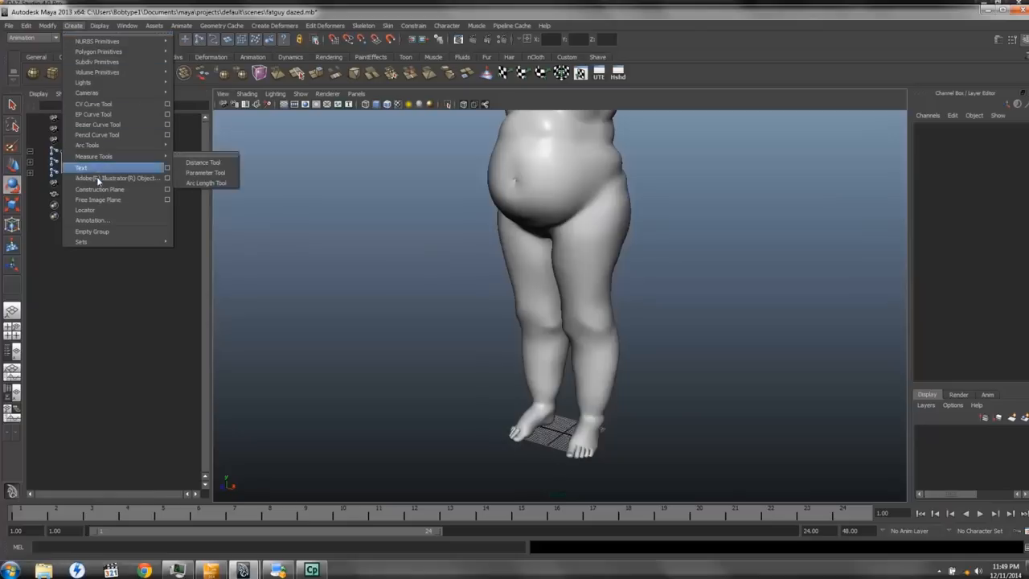
pyautogui.click(86, 210)
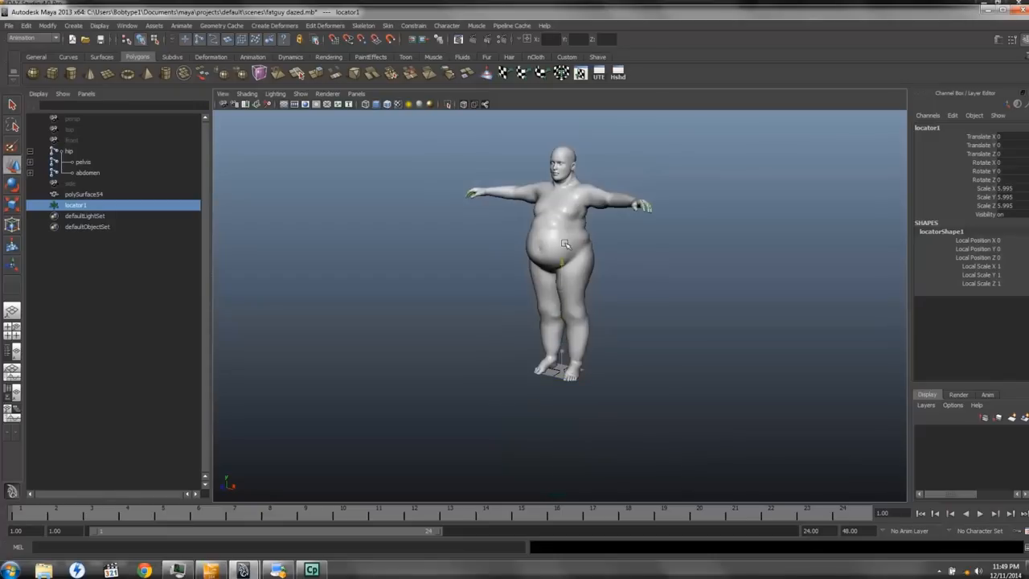
pyautogui.moveTo(562, 244); pyautogui.dragTo(563, 134)
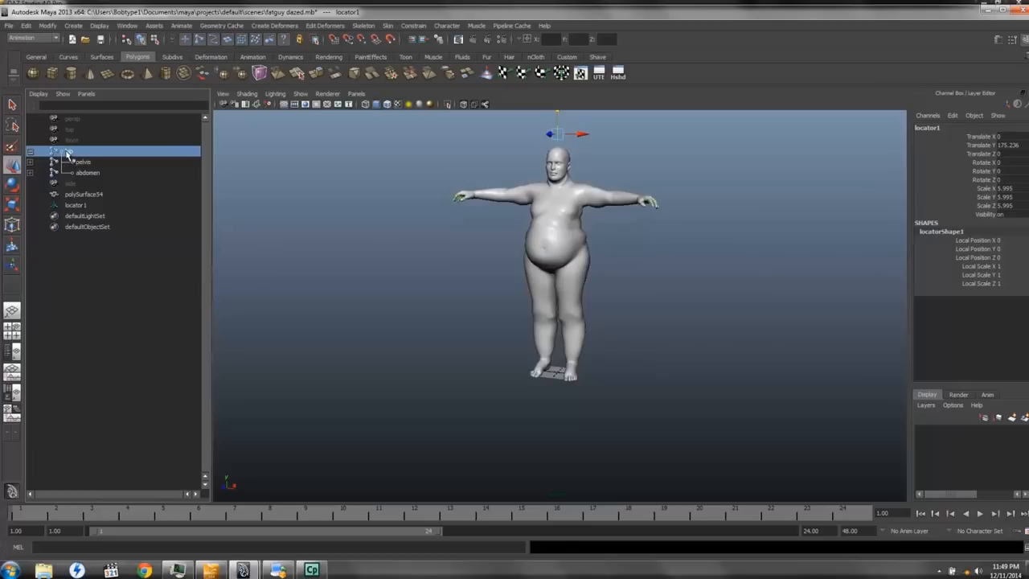
pyautogui.press('ctrl+p')
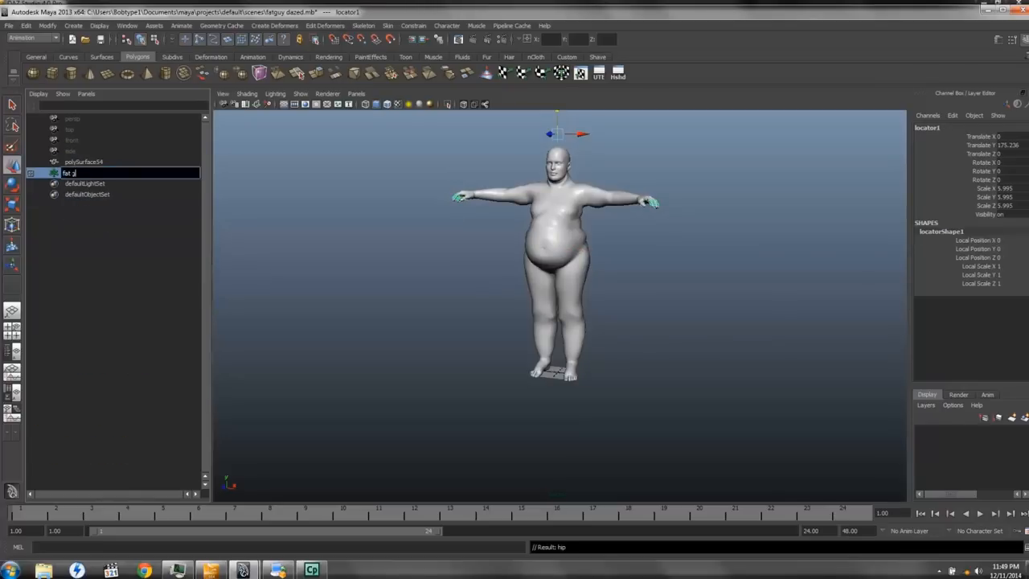
# Name the locator fat_guy and rename the body mesh skin_doin_t_touch.
pyautogui.write('fat_guy')
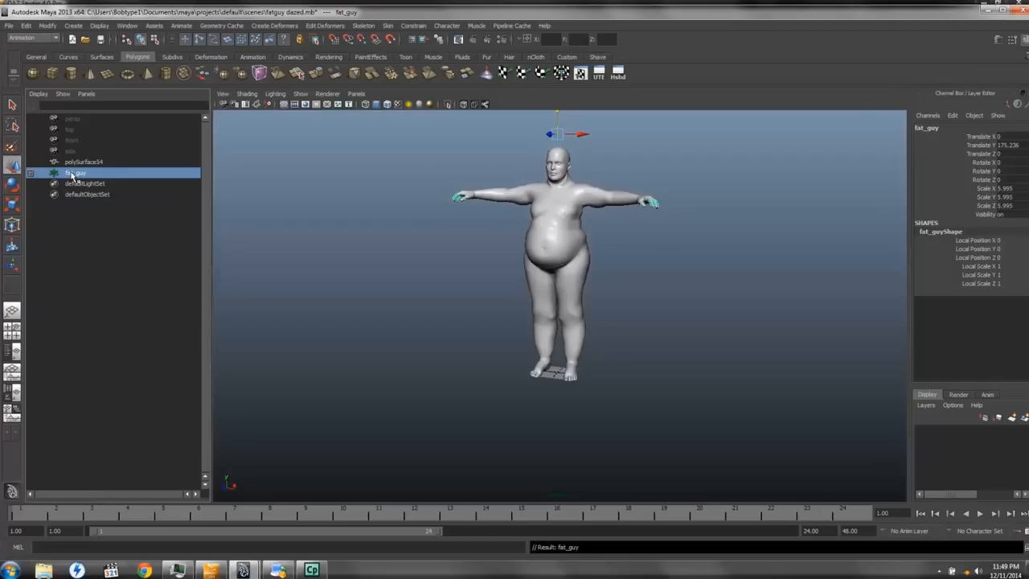
pyautogui.click(83, 162)
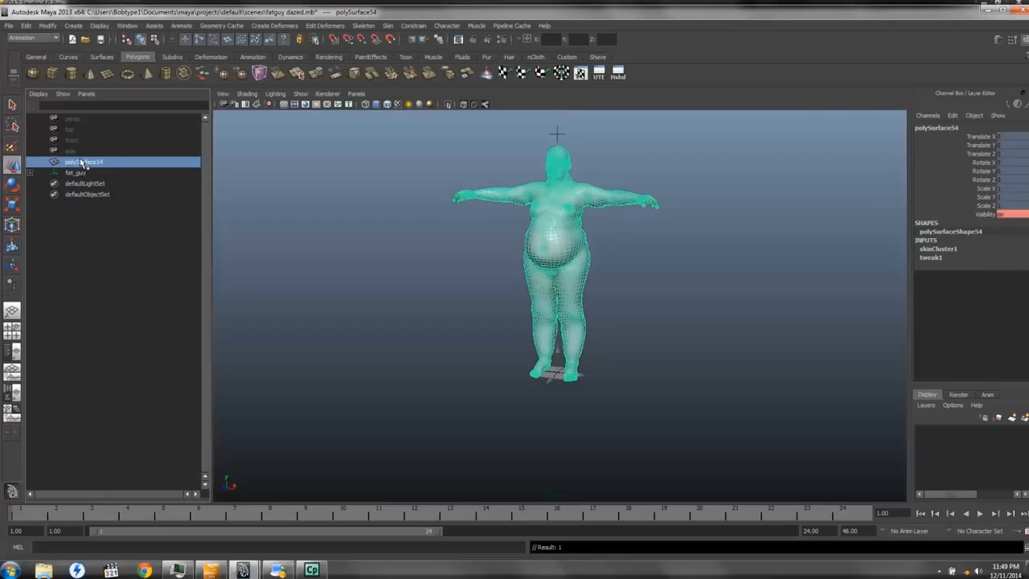
pyautogui.doubleClick(84, 161)
pyautogui.write('skin_doin_t_touch')
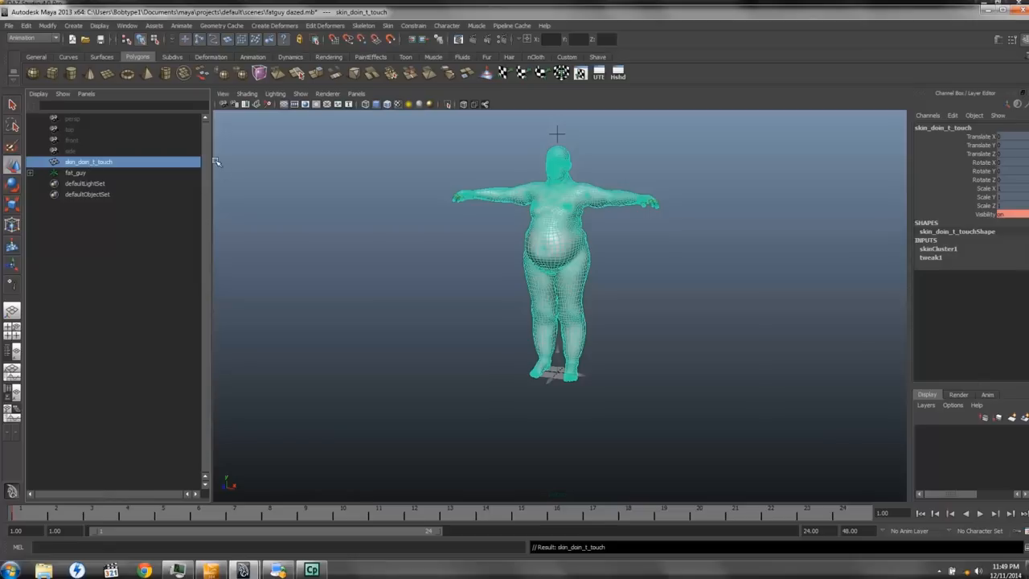
pyautogui.click(75, 172)
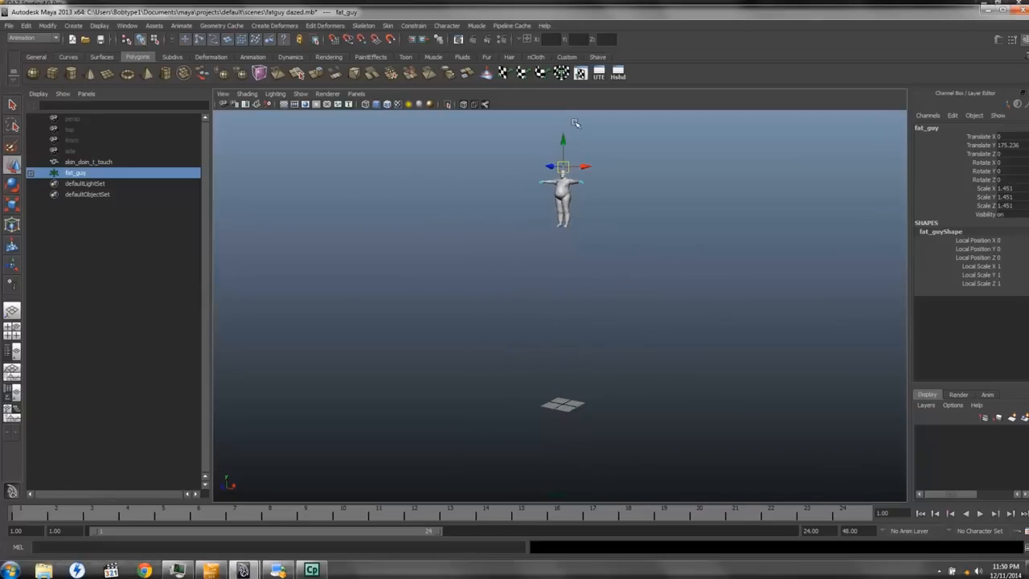
# Lower the fat_guy figure so its feet rest on the grid, and save the scene.
pyautogui.moveTo(562, 141); pyautogui.dragTo(563, 325)
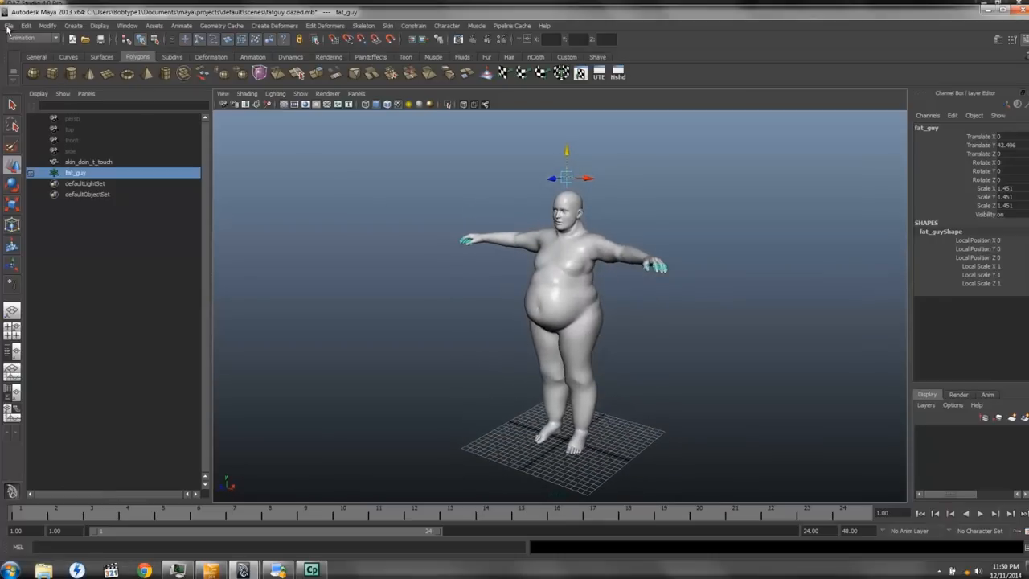
pyautogui.click(9, 24)
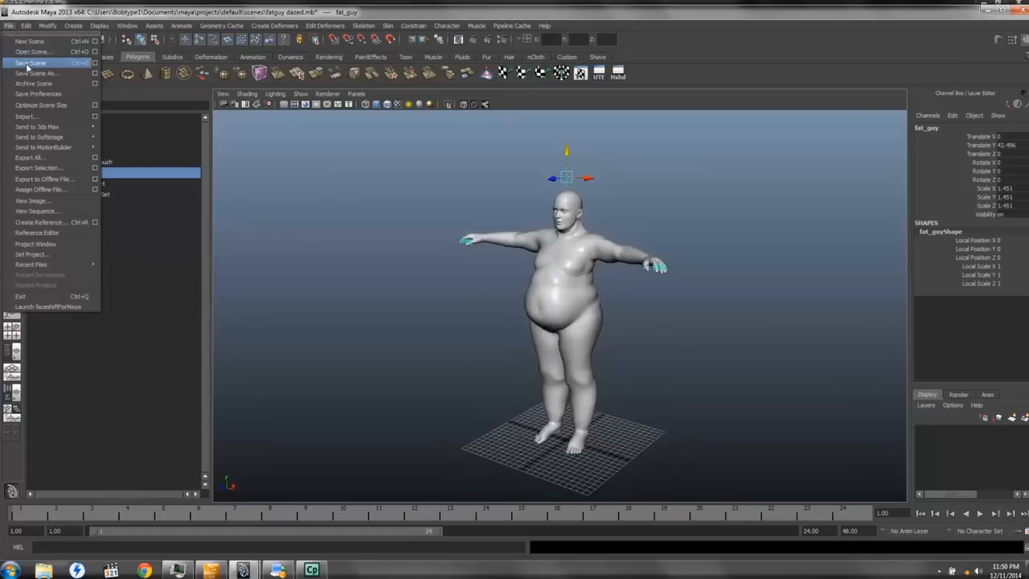
pyautogui.click(30, 62)
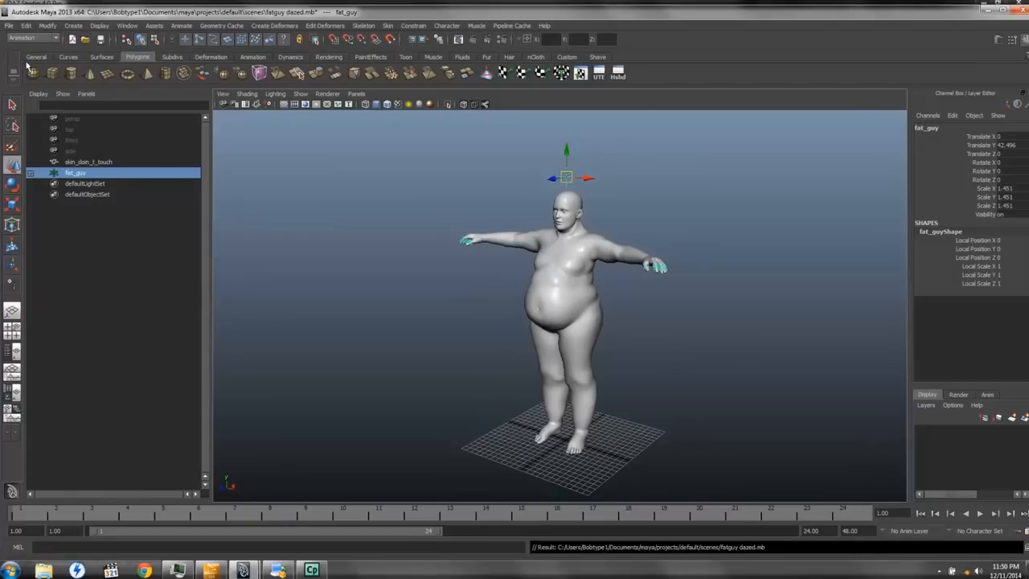
pyautogui.moveTo(312, 238)
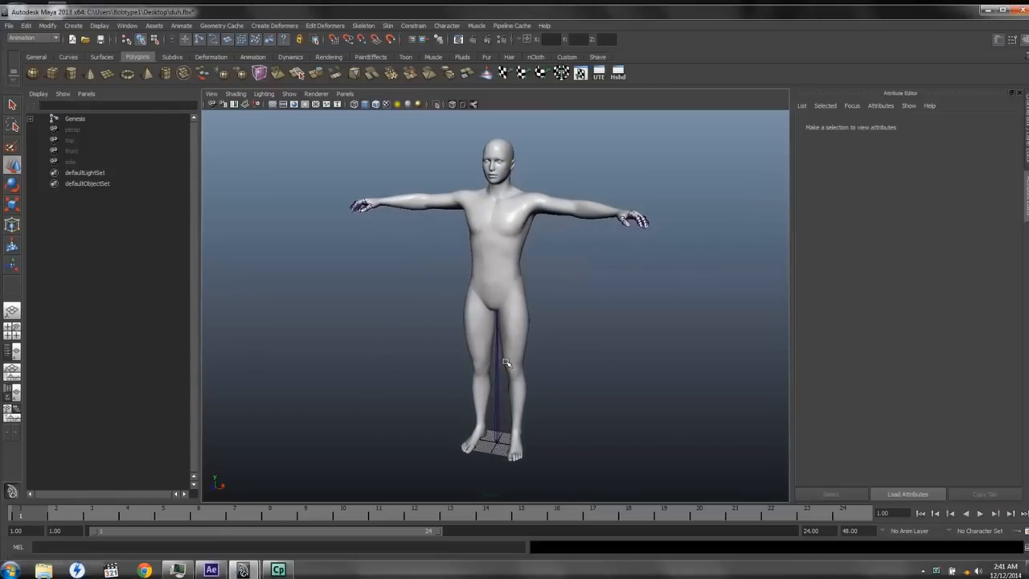
pyautogui.moveTo(84, 130)
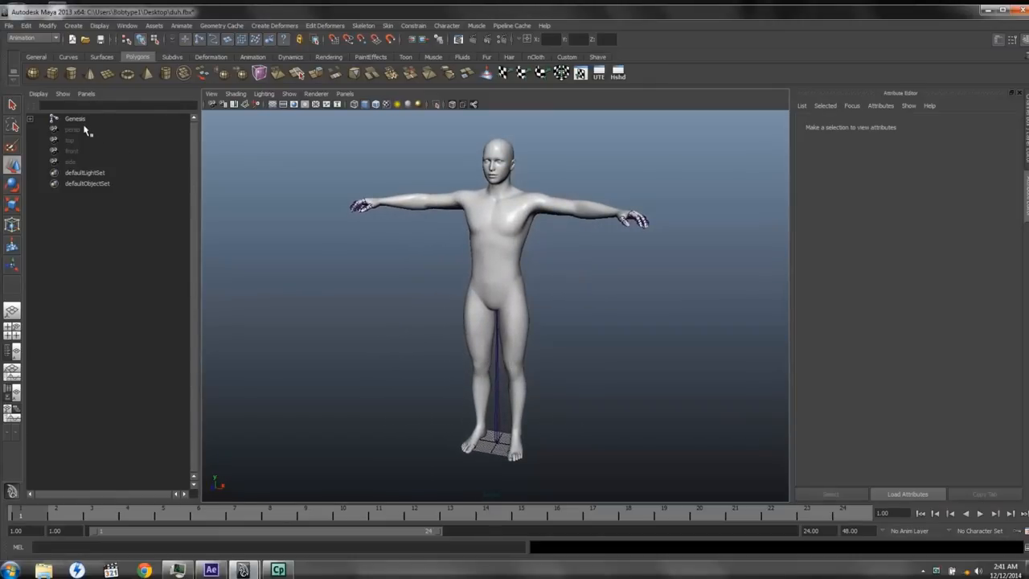
# Group Genesis into group1 and move the hip joint and body mesh directly into group1.
pyautogui.press('ctrl+g')
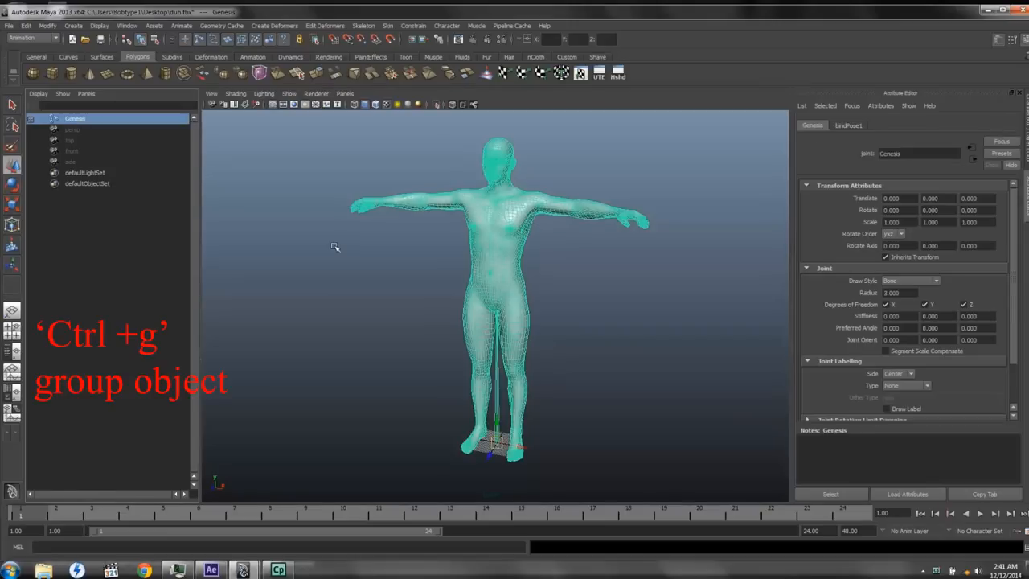
pyautogui.press('ctrl+g')
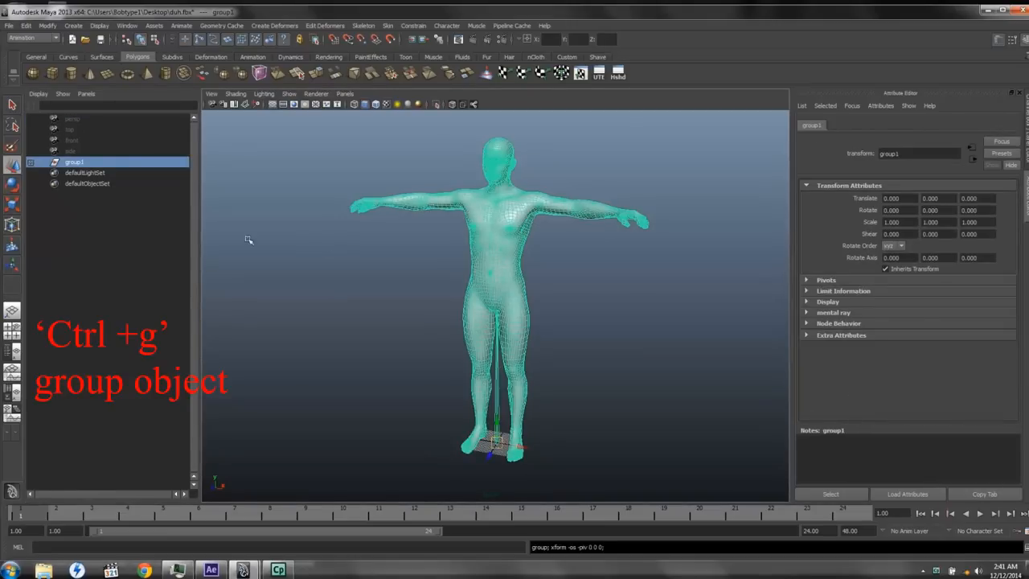
pyautogui.click(29, 161)
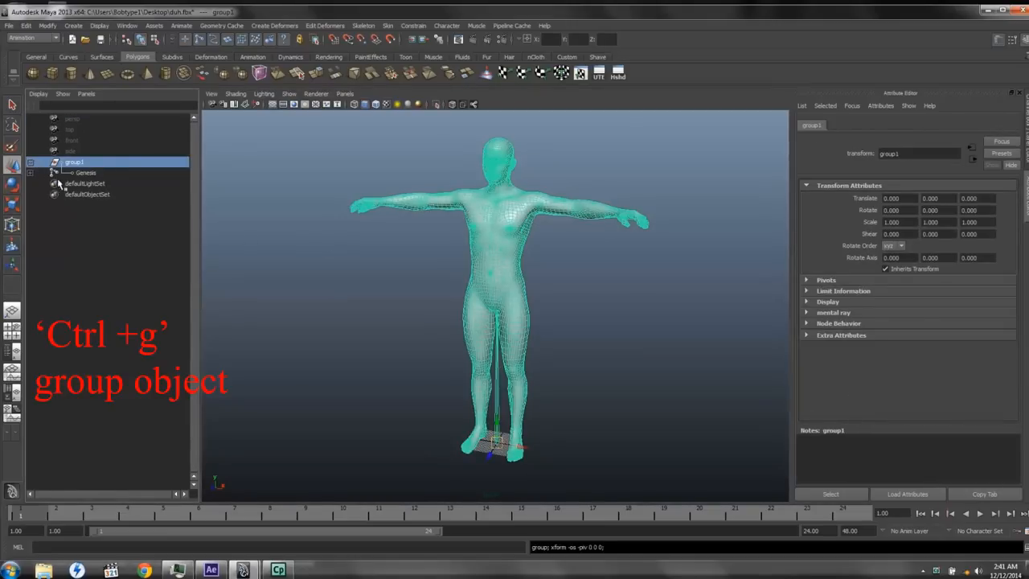
pyautogui.click(55, 173)
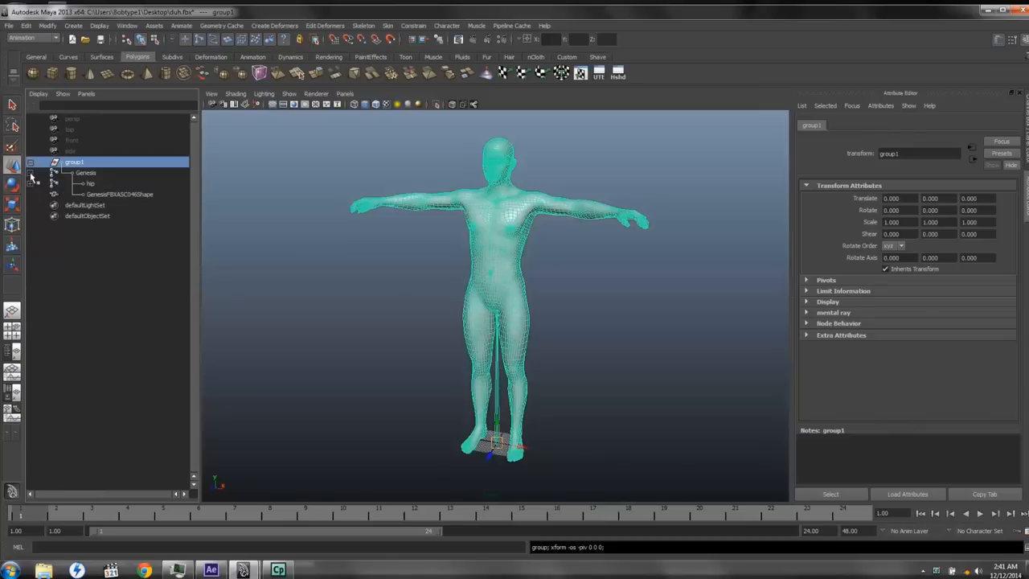
pyautogui.click(90, 183)
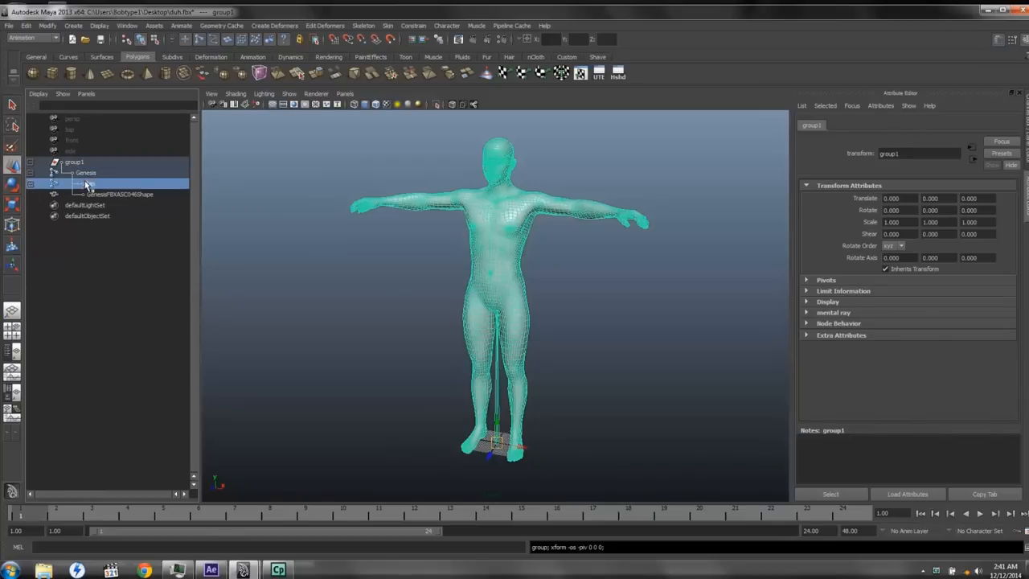
pyautogui.click(119, 194)
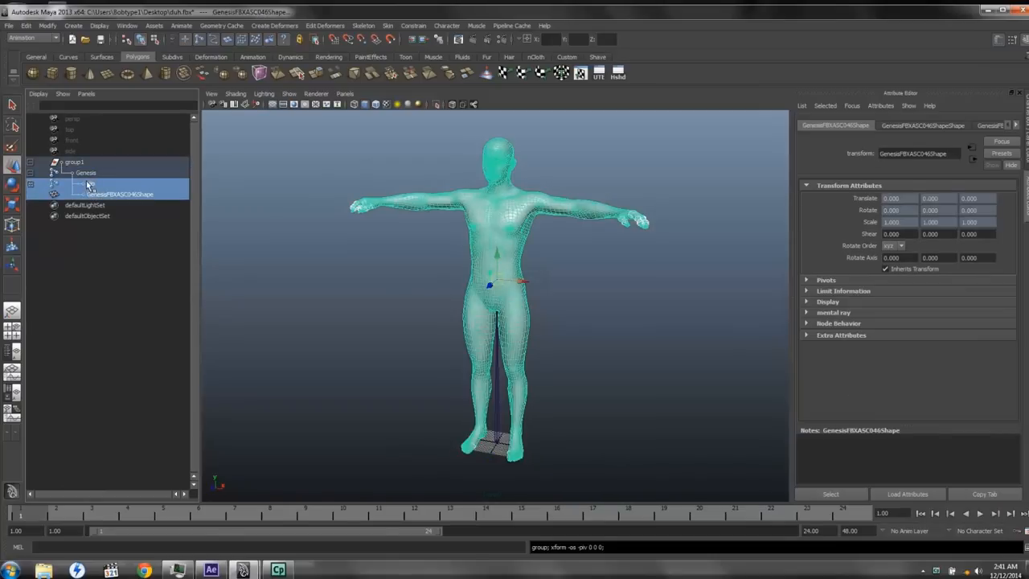
pyautogui.click(86, 173)
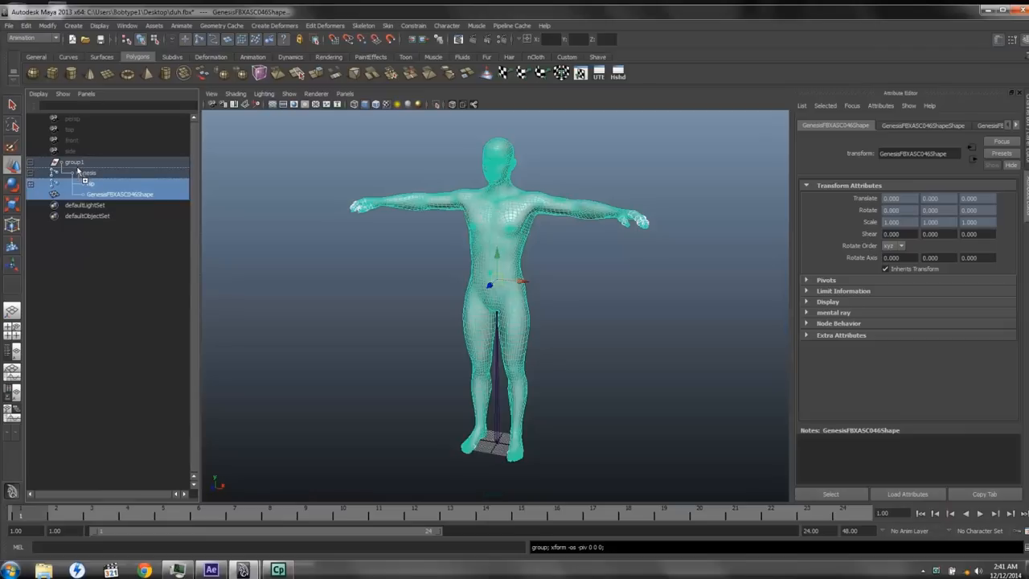
pyautogui.click(109, 183)
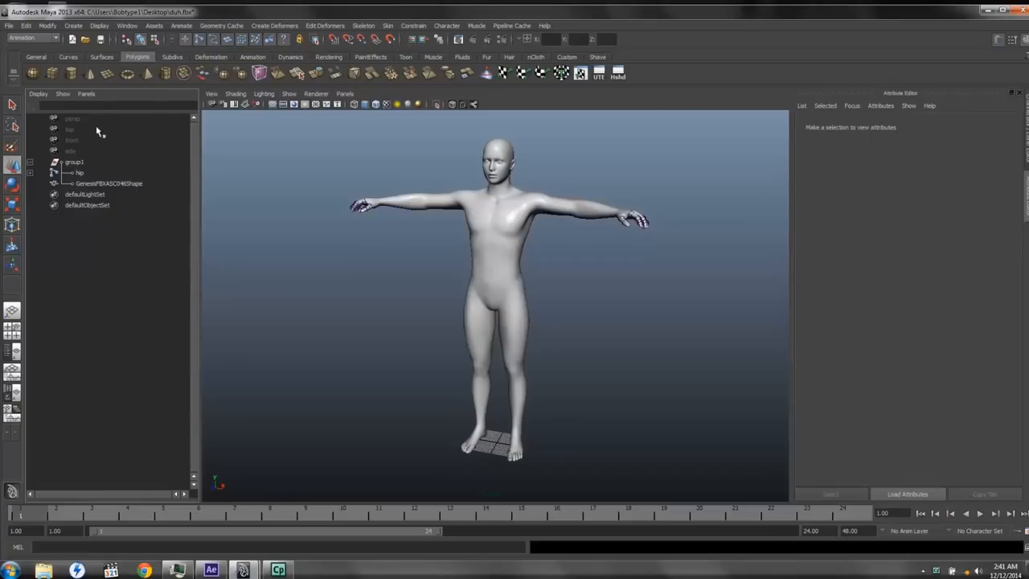
# Add locator1 above the figure's head and parent the hip skeleton under it.
pyautogui.click(73, 25)
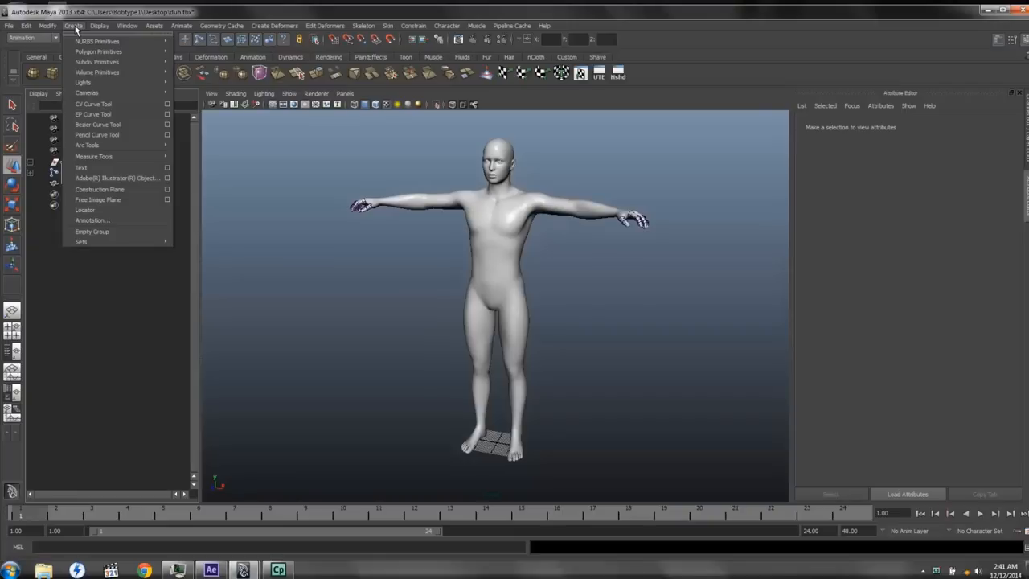
pyautogui.moveTo(86, 210)
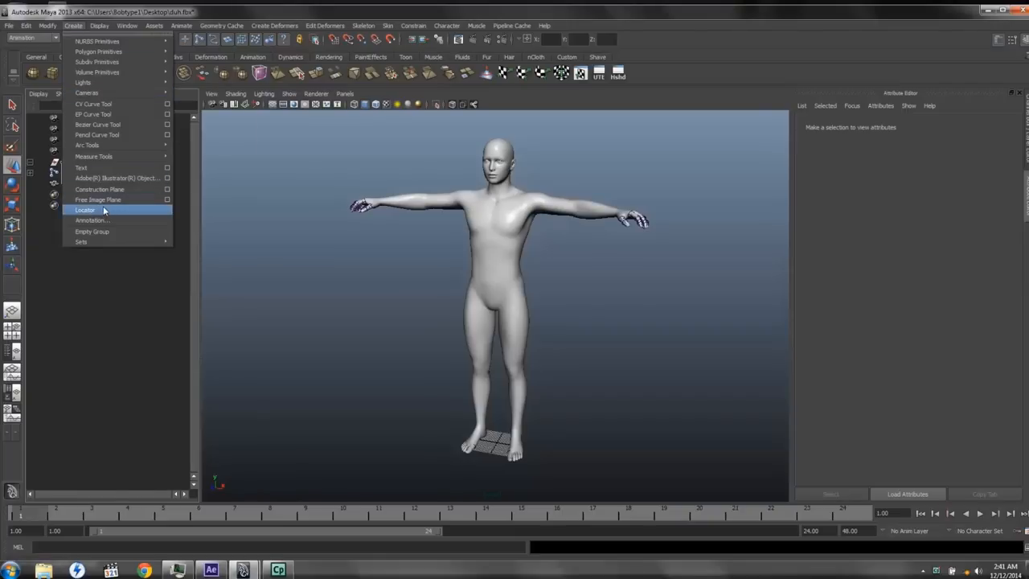
pyautogui.click(86, 210)
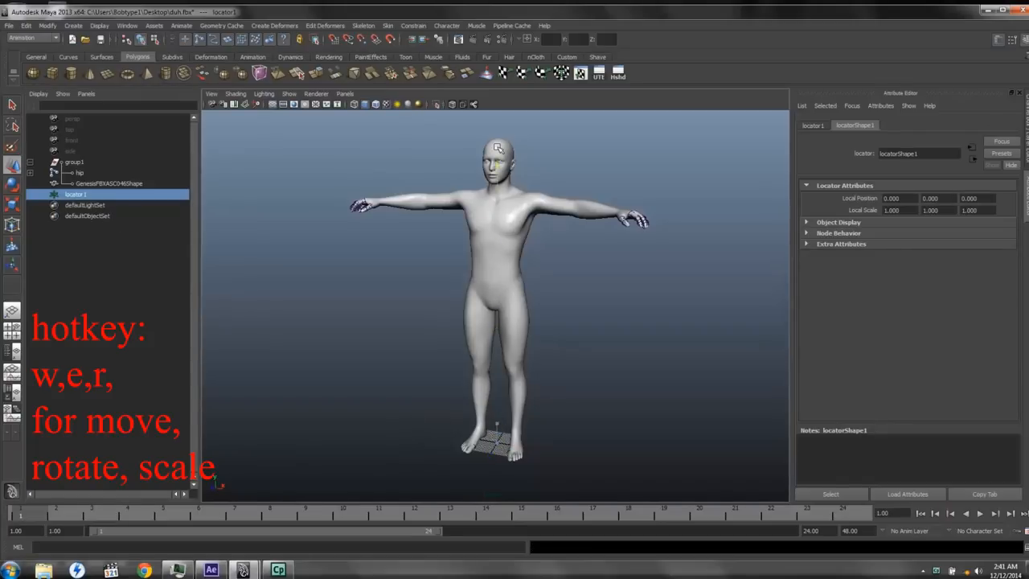
pyautogui.press('w')
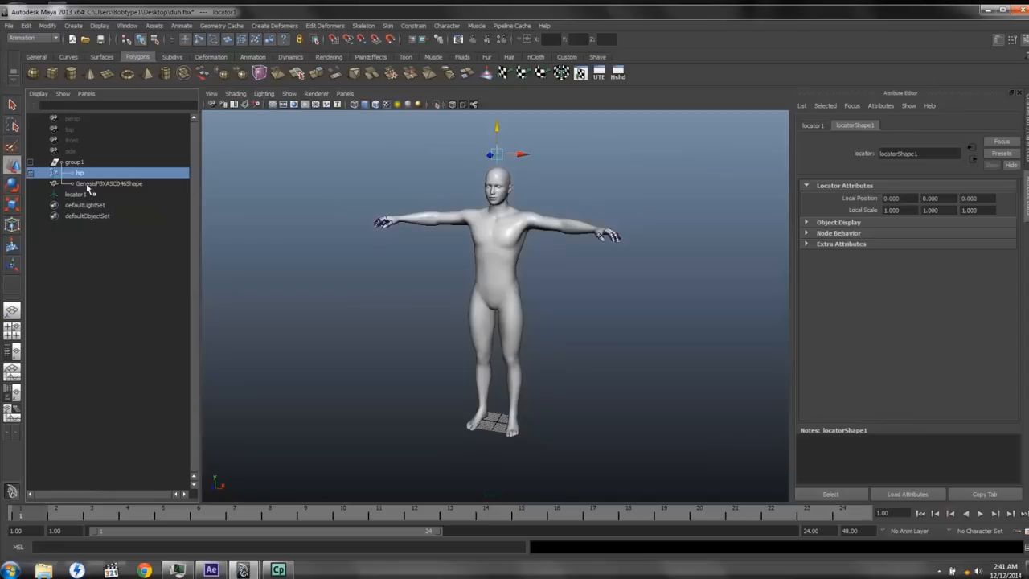
pyautogui.click(73, 173)
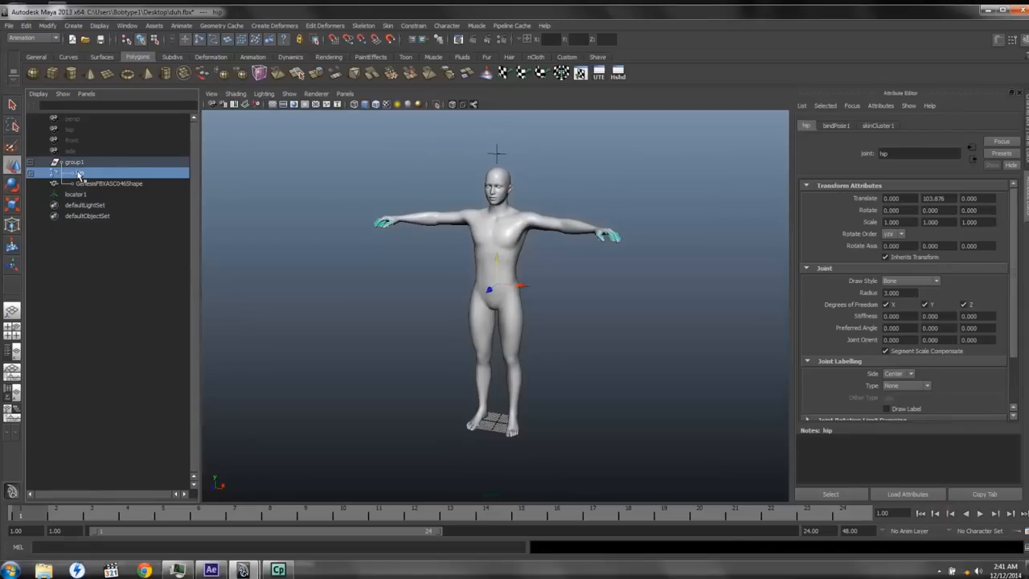
pyautogui.click(75, 194)
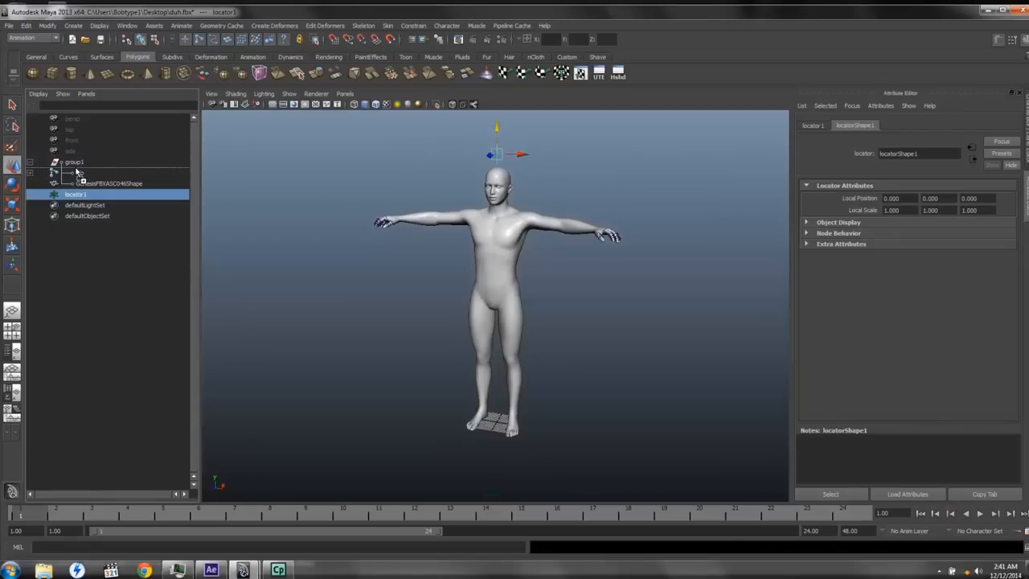
pyautogui.click(80, 183)
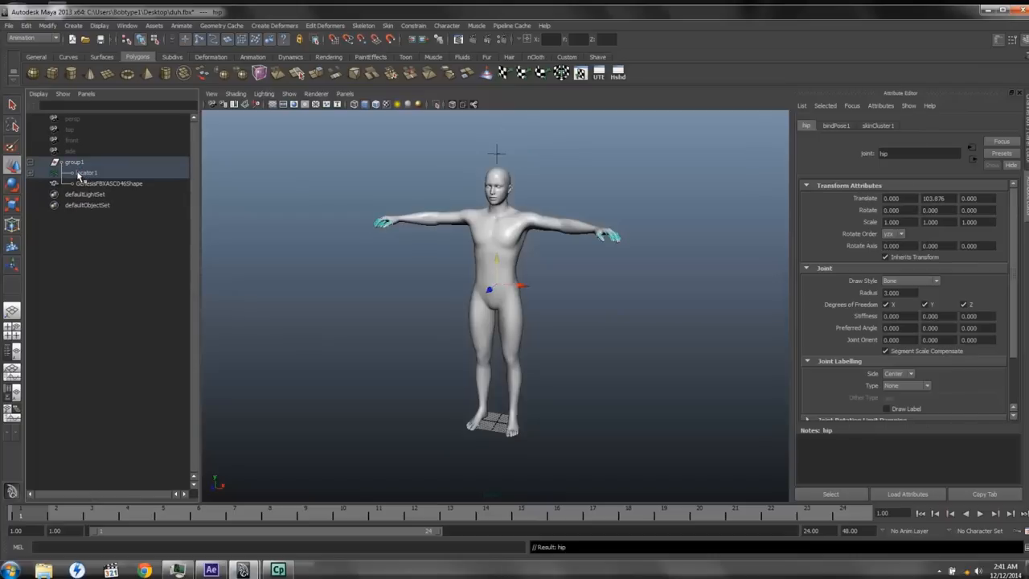
pyautogui.click(84, 172)
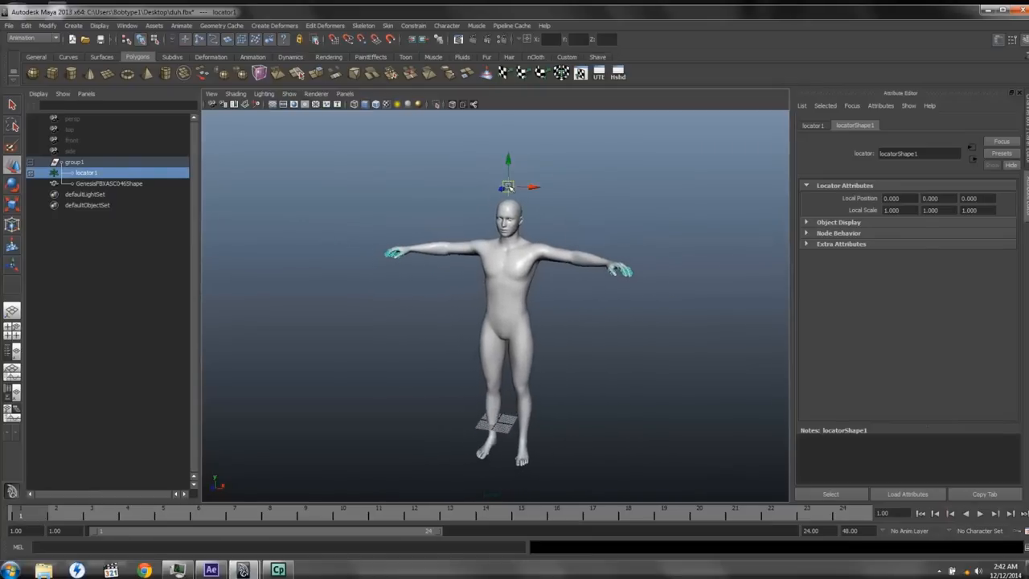
# Raise locator1 above the head, then shift group1 aside, back to the origin, and collapse it.
pyautogui.moveTo(508, 187); pyautogui.dragTo(496, 155)
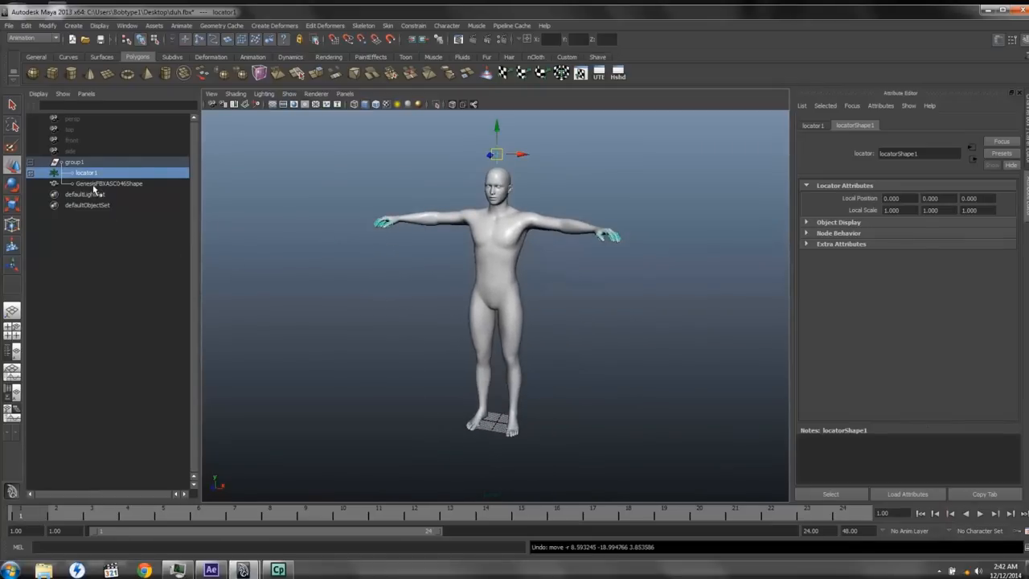
pyautogui.click(108, 184)
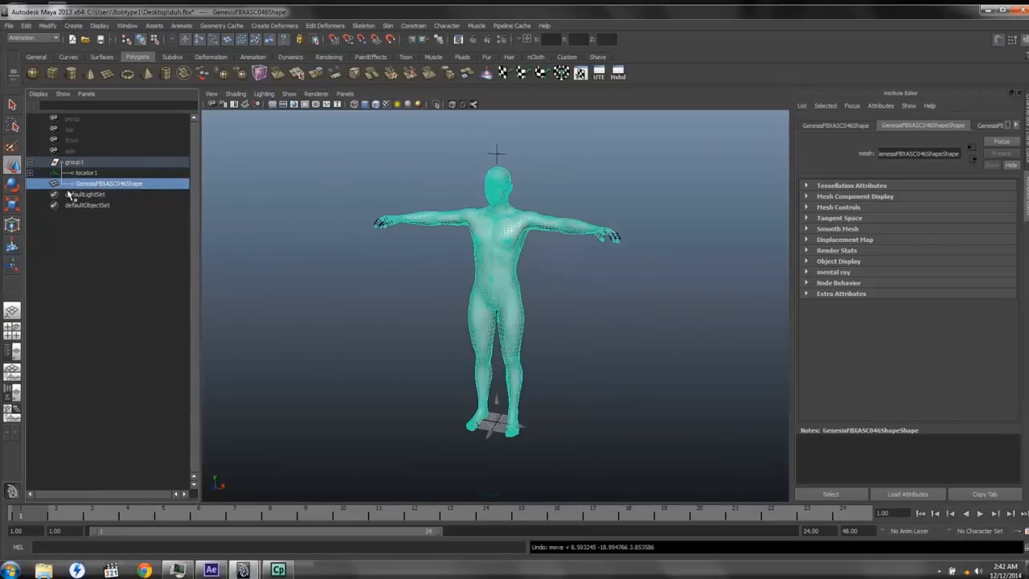
pyautogui.click(74, 162)
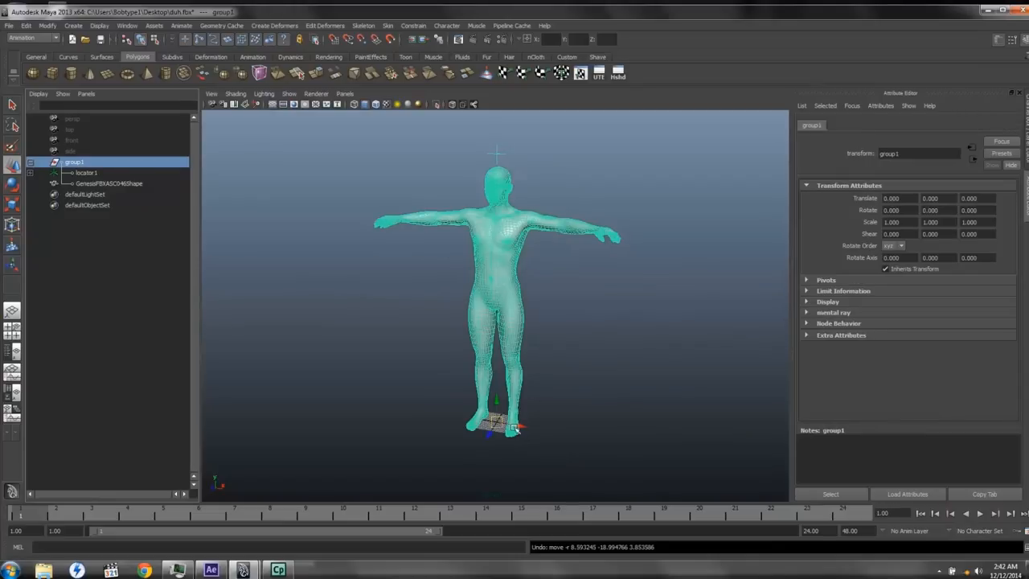
pyautogui.moveTo(494, 426); pyautogui.dragTo(539, 428)
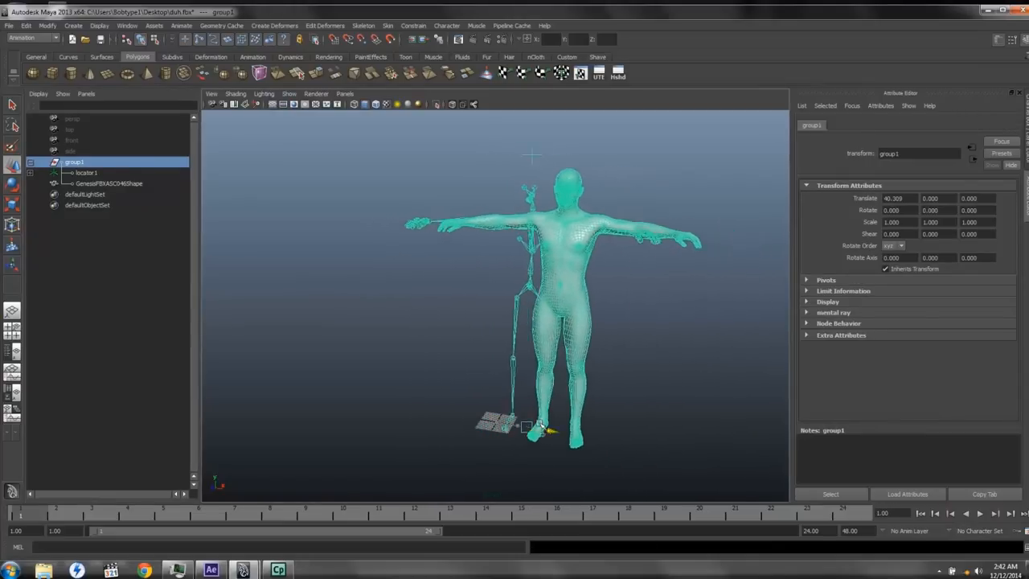
pyautogui.moveTo(539, 430); pyautogui.dragTo(595, 434)
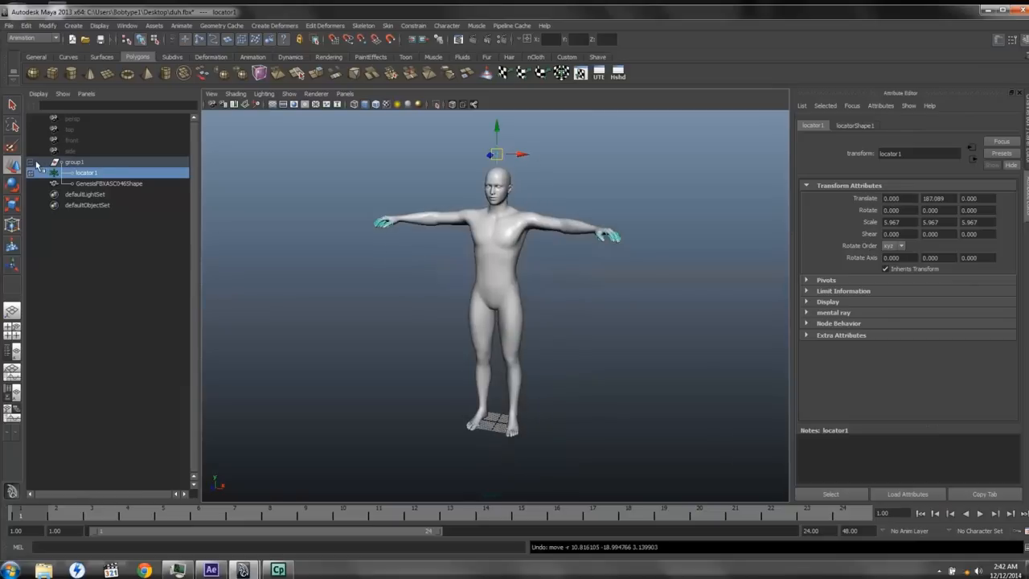
pyautogui.click(74, 161)
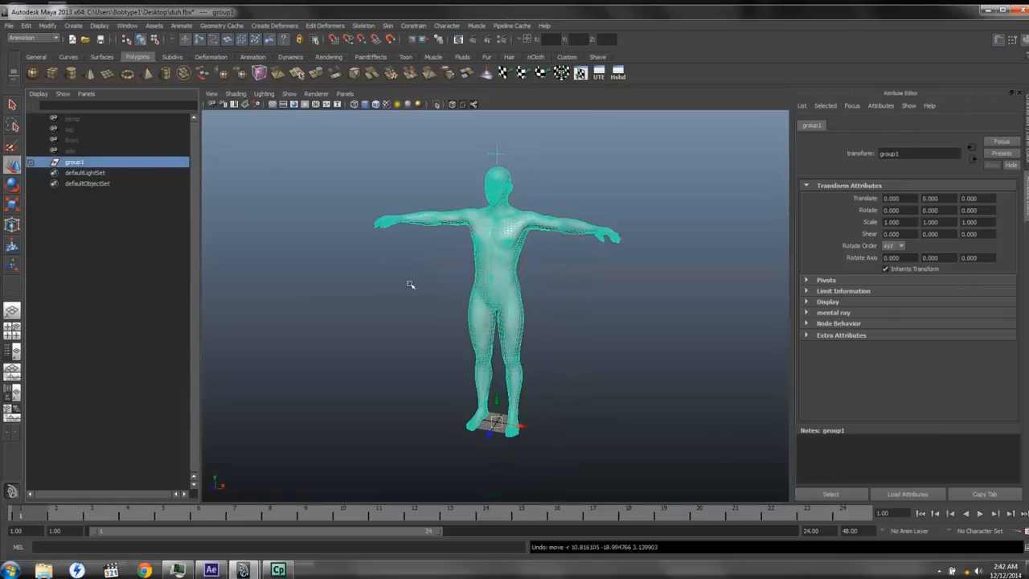
pyautogui.moveTo(499, 383)
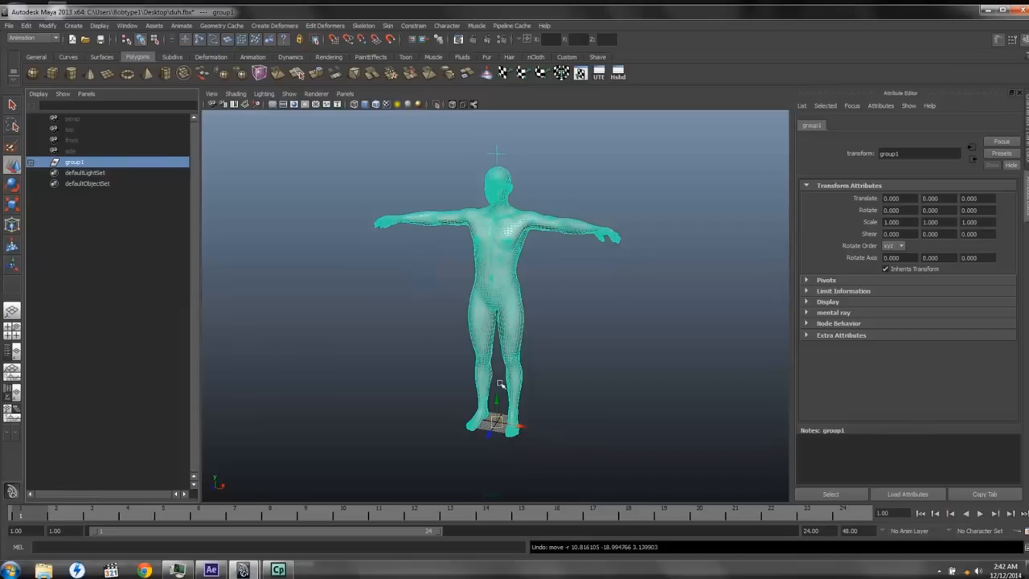
pyautogui.moveTo(172, 211)
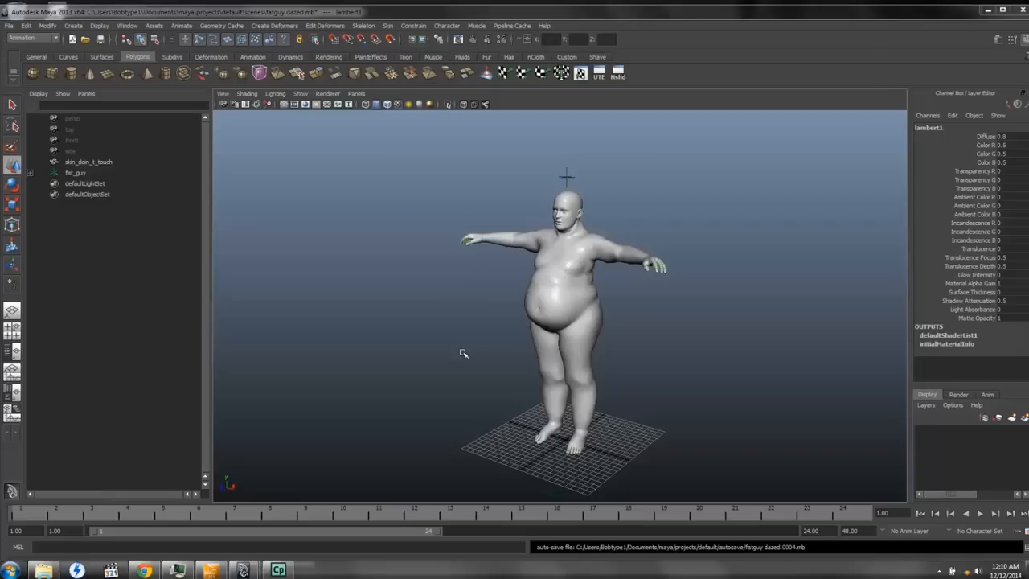
pyautogui.moveTo(275, 219)
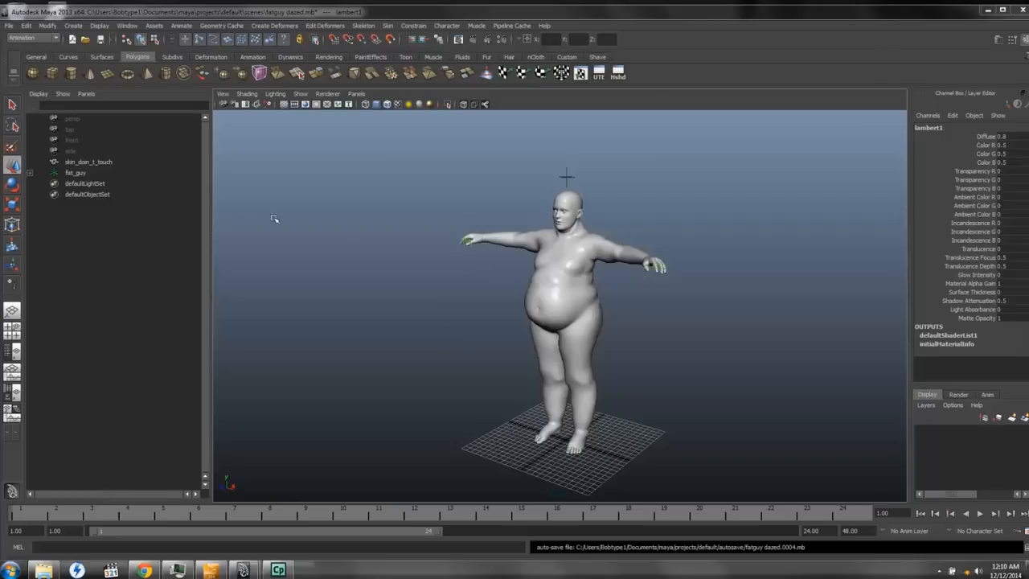
# Open Hypershade to display the skin mesh's imported grey phong materials.
pyautogui.click(88, 161)
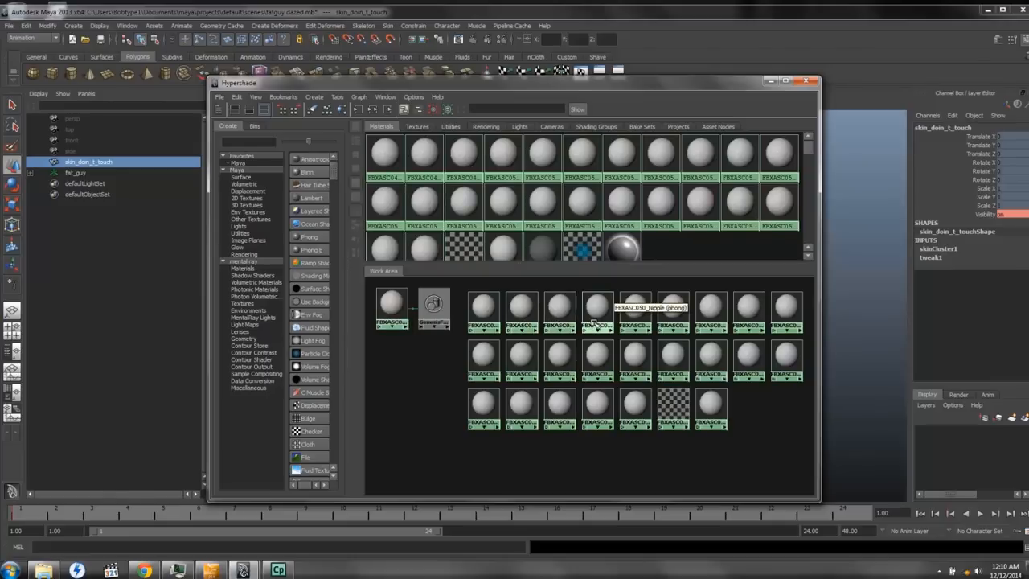
pyautogui.moveTo(483, 309)
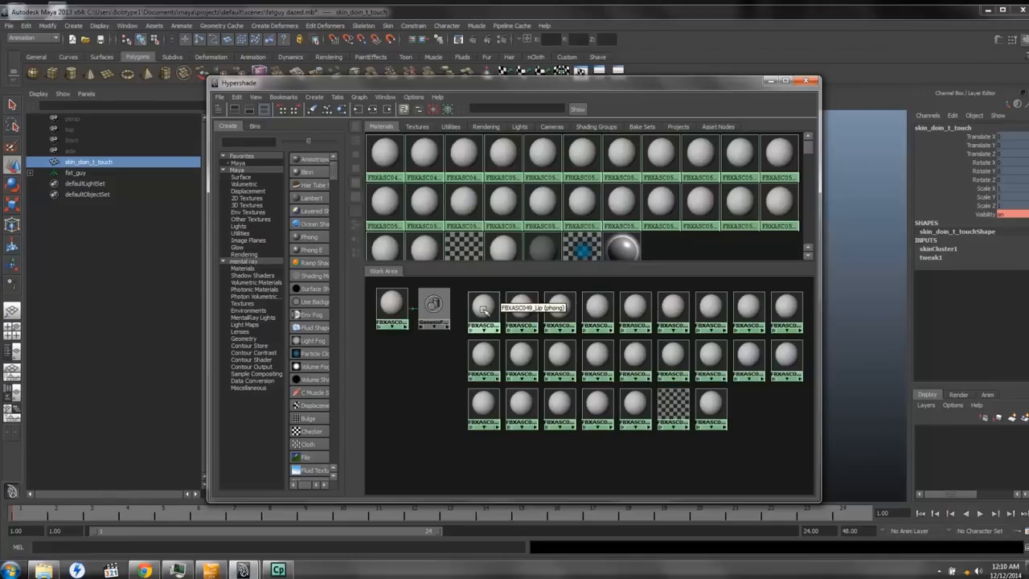
# Select the FBXASC049_Lip phong material in Hypershade to load its attributes.
pyautogui.click(483, 302)
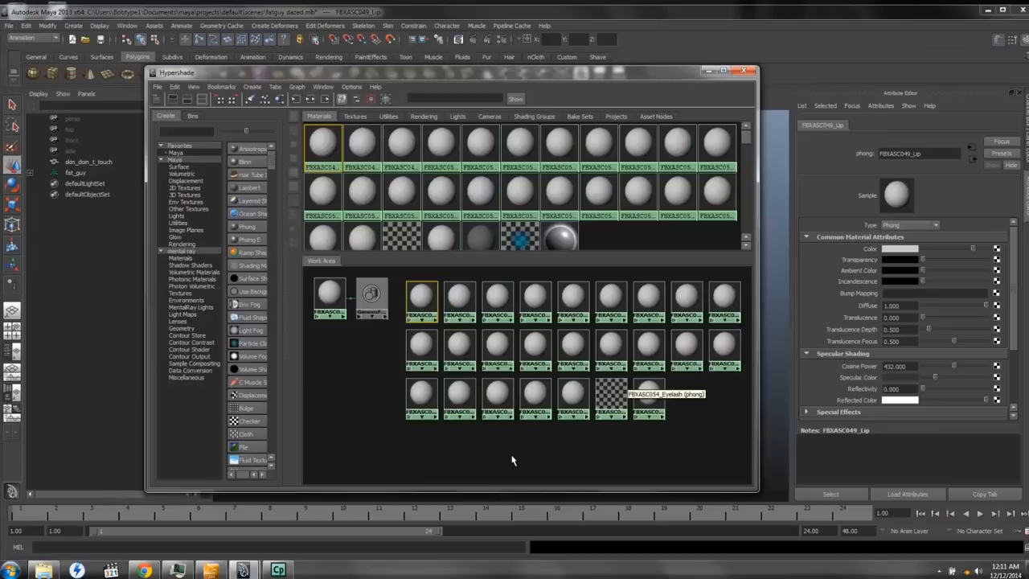
pyautogui.moveTo(599, 193)
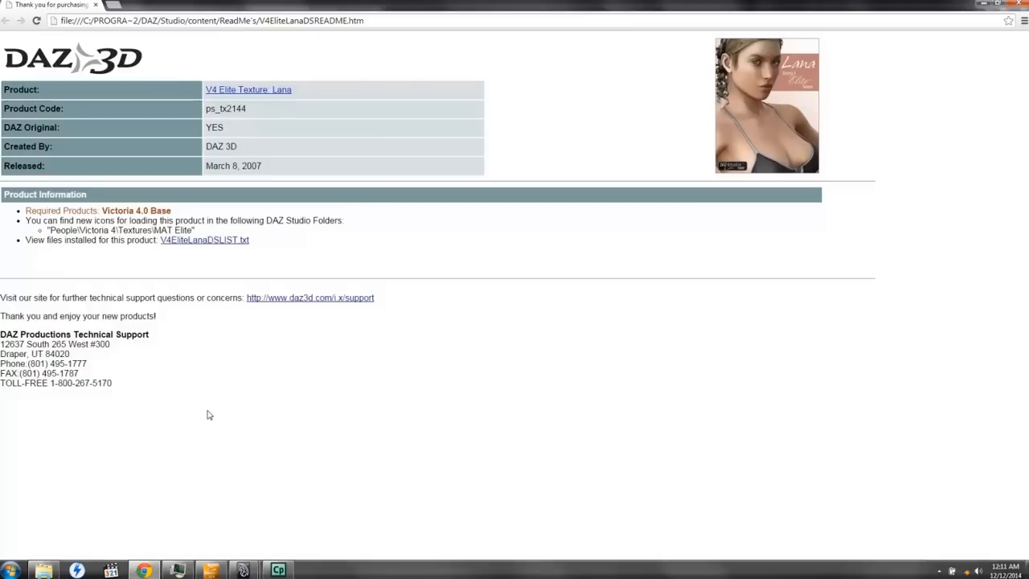
pyautogui.moveTo(812, 66)
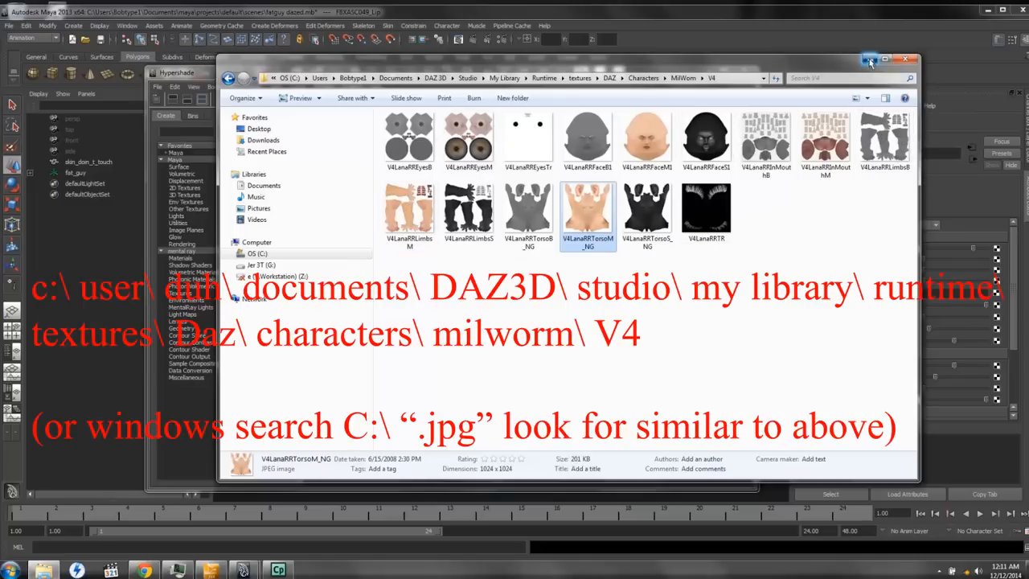
# Close the V4 texture folder Explorer window.
pyautogui.click(906, 59)
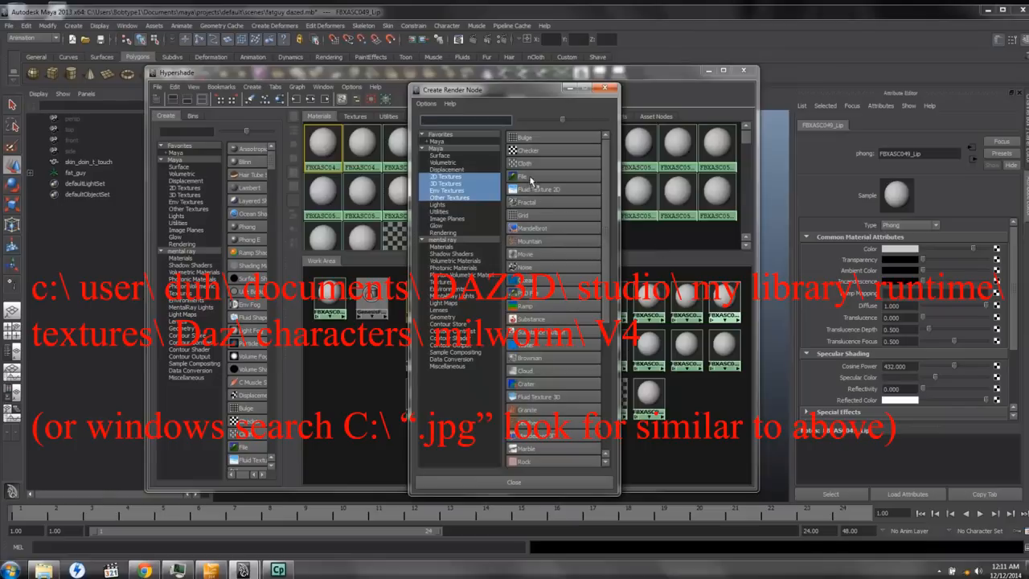
# Create a file texture and browse to the DAZ MilMan M4 textures folder.
pyautogui.click(523, 176)
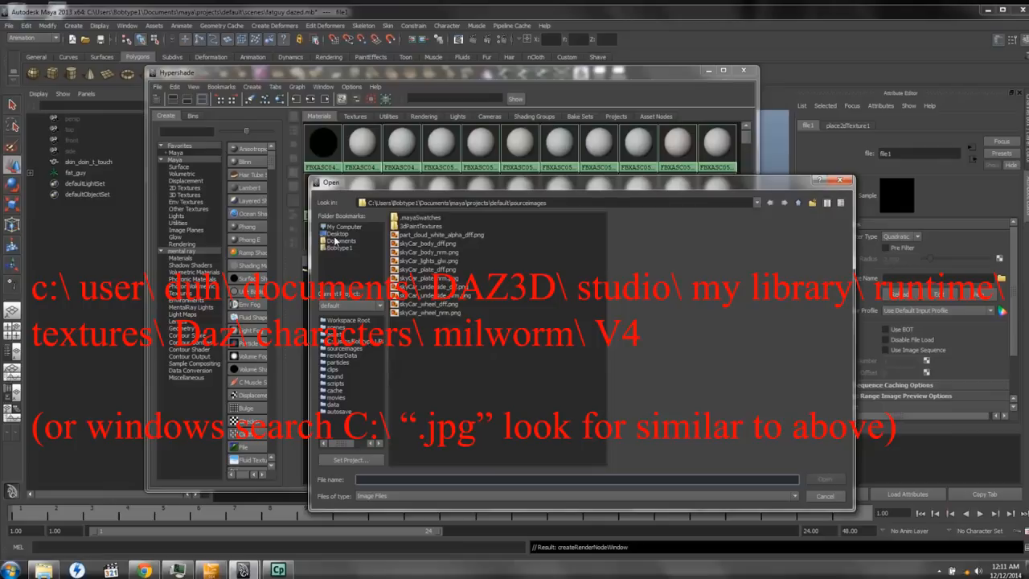
pyautogui.click(340, 240)
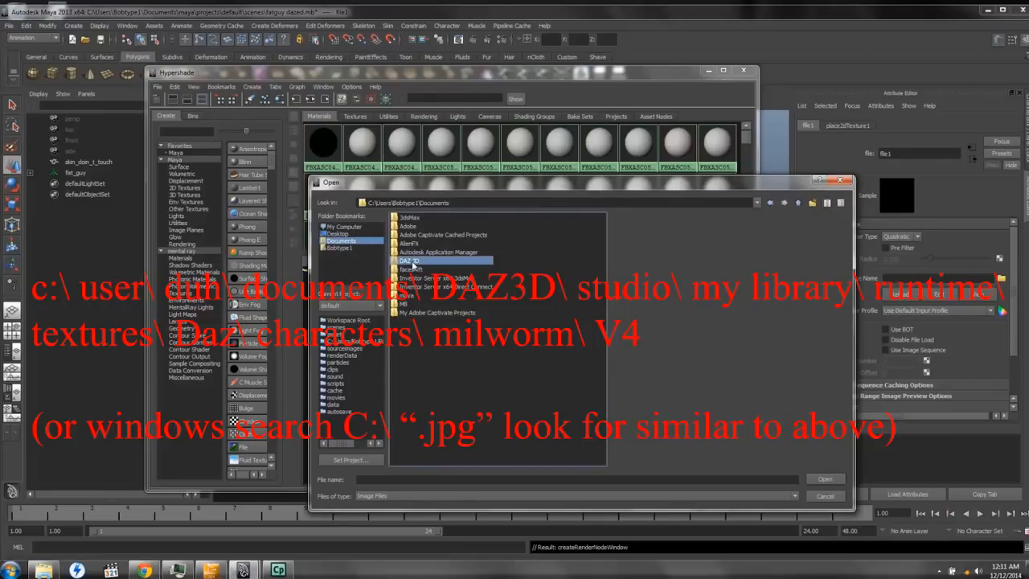
pyautogui.doubleClick(442, 260)
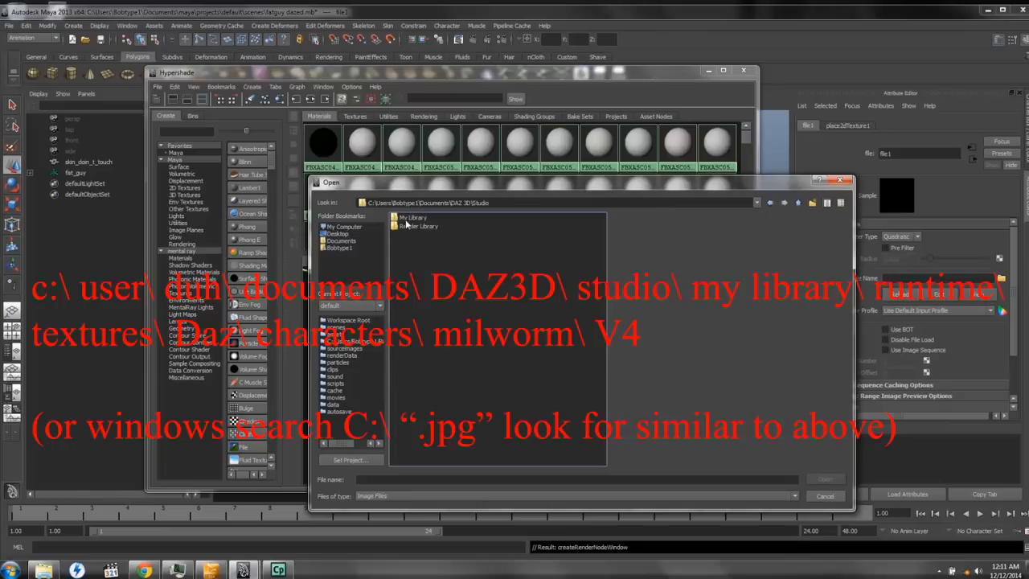
pyautogui.moveTo(413, 225)
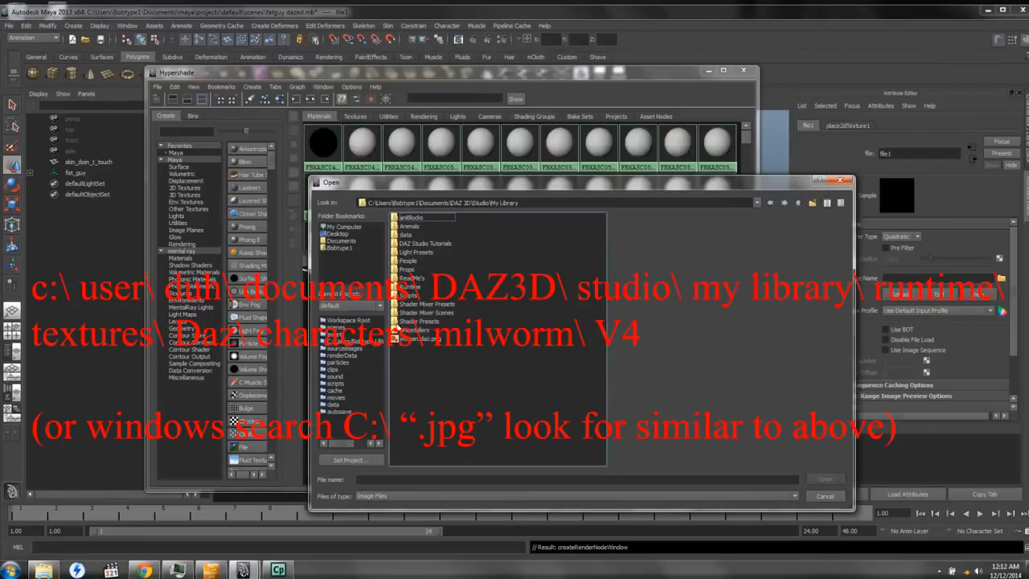
pyautogui.click(418, 287)
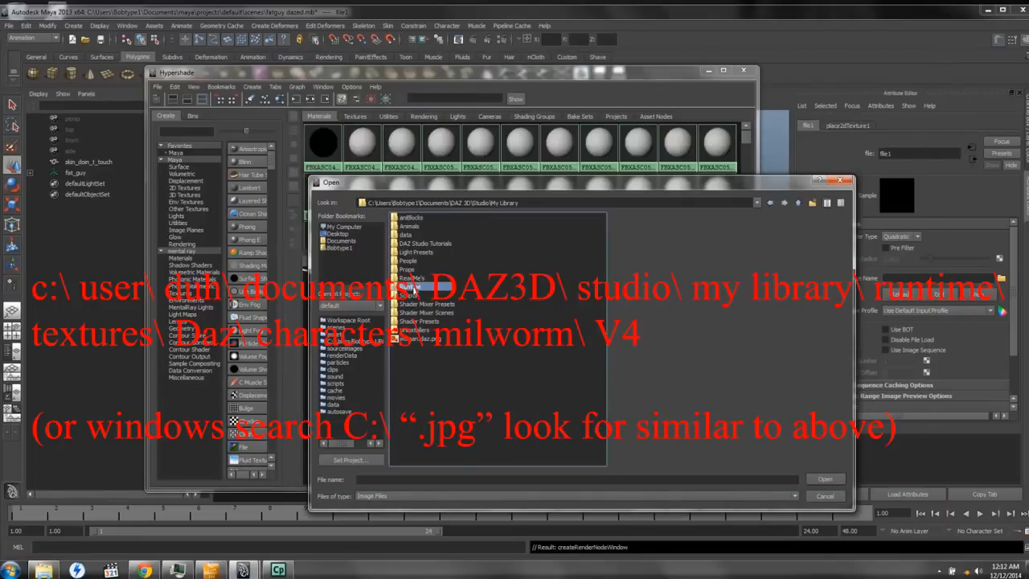
pyautogui.doubleClick(414, 286)
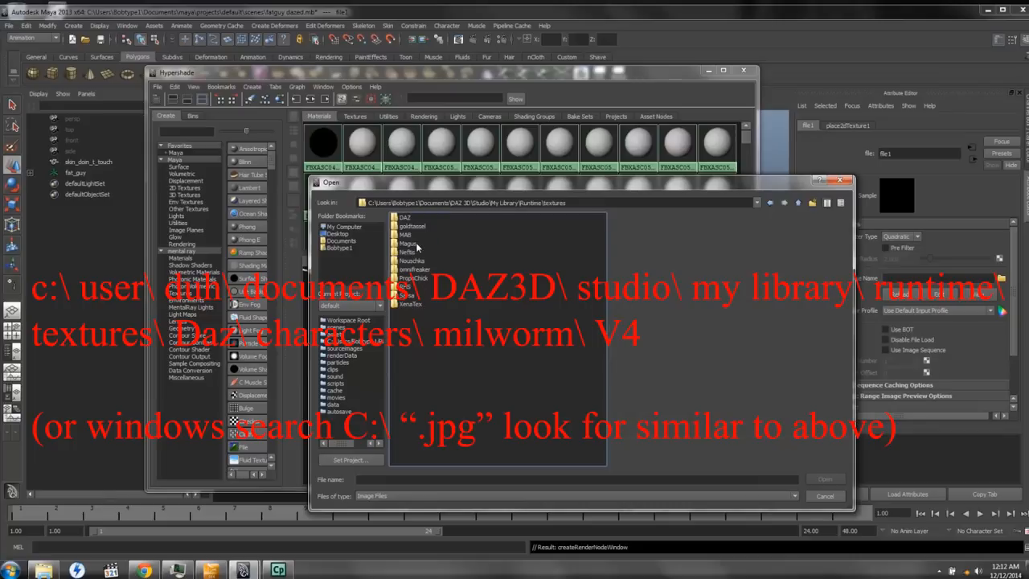
pyautogui.moveTo(360, 352)
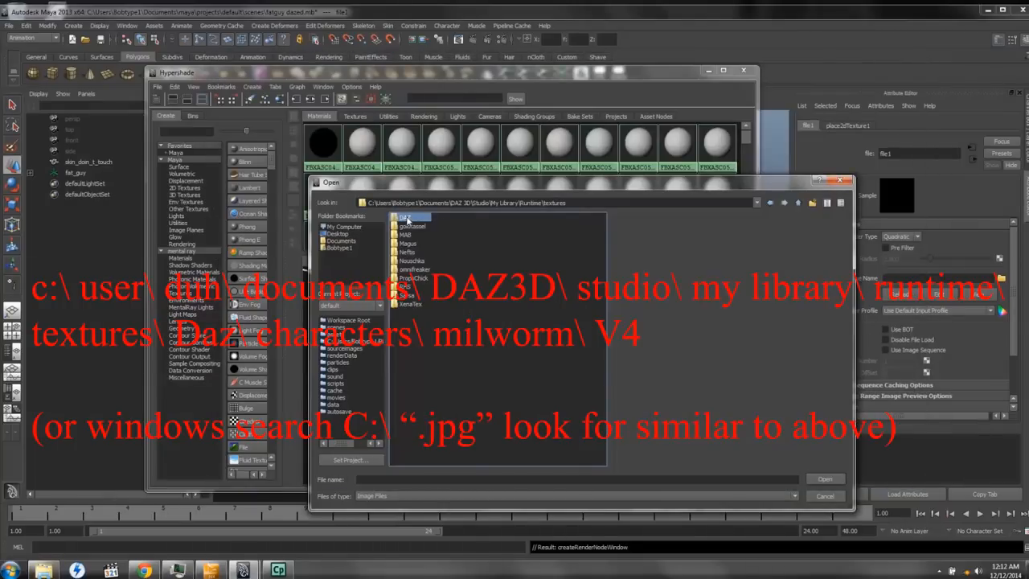
pyautogui.doubleClick(407, 217)
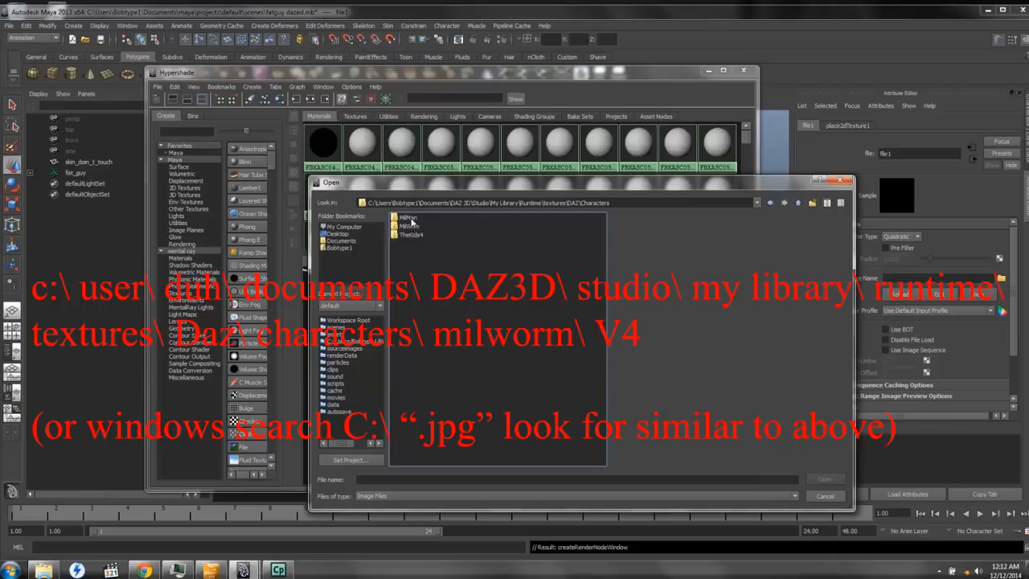
pyautogui.doubleClick(410, 227)
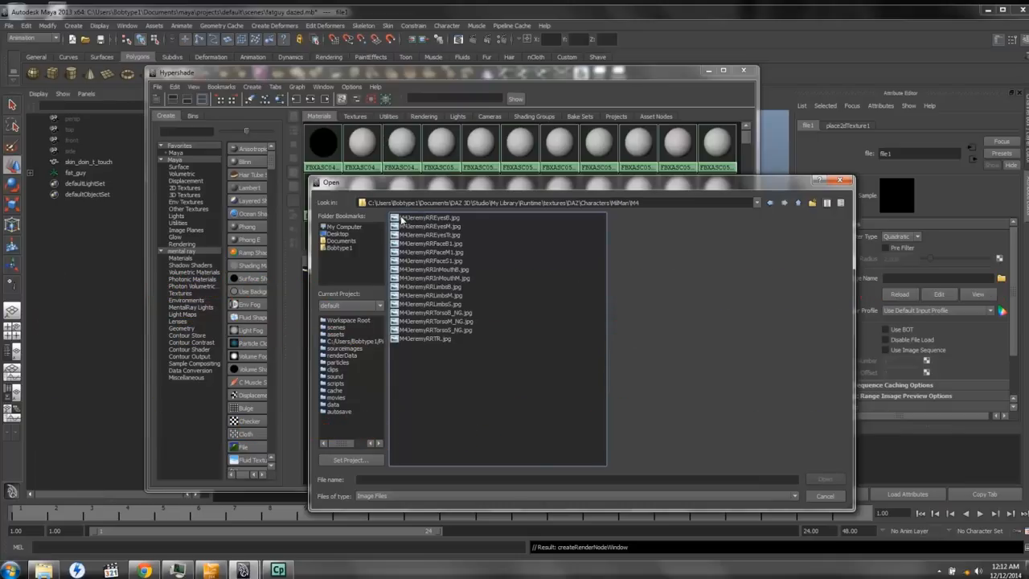
pyautogui.moveTo(510, 338)
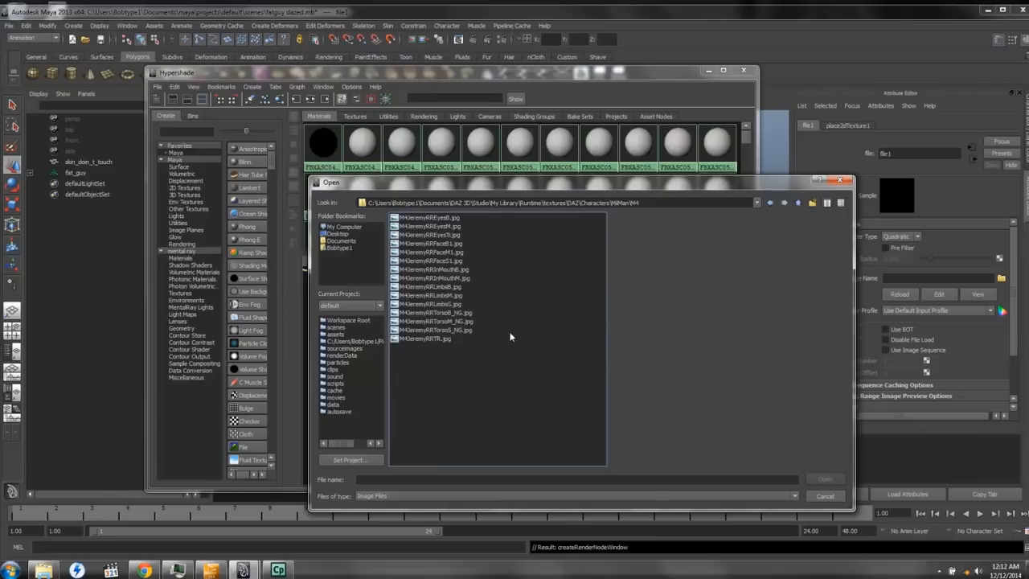
# Preview the face images and load M4JeremyRRFaceM1.jpg as the texture.
pyautogui.click(429, 218)
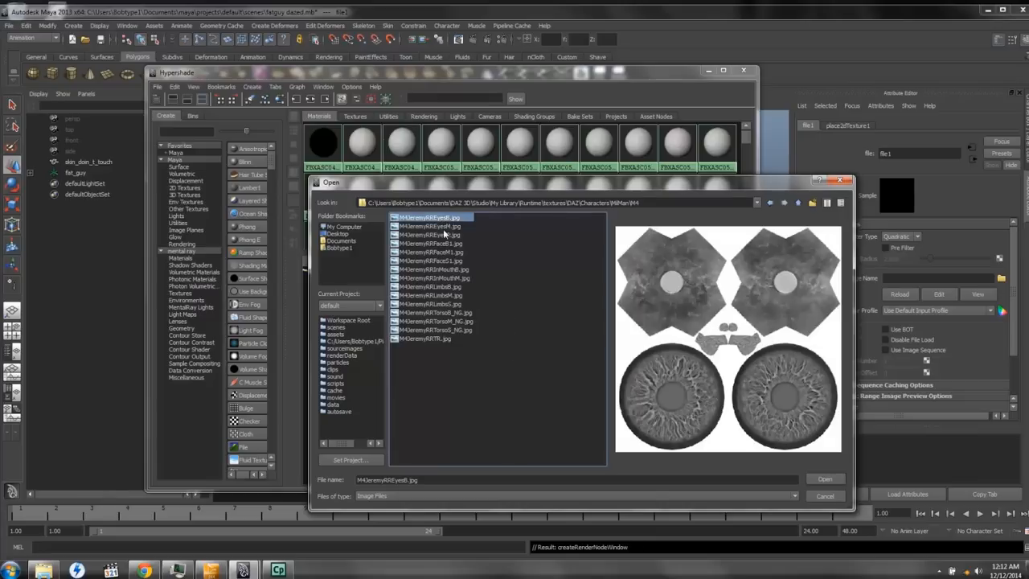
pyautogui.click(428, 243)
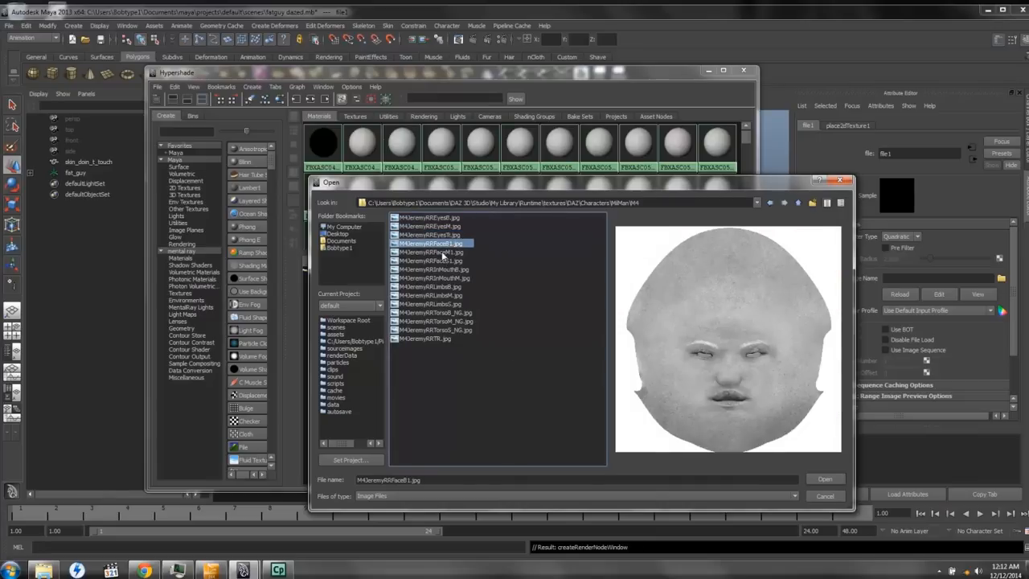
pyautogui.click(434, 261)
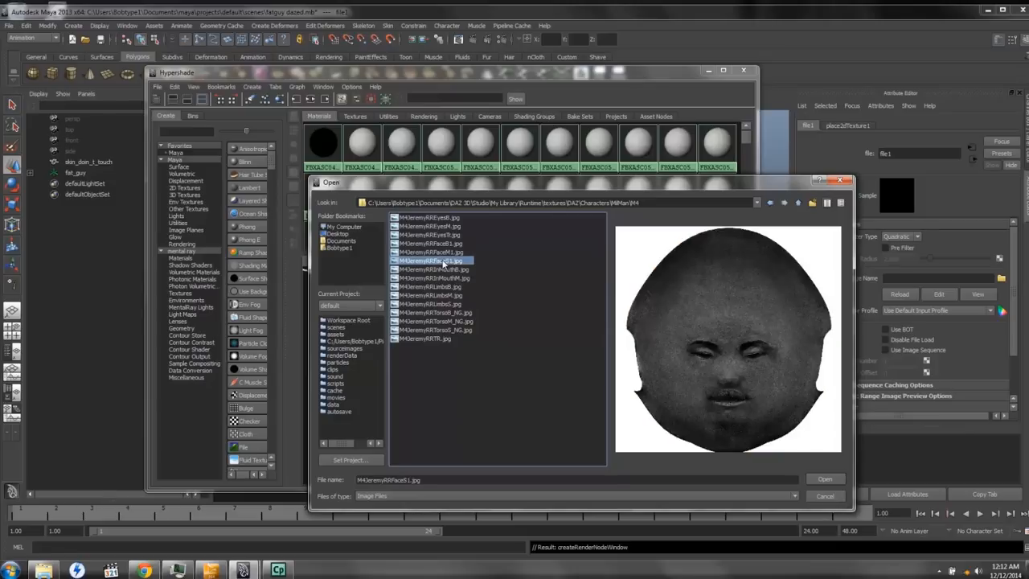
pyautogui.click(431, 252)
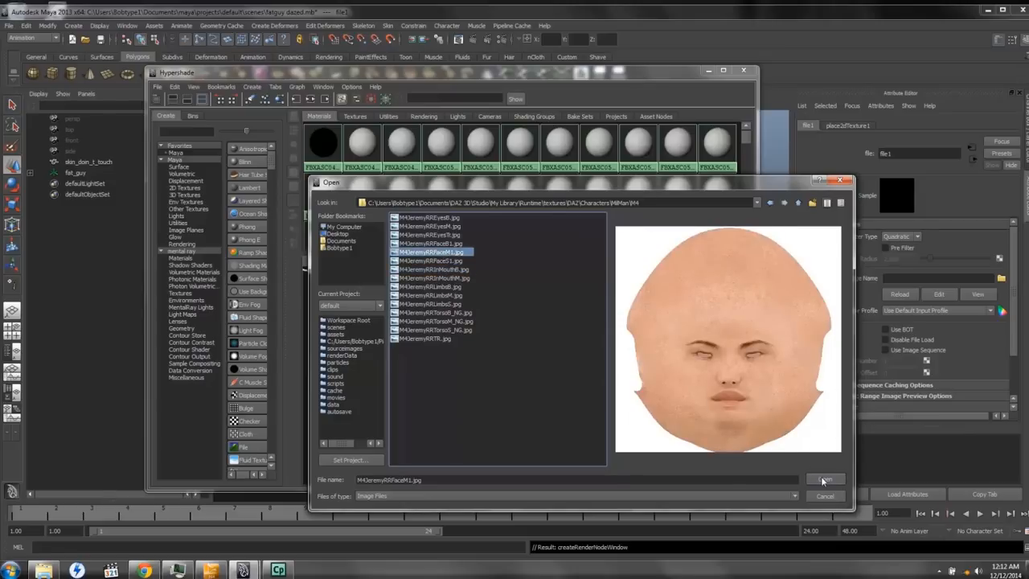
pyautogui.click(825, 480)
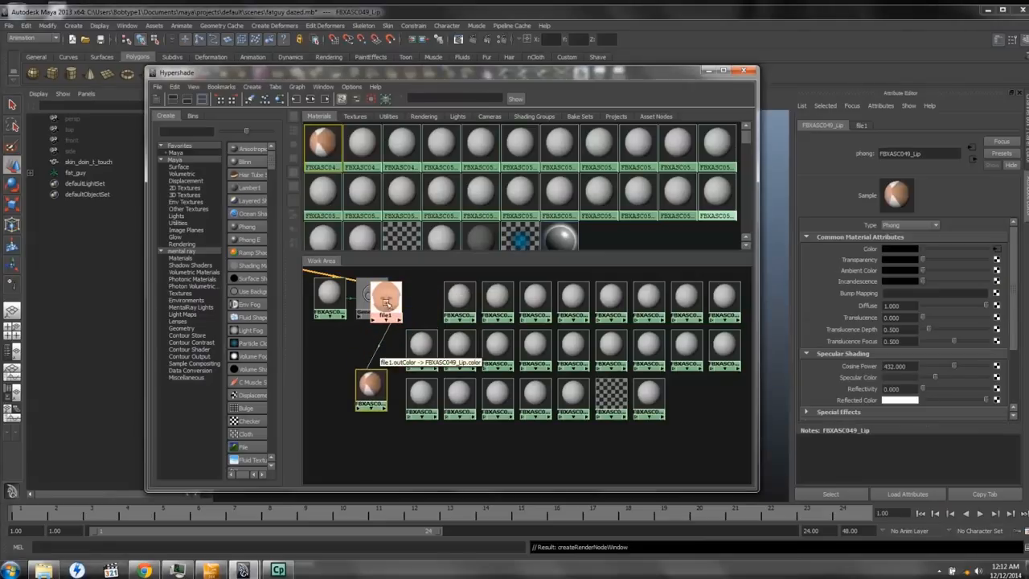
# Connect skin file textures and bump maps to the remaining materials, including the torso.
pyautogui.click(328, 386)
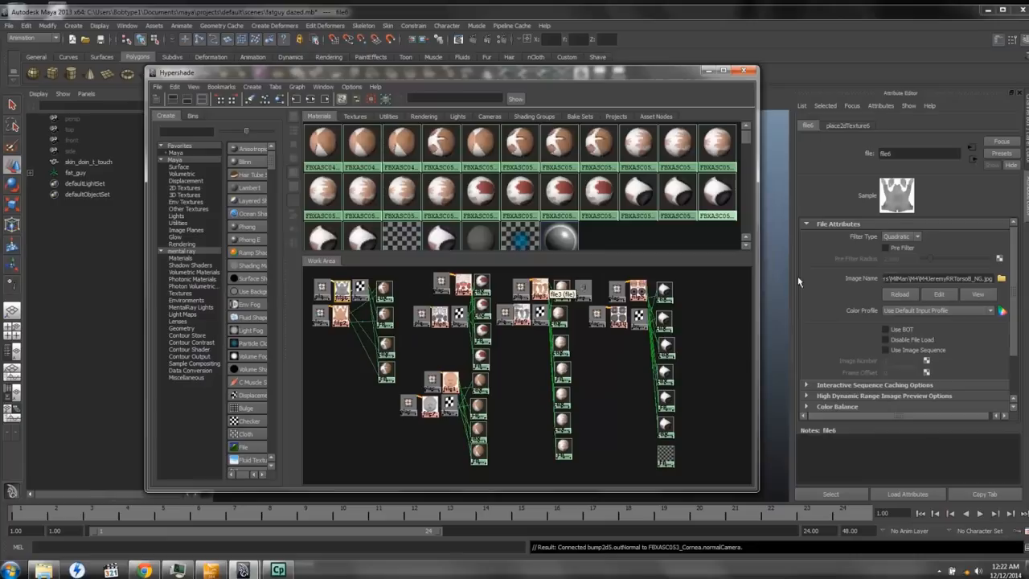
pyautogui.click(360, 288)
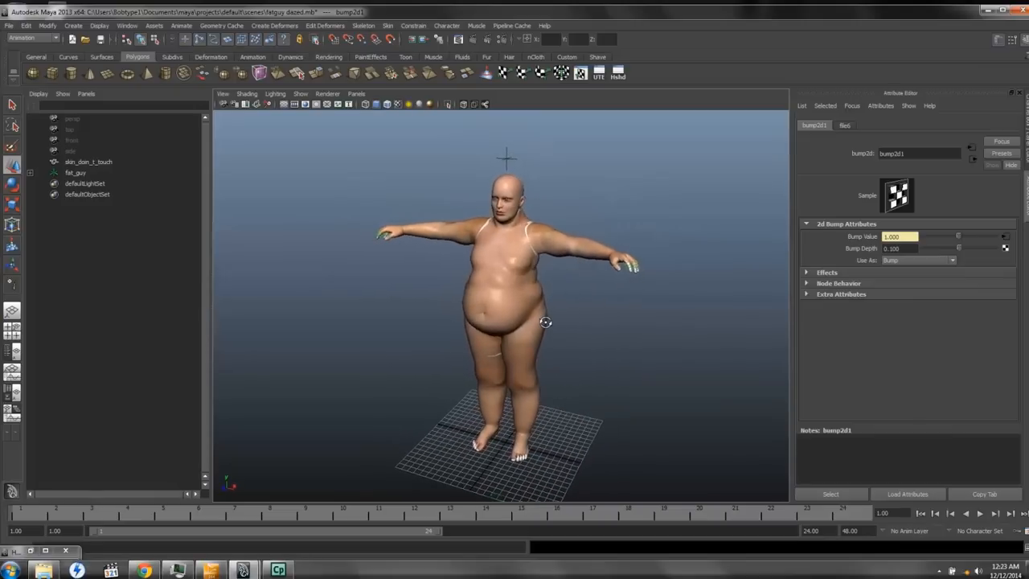
pyautogui.moveTo(494, 50)
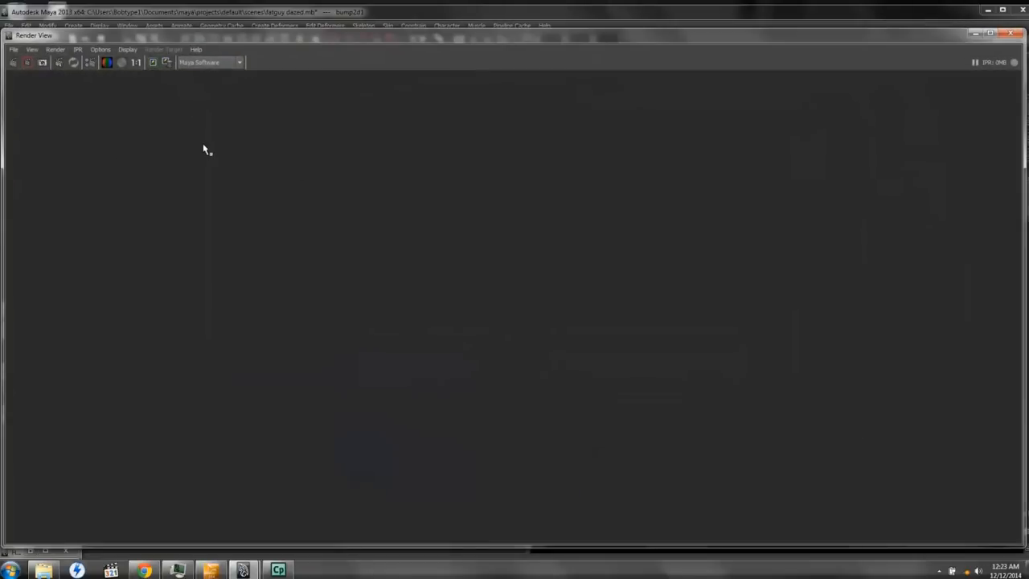
pyautogui.moveTo(205, 150)
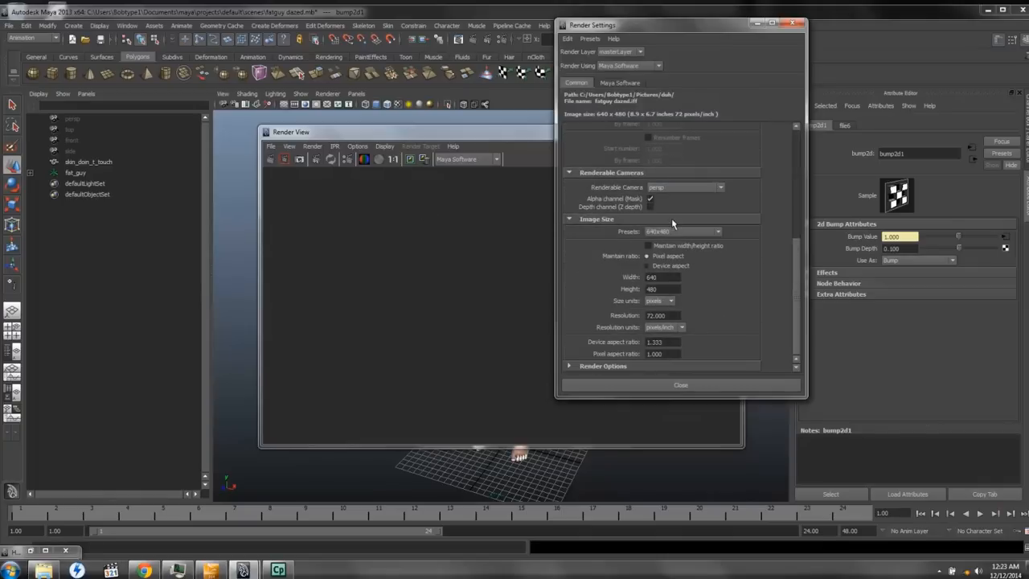
pyautogui.moveTo(797, 32)
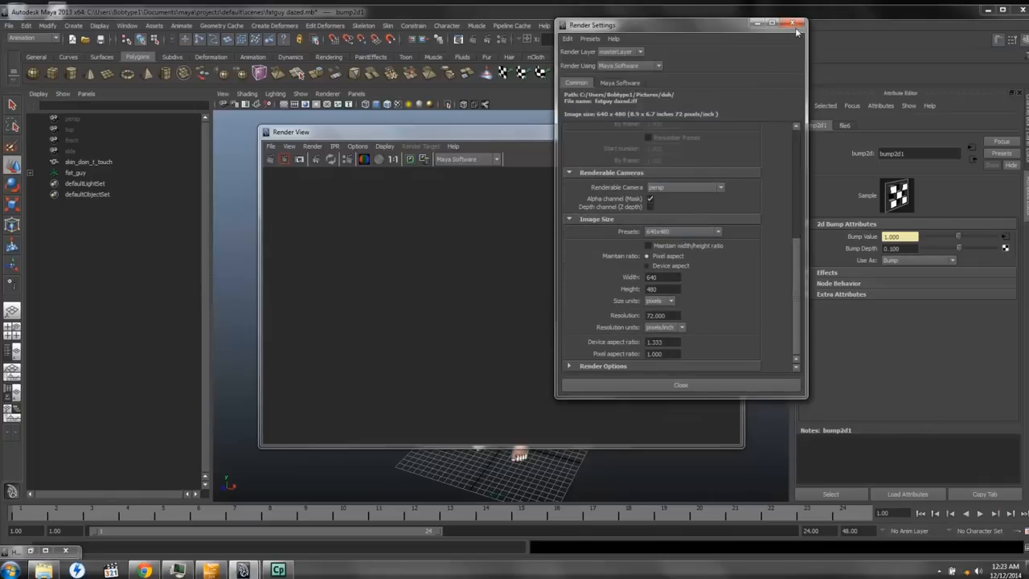
# Close Render Settings and test-render the current frame of the textured figure.
pyautogui.click(792, 24)
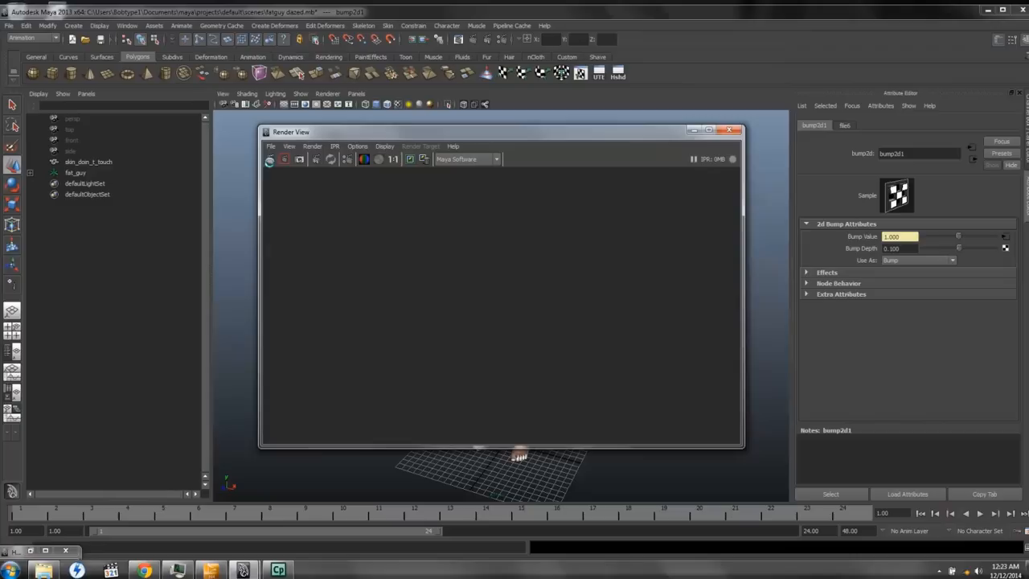
pyautogui.click(270, 159)
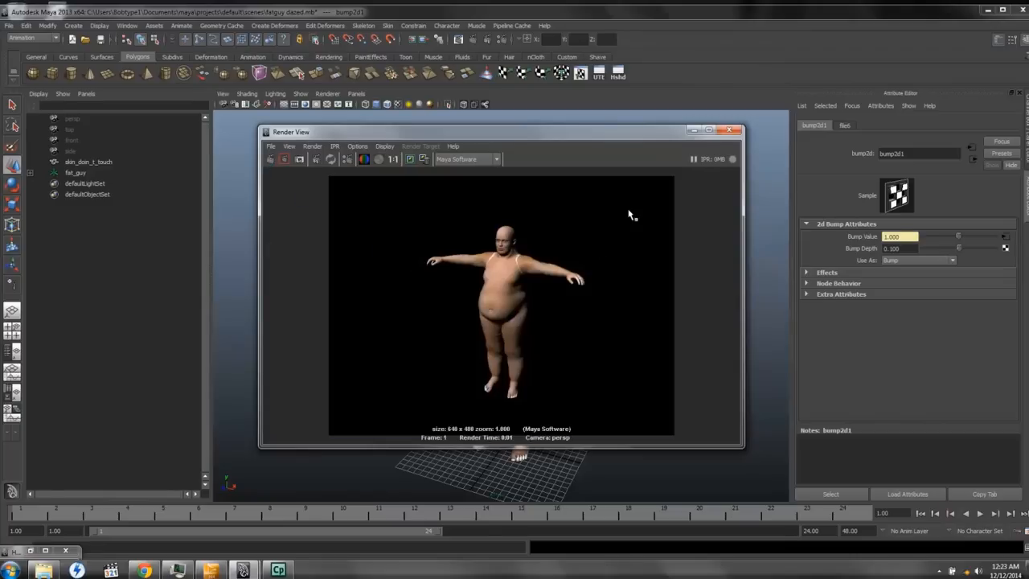
pyautogui.click(728, 129)
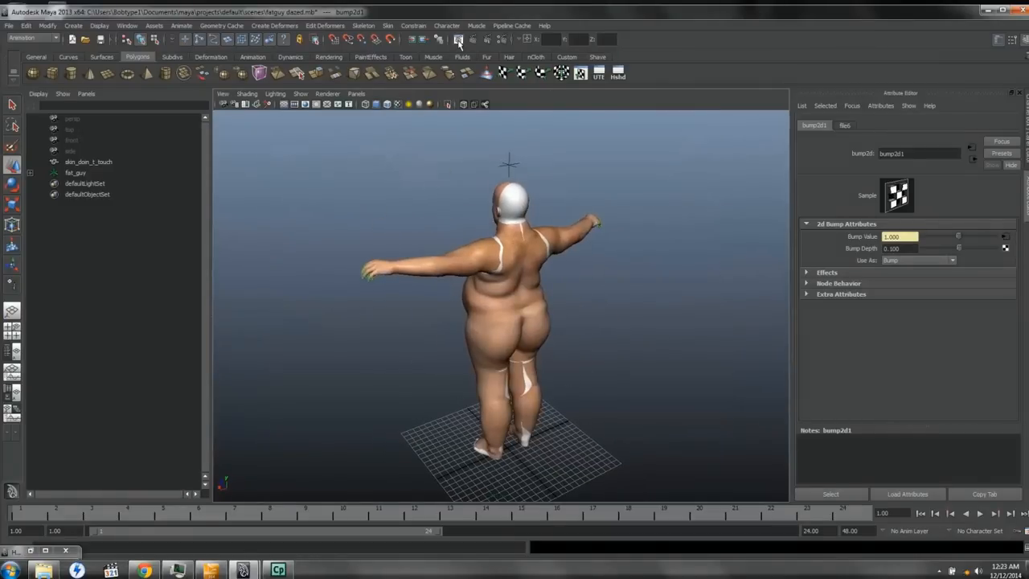
# Render the figure a second time, orbit to inspect it, and select the skin mesh.
pyautogui.click(459, 39)
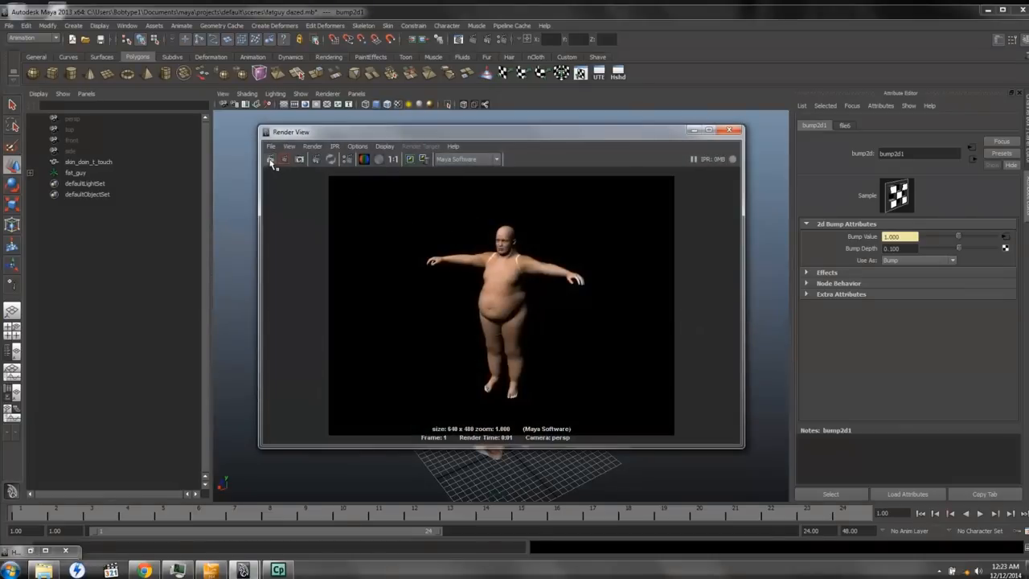
pyautogui.click(271, 159)
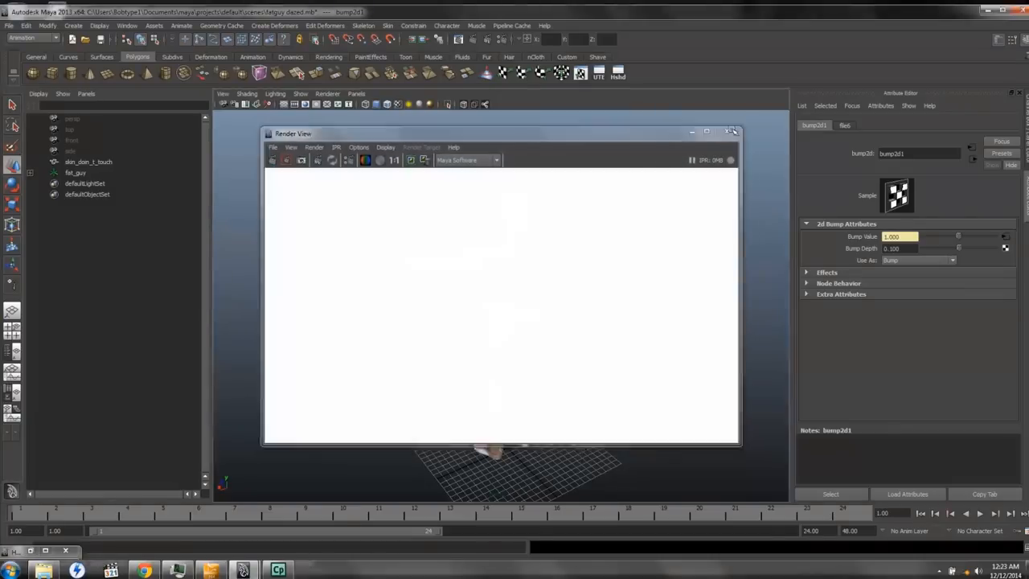
pyautogui.click(732, 131)
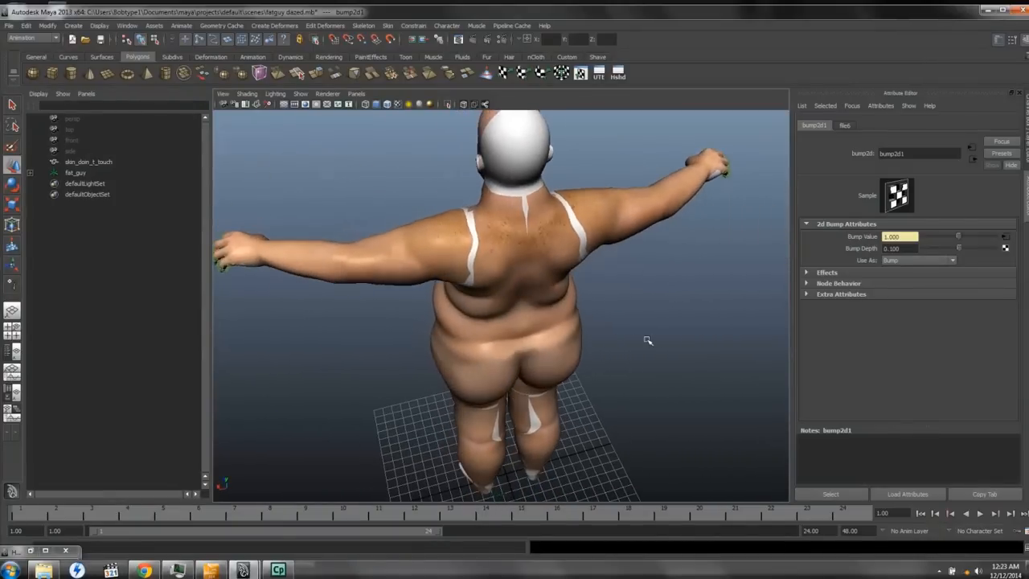
pyautogui.moveTo(648, 341); pyautogui.dragTo(666, 302)
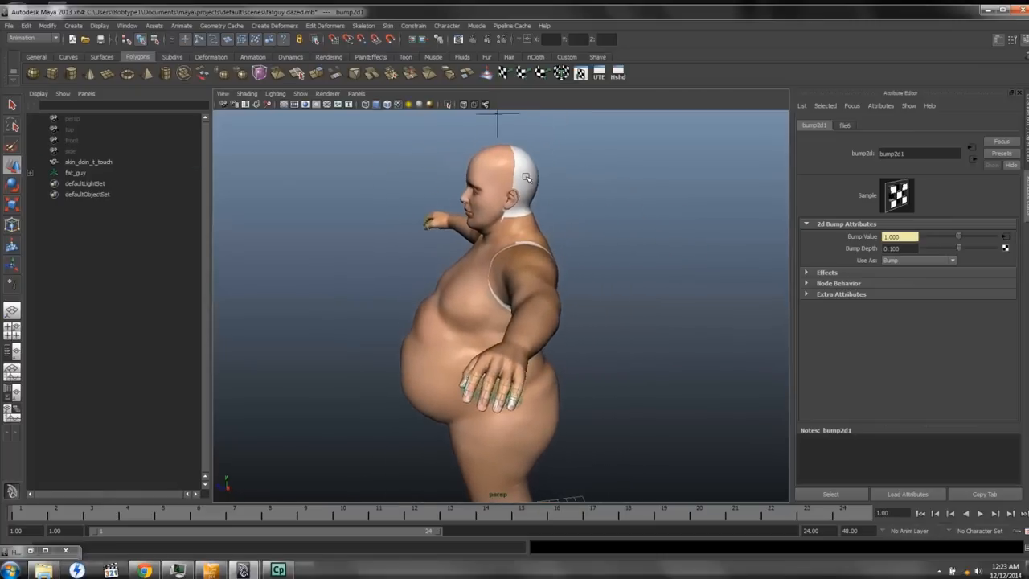
pyautogui.click(89, 162)
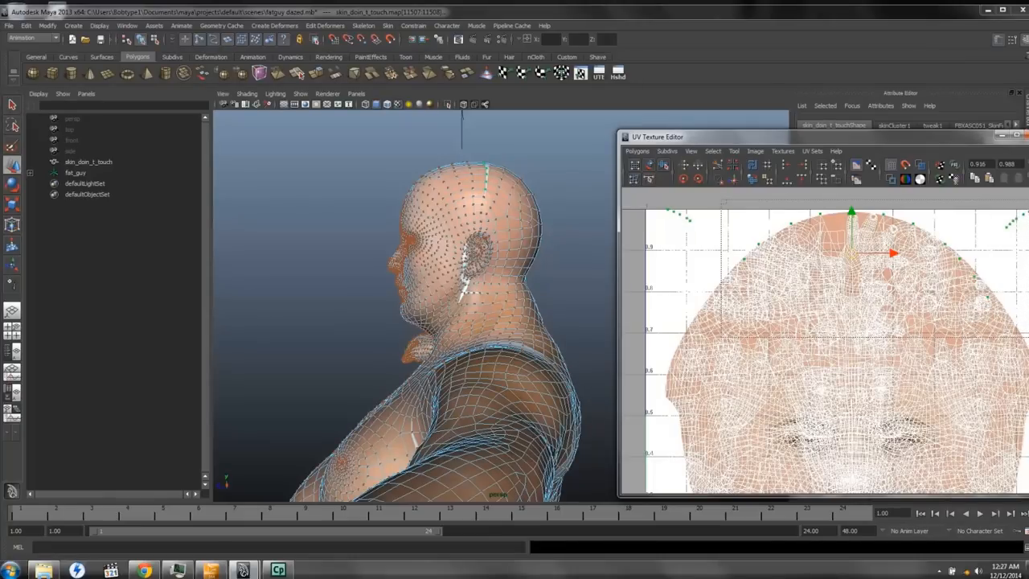
pyautogui.moveTo(740, 239)
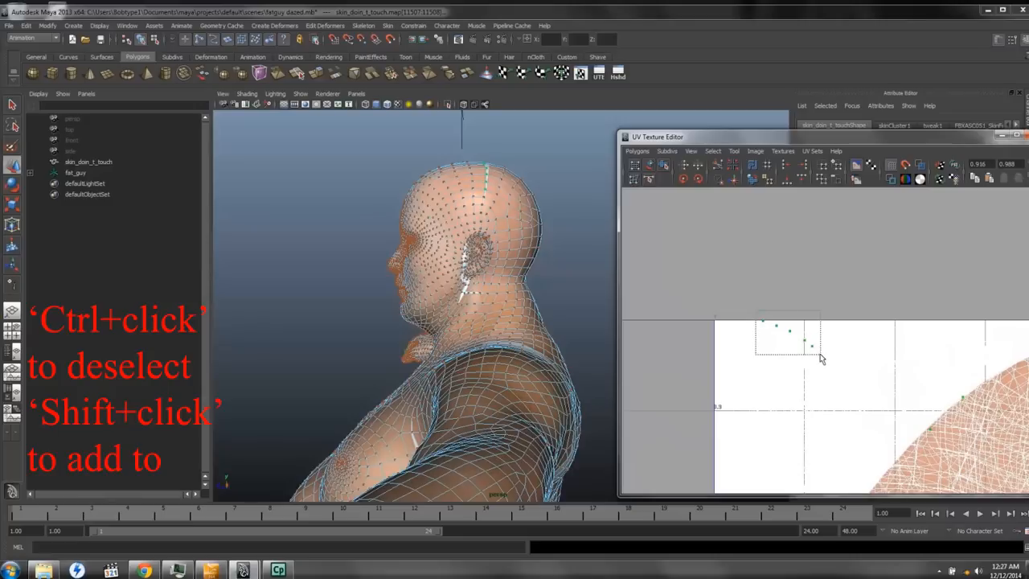
# Move stray UV points onto the texture in the UV Texture Editor.
pyautogui.rightClick(826, 354)
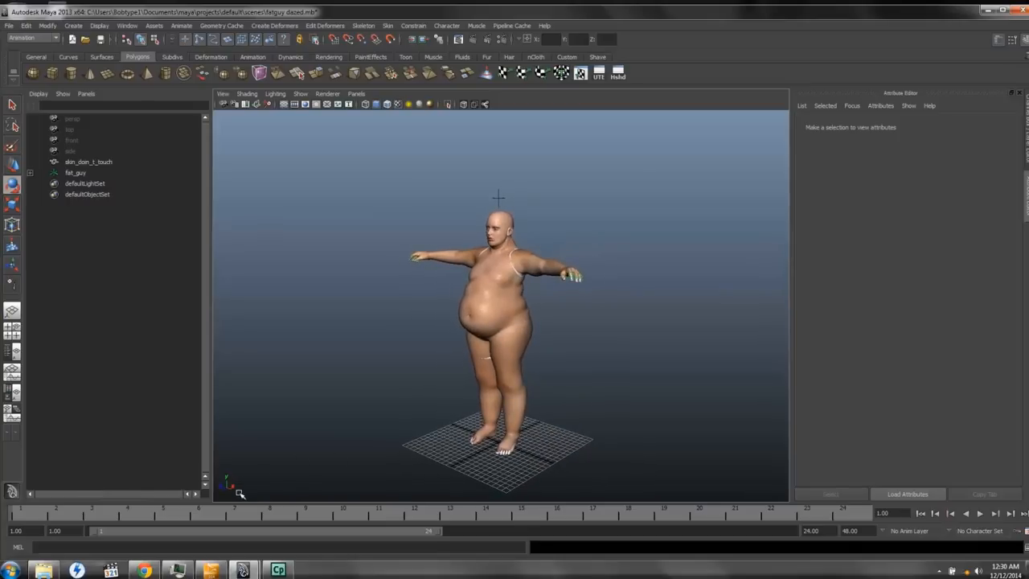
# Switch to untextured smooth shading and zoom in on the figure's face.
pyautogui.click(278, 569)
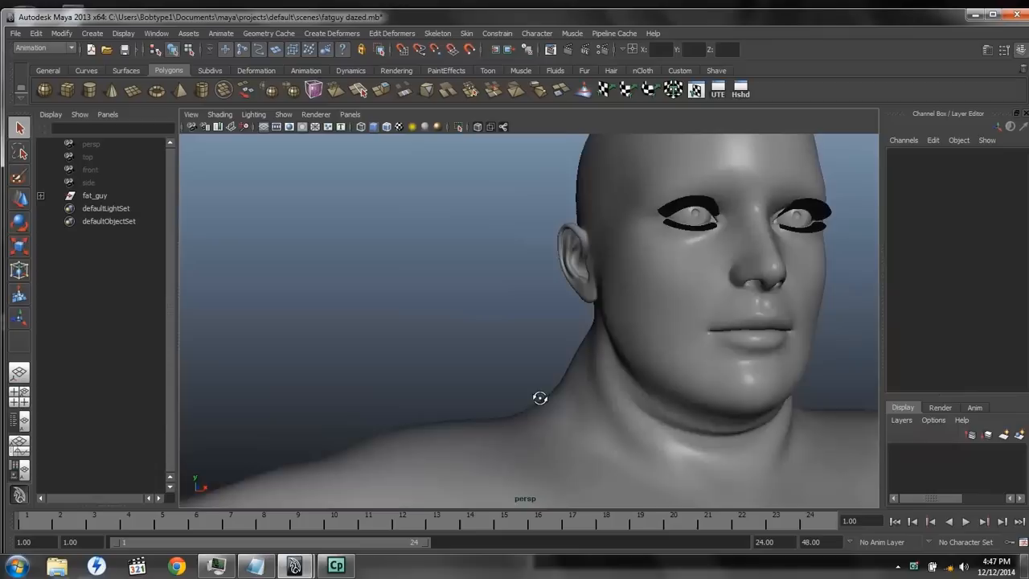
# Orbit to the other side of the face and pick Face mode on skin_doin_t_touch.
pyautogui.moveTo(540, 398); pyautogui.dragTo(481, 410)
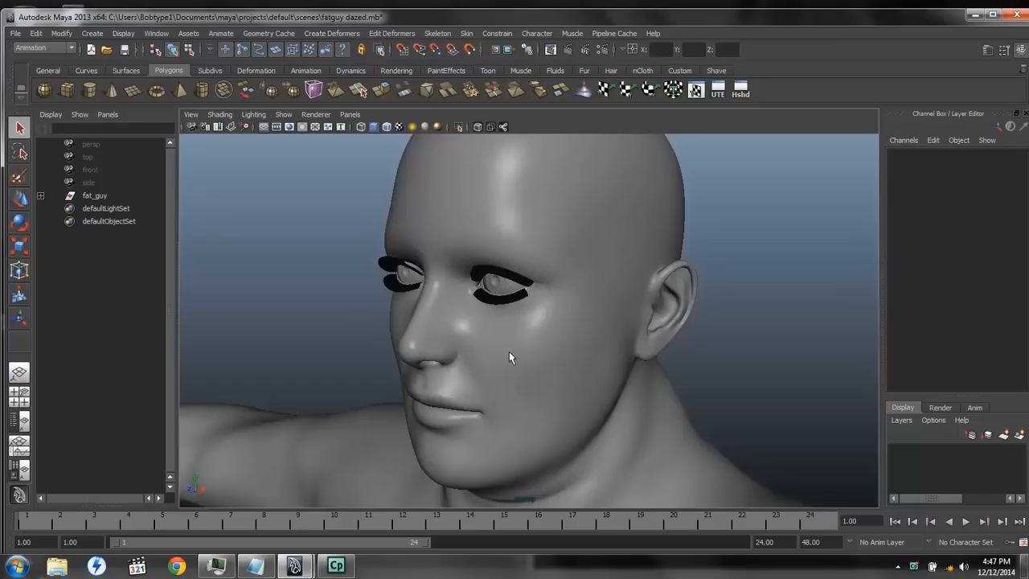
pyautogui.moveTo(515, 356)
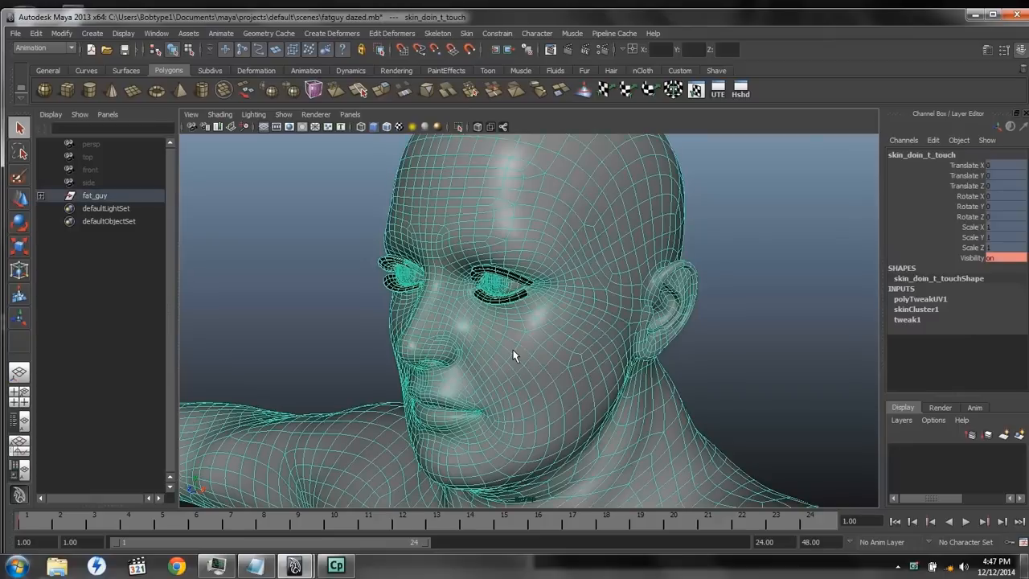
pyautogui.rightClick(514, 355)
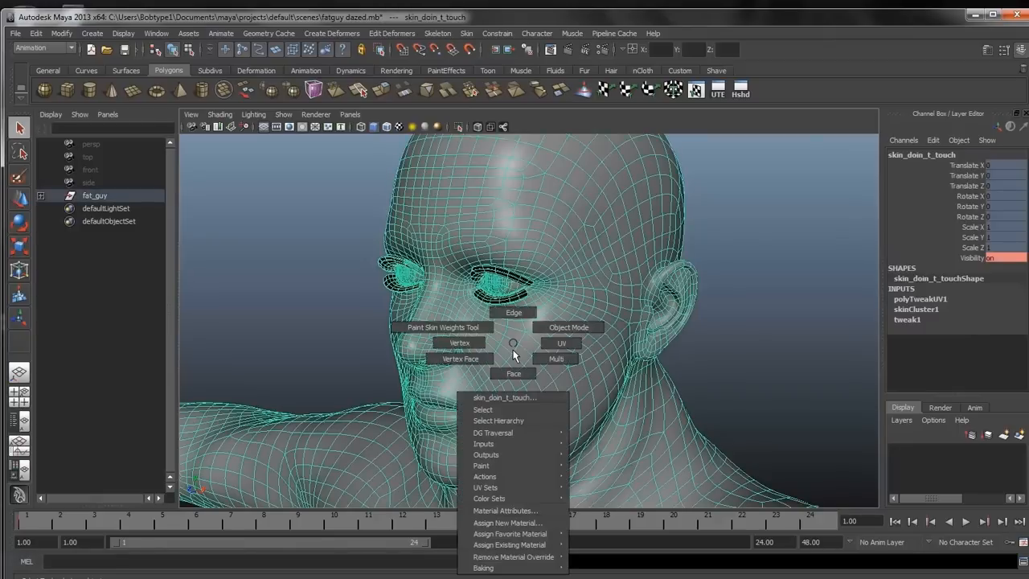
pyautogui.moveTo(513, 373)
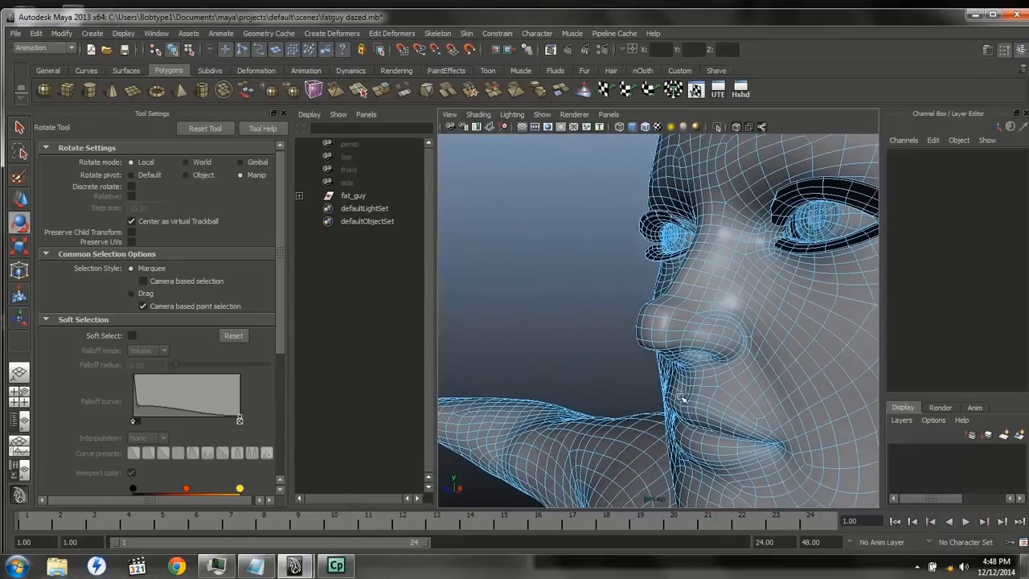
# Select the faces around the nose, scale them up, and bring up component modes.
pyautogui.click(651, 325)
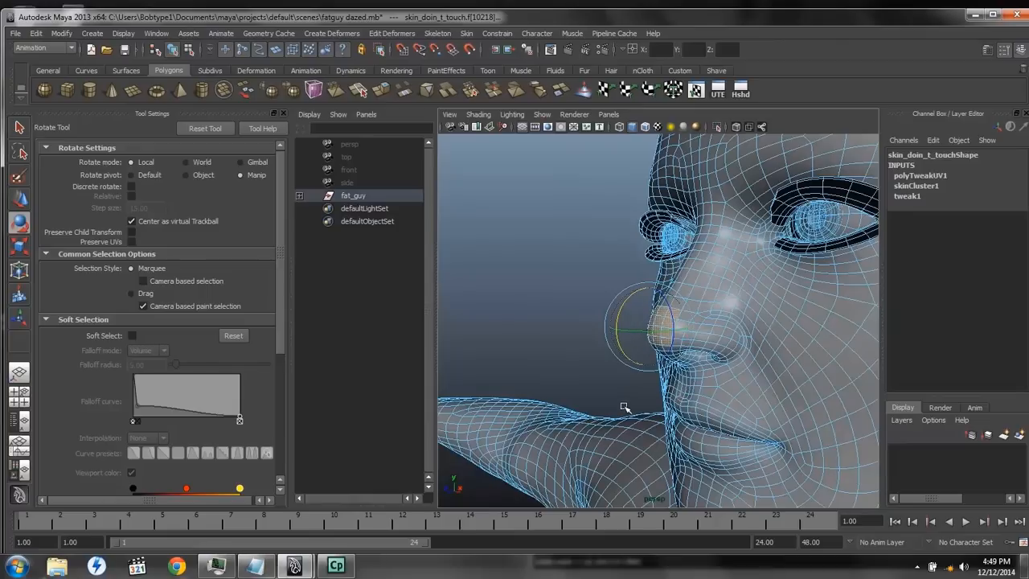
pyautogui.moveTo(626, 408); pyautogui.dragTo(679, 402)
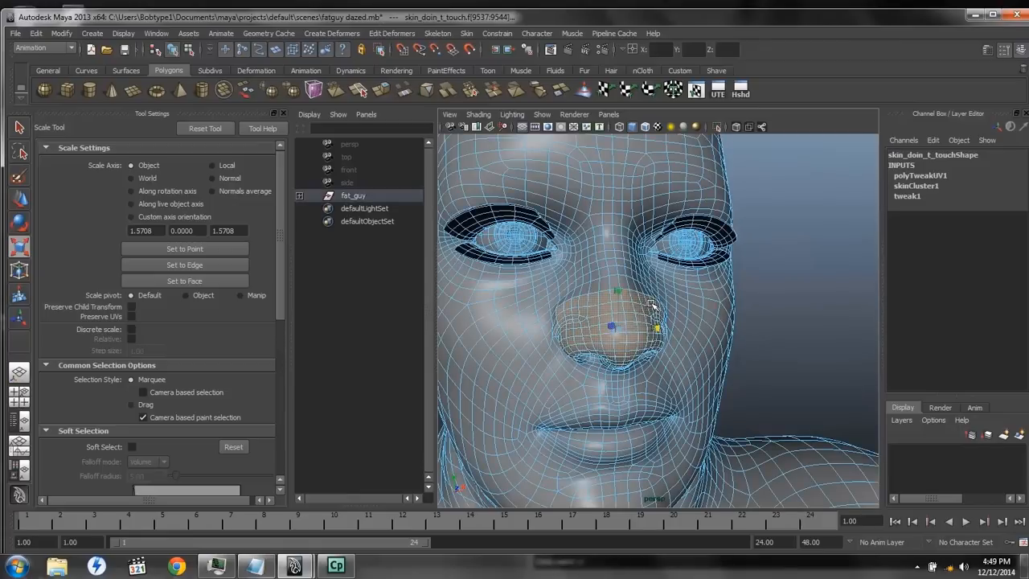
pyautogui.moveTo(654, 305); pyautogui.dragTo(623, 338)
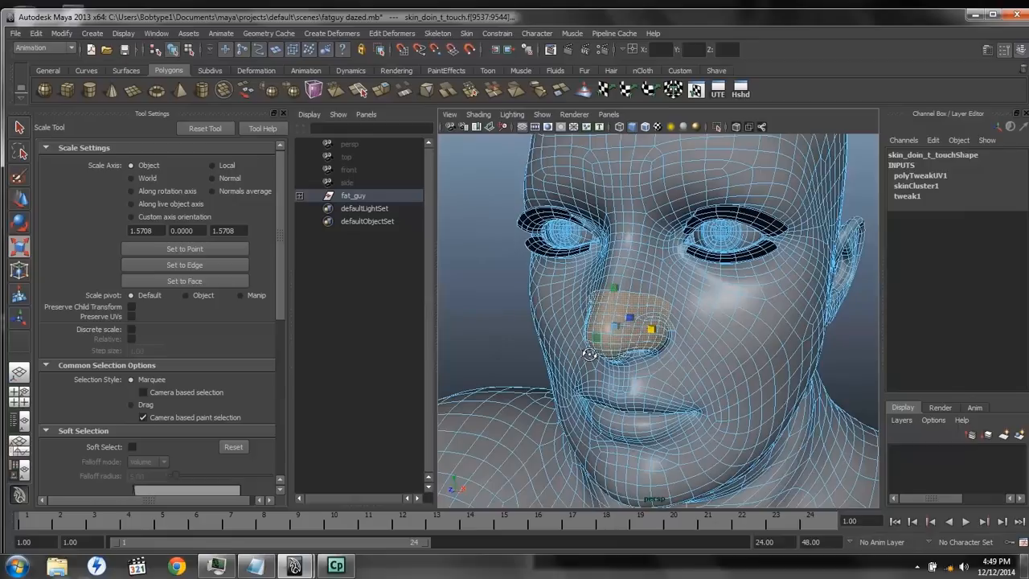
pyautogui.rightClick(652, 330)
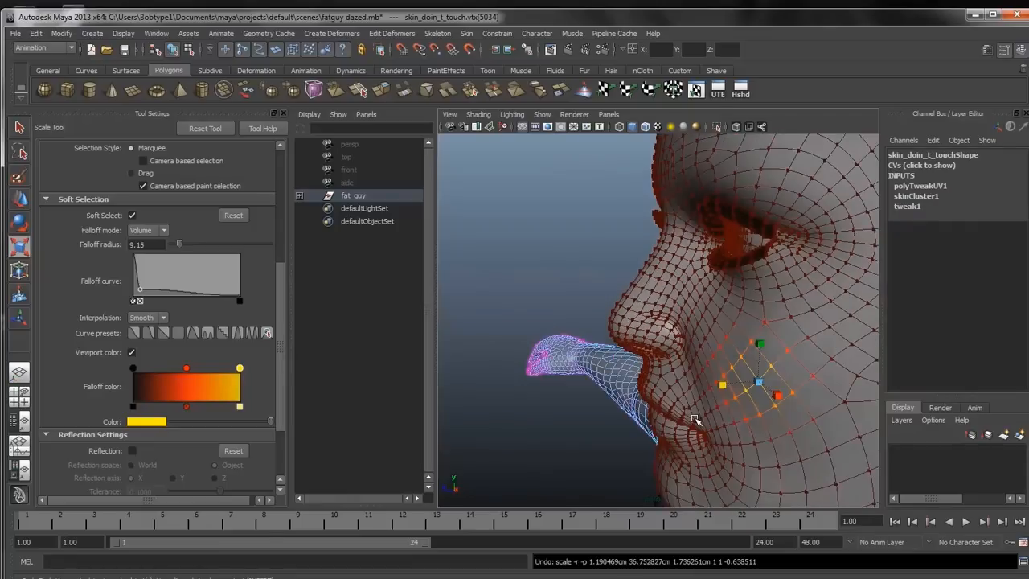
pyautogui.moveTo(698, 414)
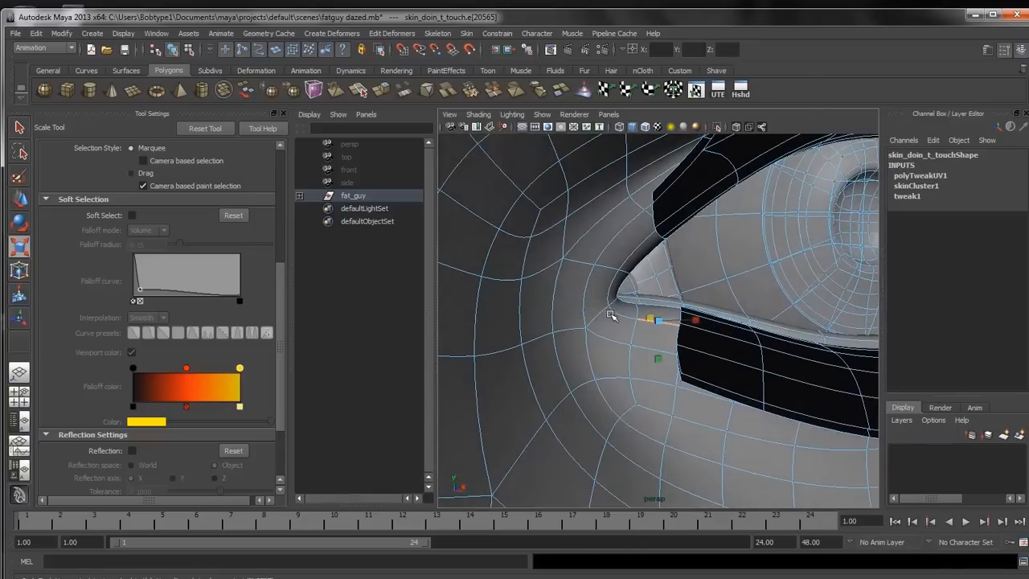
# Select an eye-corner vertex and pull it upward to reshape the eyelid.
pyautogui.click(613, 314)
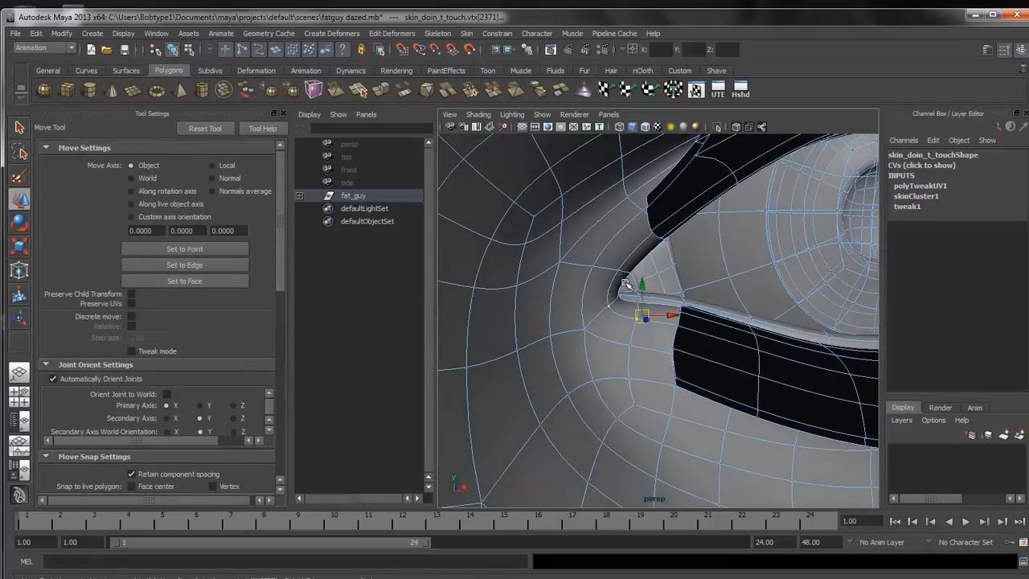
pyautogui.moveTo(644, 315); pyautogui.dragTo(643, 299)
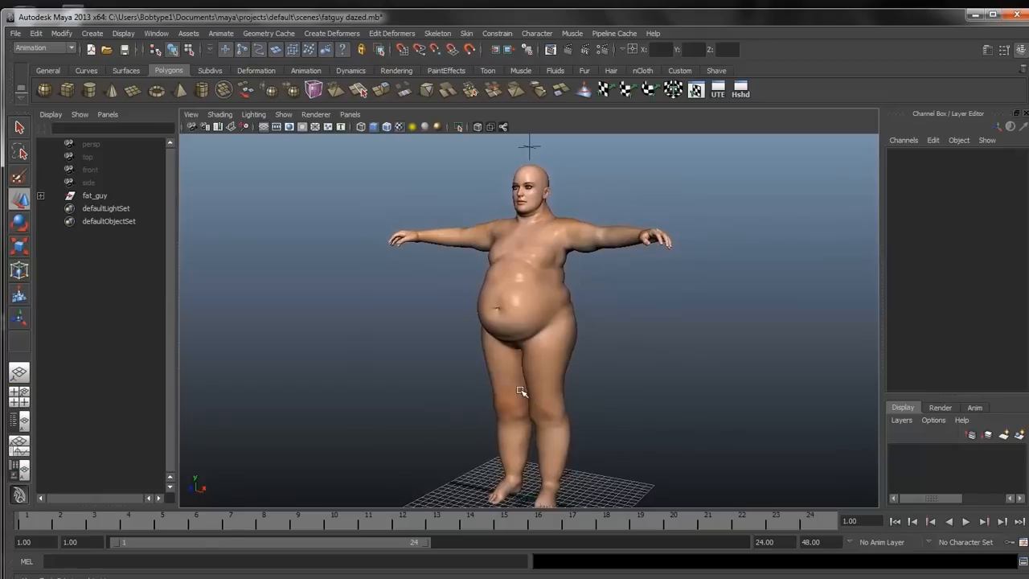
pyautogui.moveTo(242, 125)
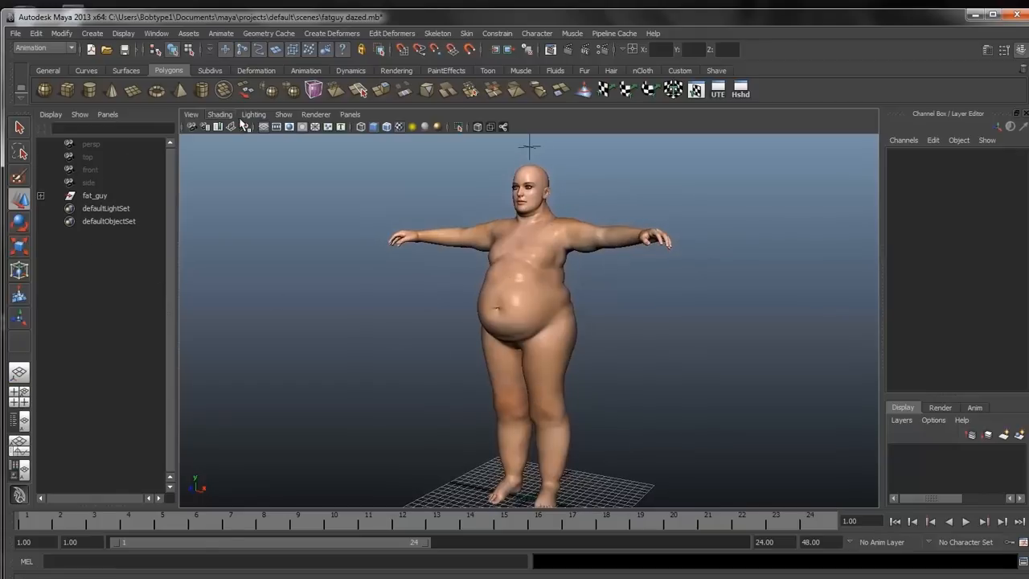
# Show joints in the viewport and rotate lShldr to lower the left arm.
pyautogui.click(283, 114)
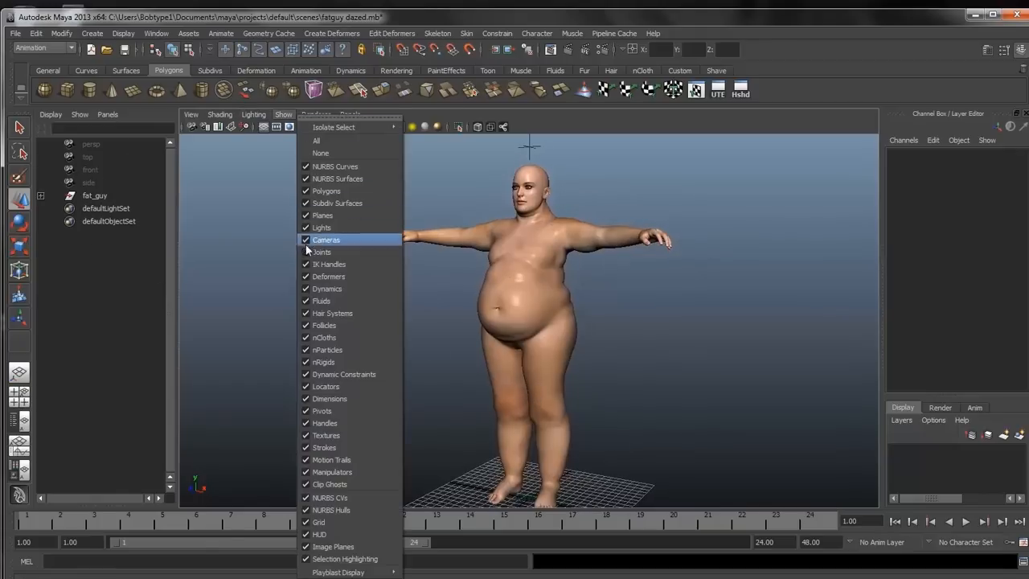
pyautogui.click(327, 240)
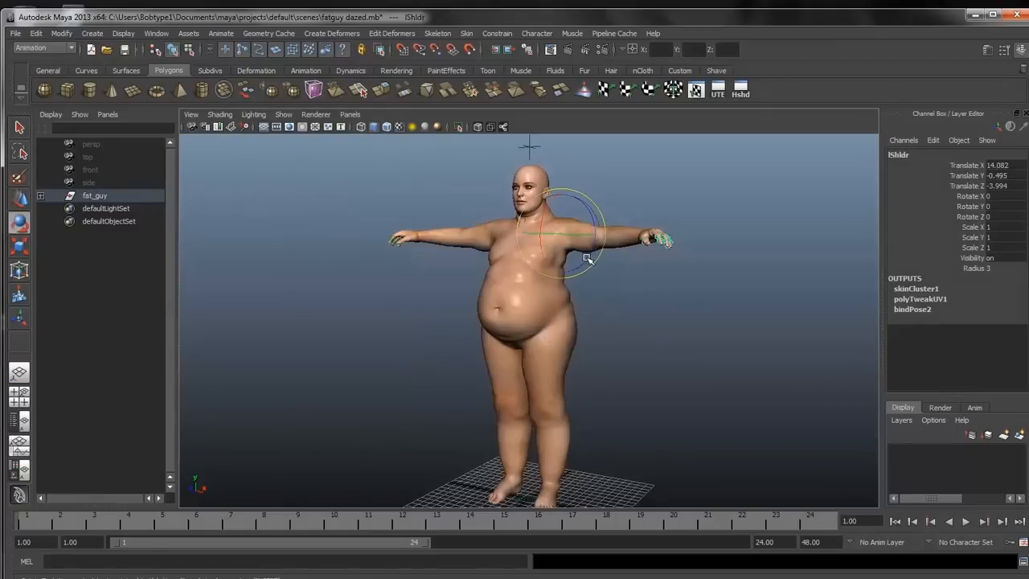
pyautogui.moveTo(587, 259); pyautogui.dragTo(595, 253)
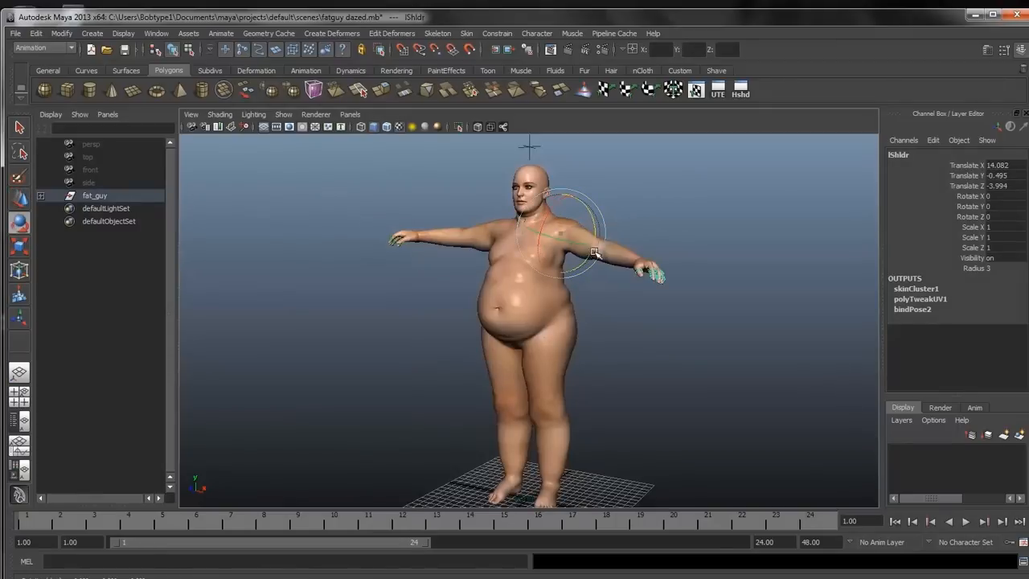